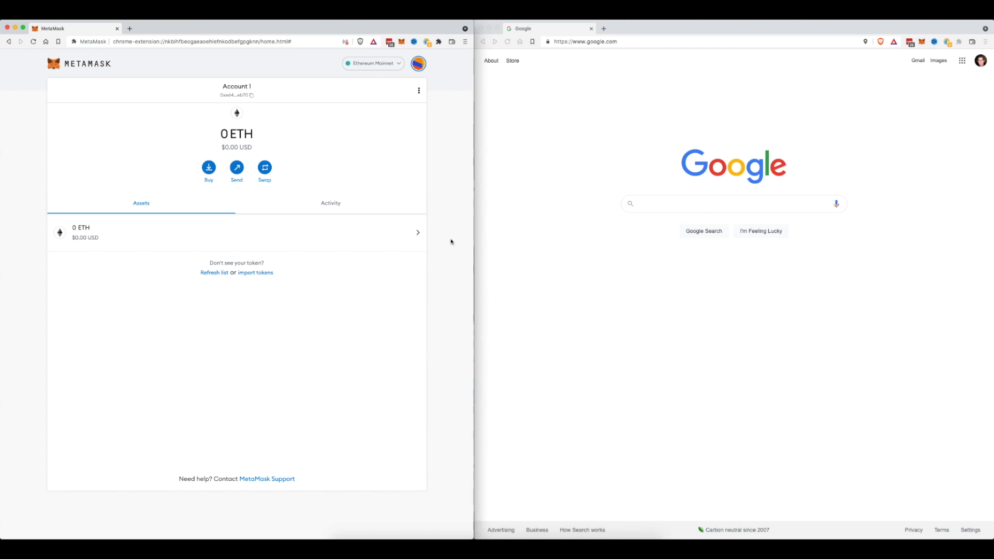
mouse_move(325, 188)
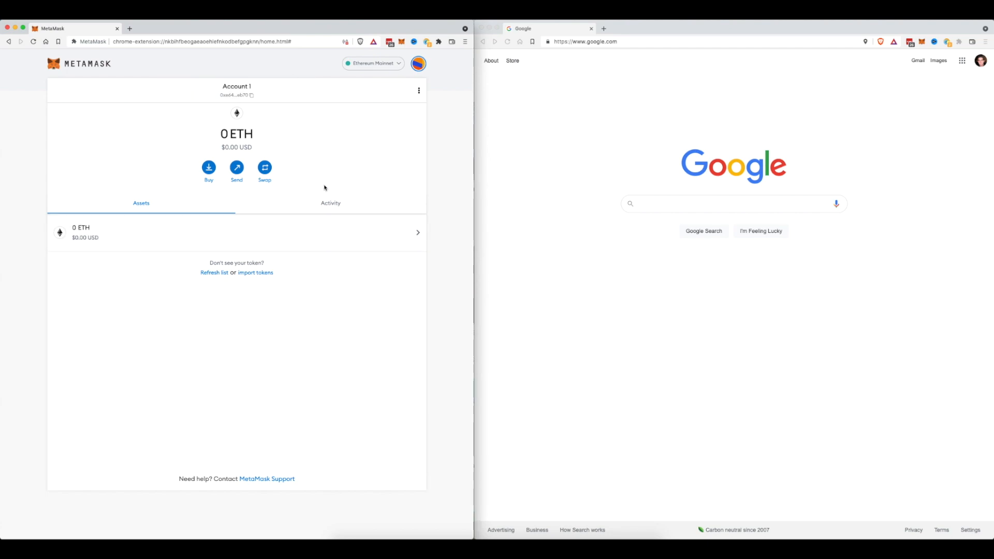
mouse_move(249, 151)
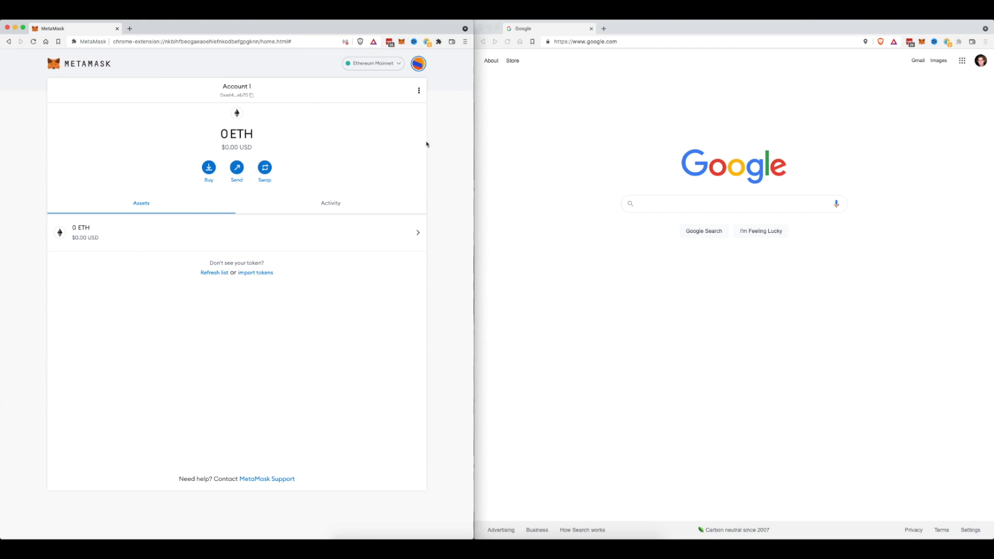
mouse_move(438, 143)
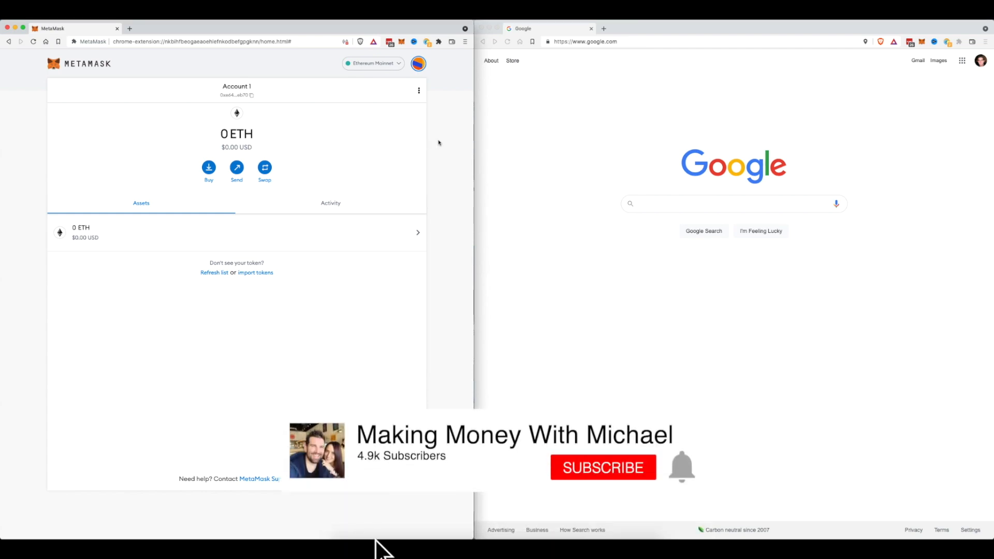
- Search Google for 'connect avalanche to metamask' and scroll to the support article's network details
left_click(603, 467)
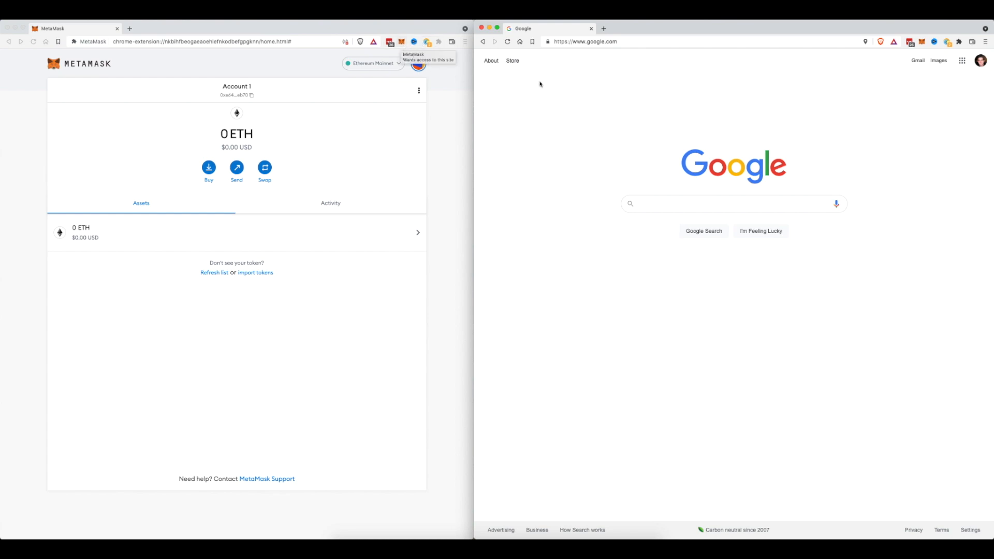
type("connect avalanche")
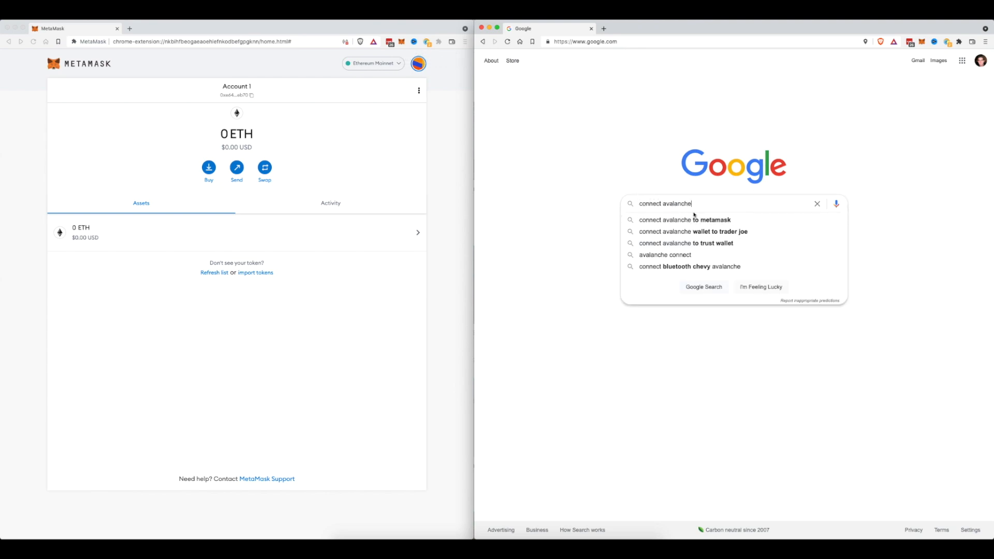
left_click(685, 220)
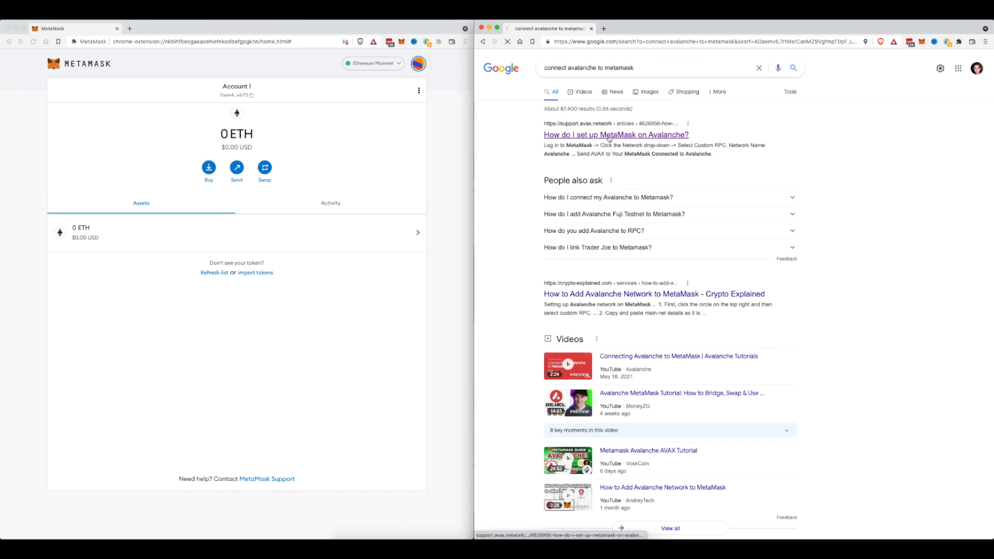
left_click(615, 135)
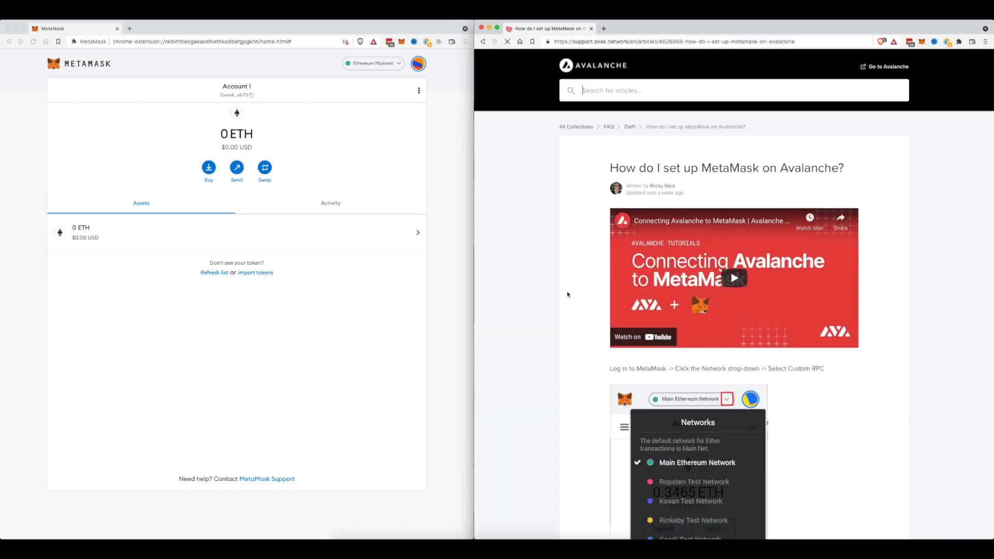
scroll("down", 3)
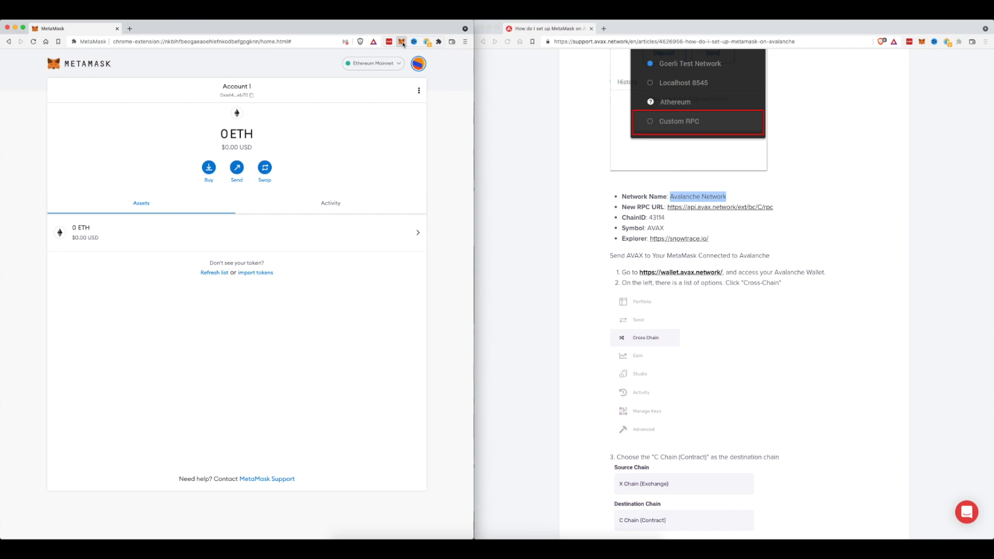
- Add Avalanche Network: RPC api.avax.network/ext/bc/C/rpc, chain ID 43114, AVAX, snowtrace.io explorer
left_click(401, 41)
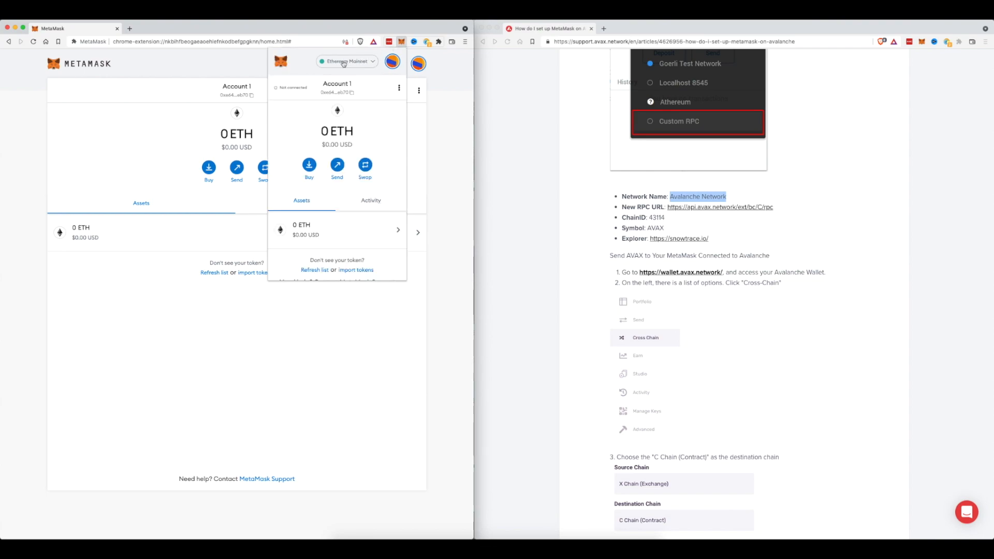
left_click(346, 61)
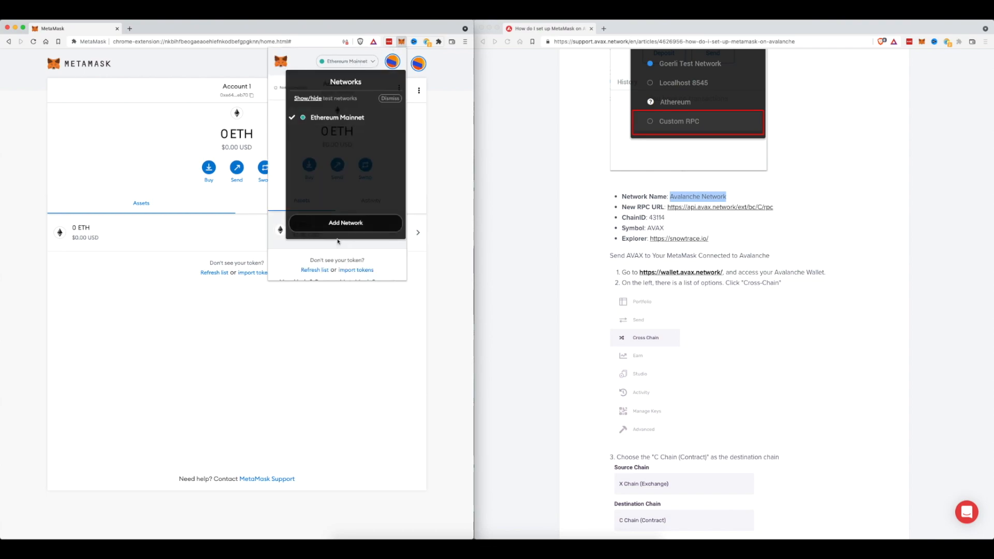
left_click(345, 223)
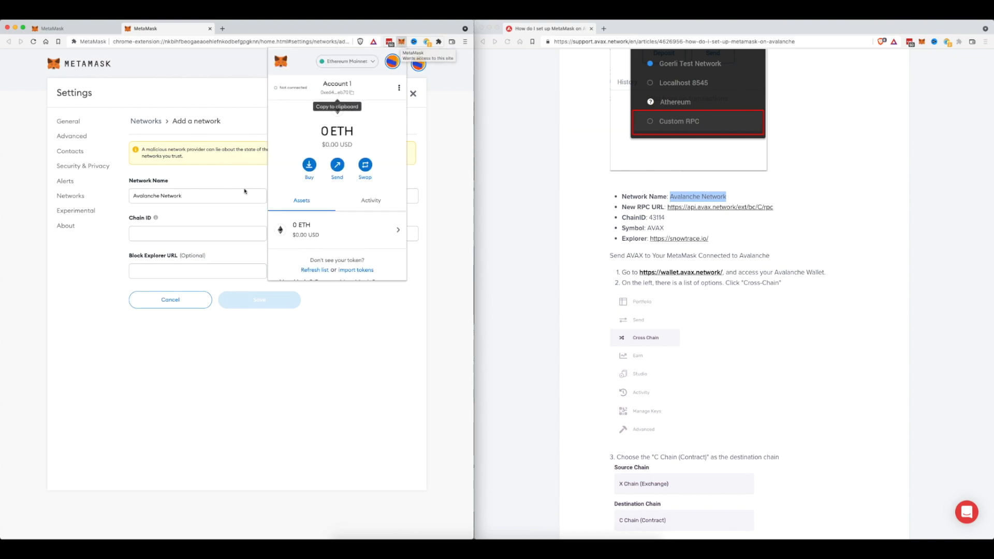
left_click(413, 93)
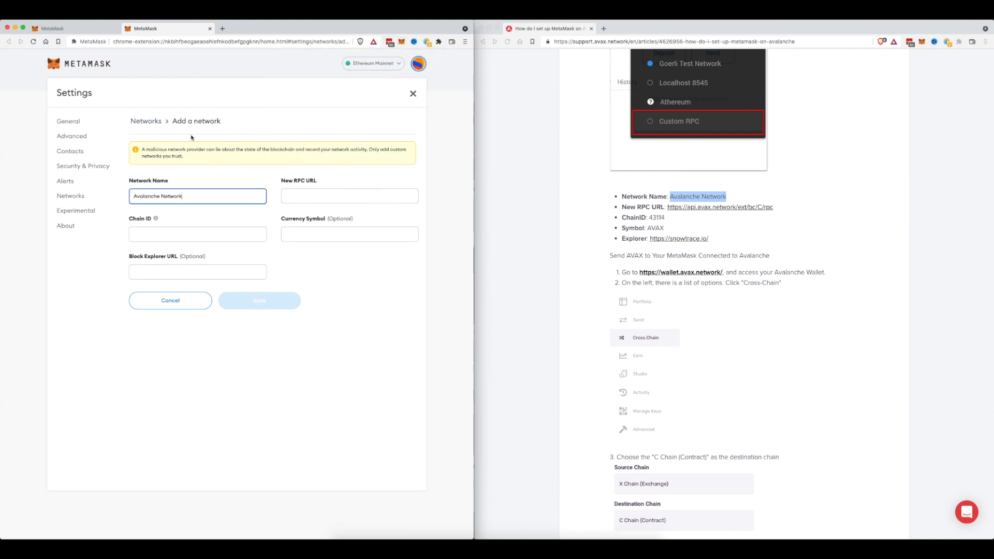
mouse_move(713, 220)
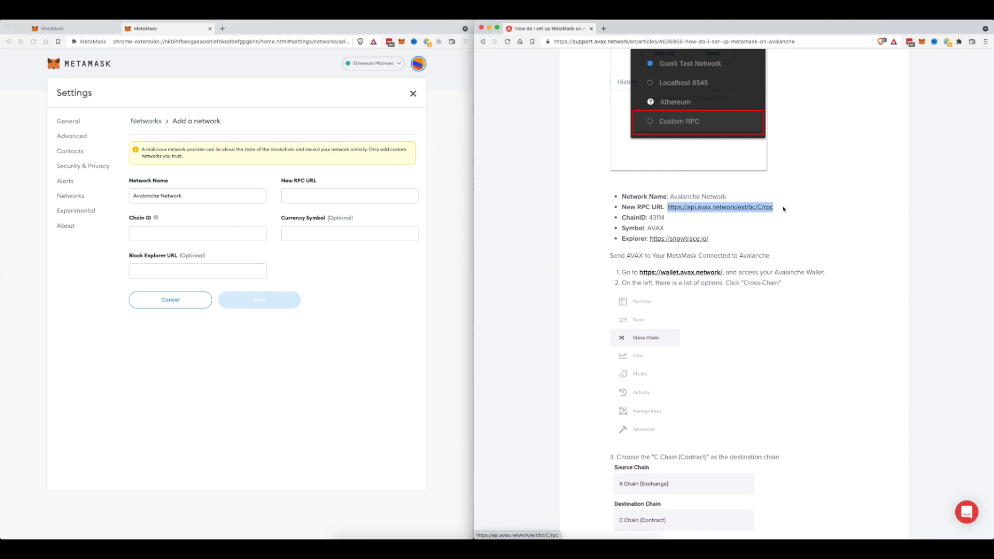
type("https://api.avax.network/ext/bc/C/rpc")
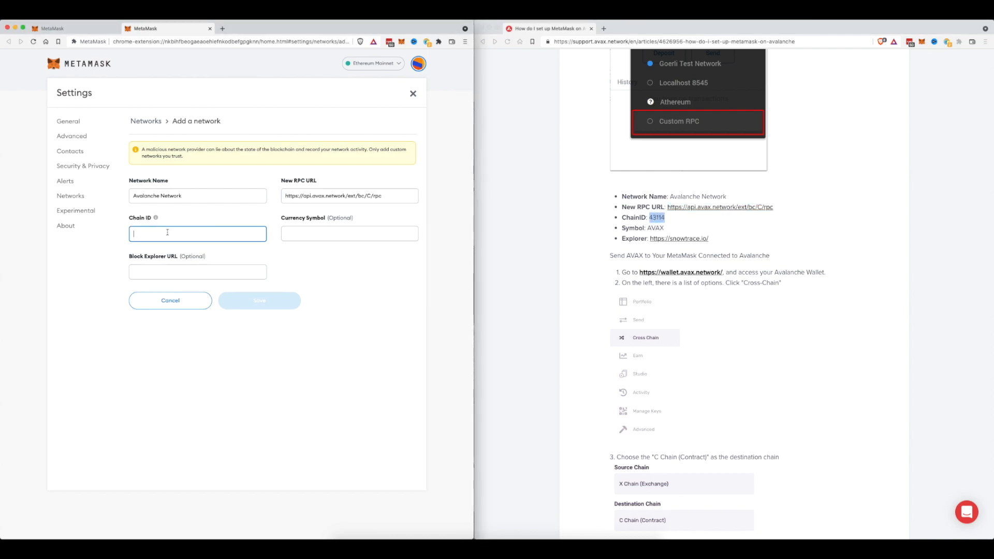
type("43114")
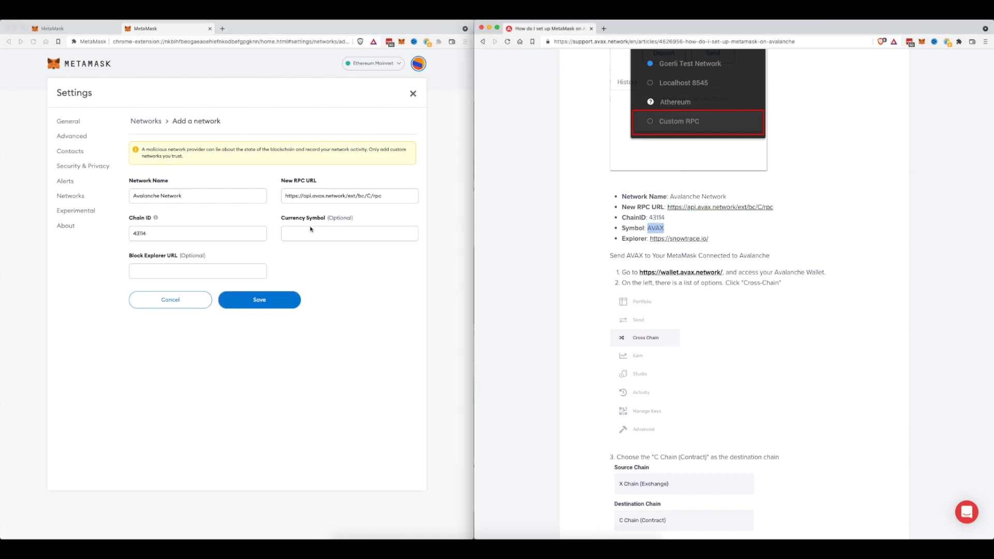
type("AVAX")
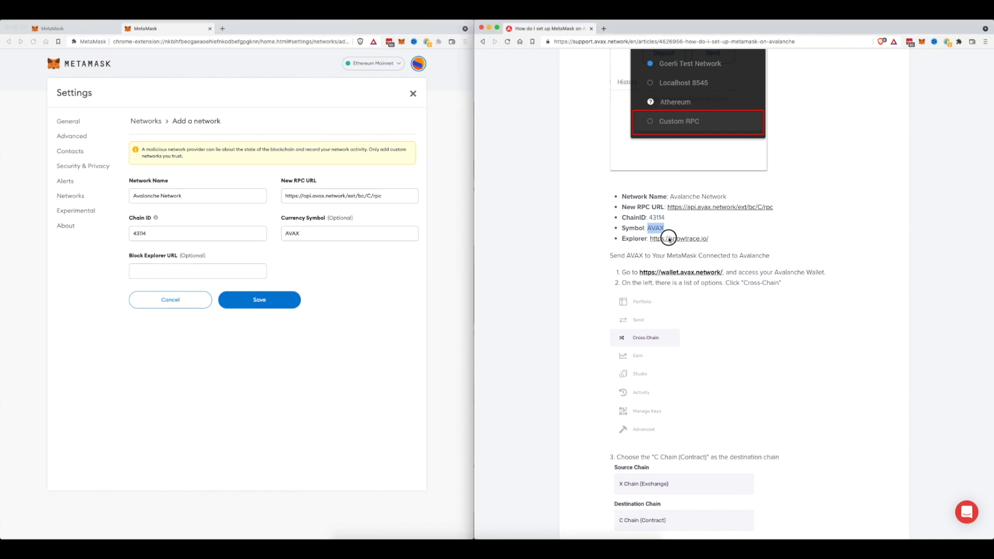
type("https://snowtrace.io/")
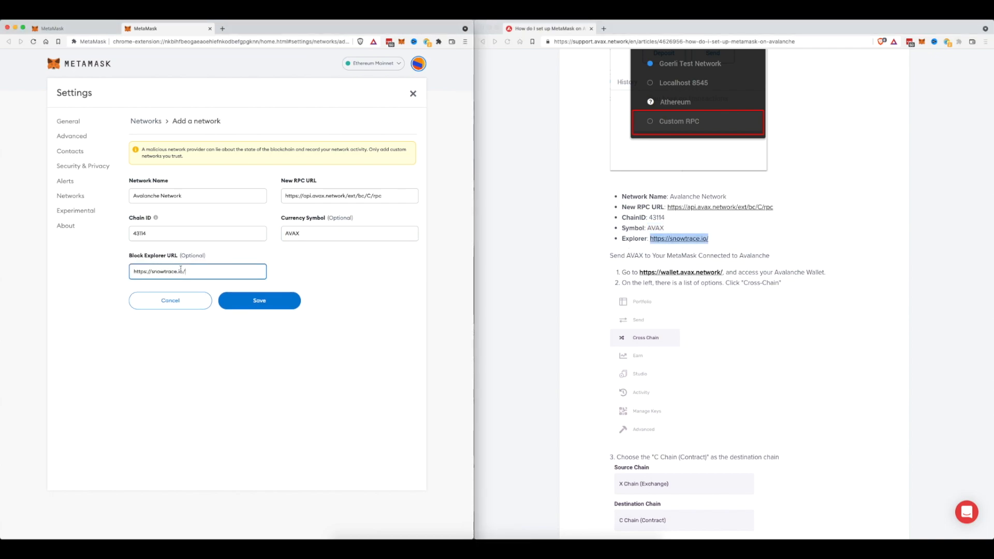
left_click(259, 300)
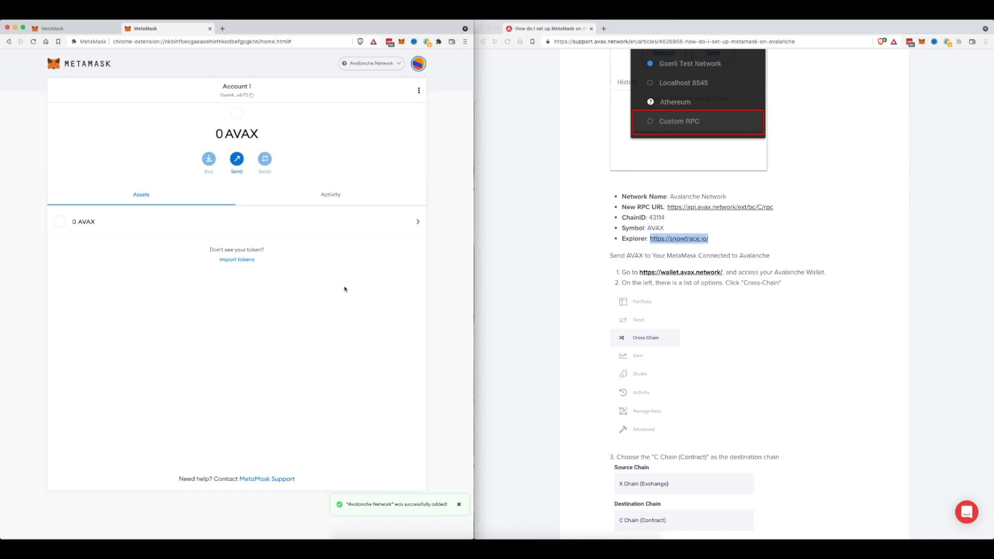
- From the network list, select Ethereum Mainnet in place of Avalanche Network
left_click(370, 63)
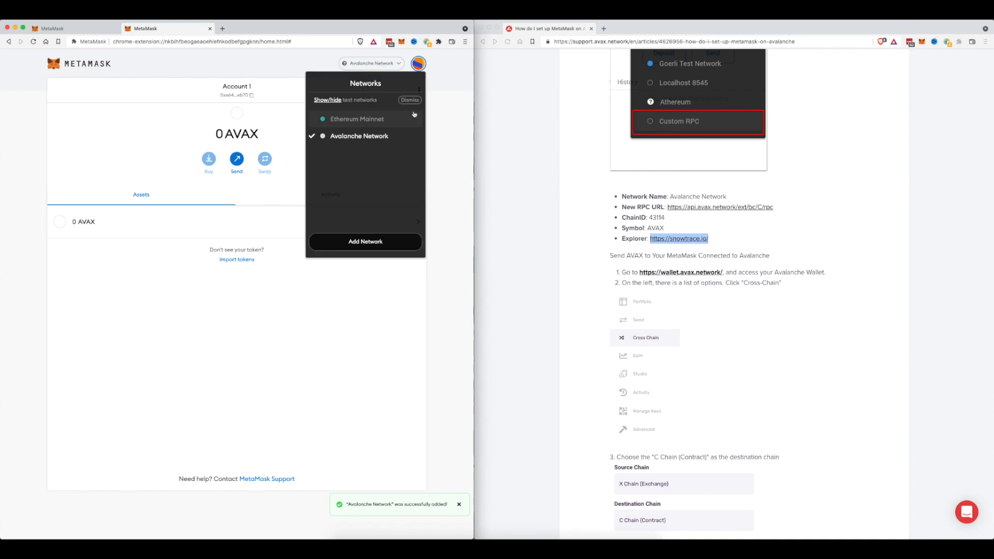
left_click(414, 98)
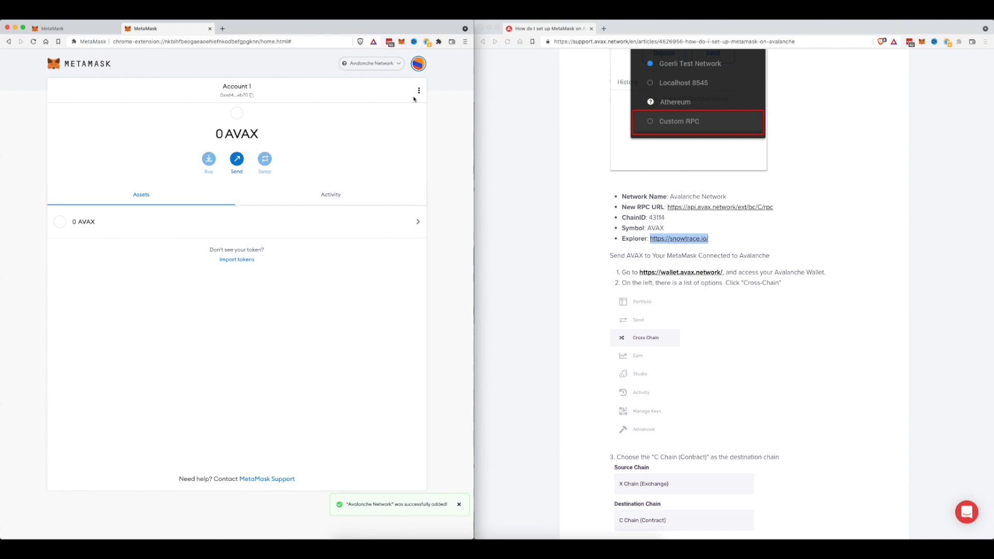
left_click(371, 64)
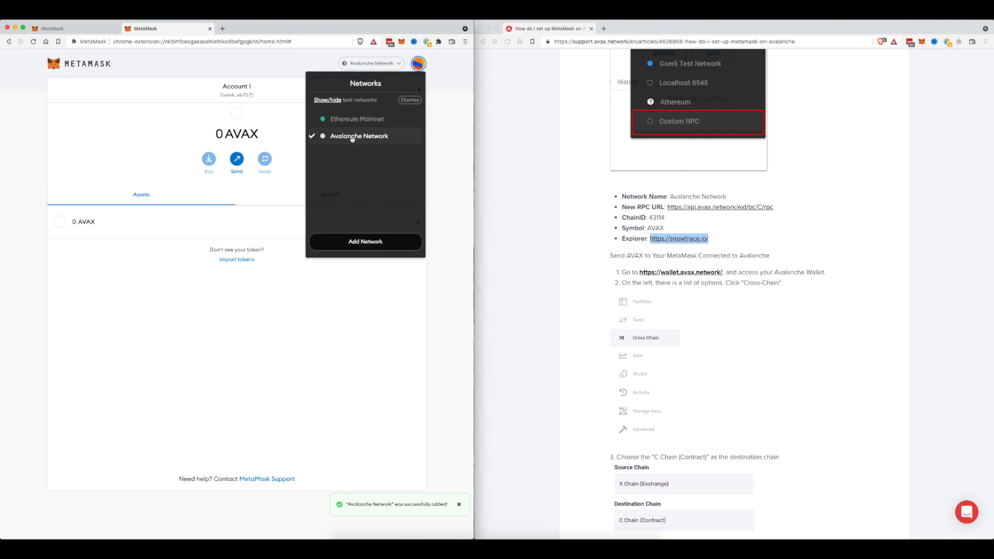
left_click(358, 119)
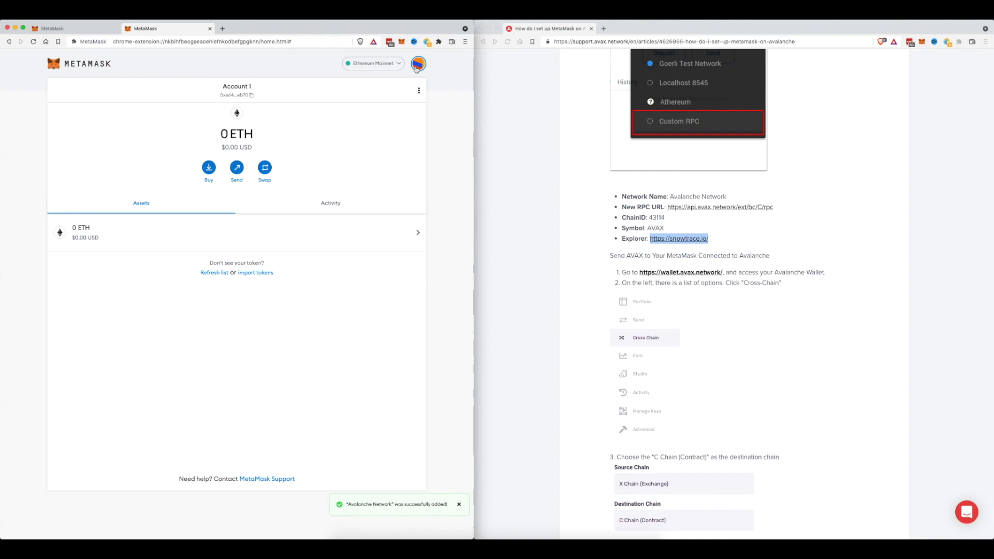
- Start Import Account, try the JSON File type, then set the type back to Private Key
left_click(418, 63)
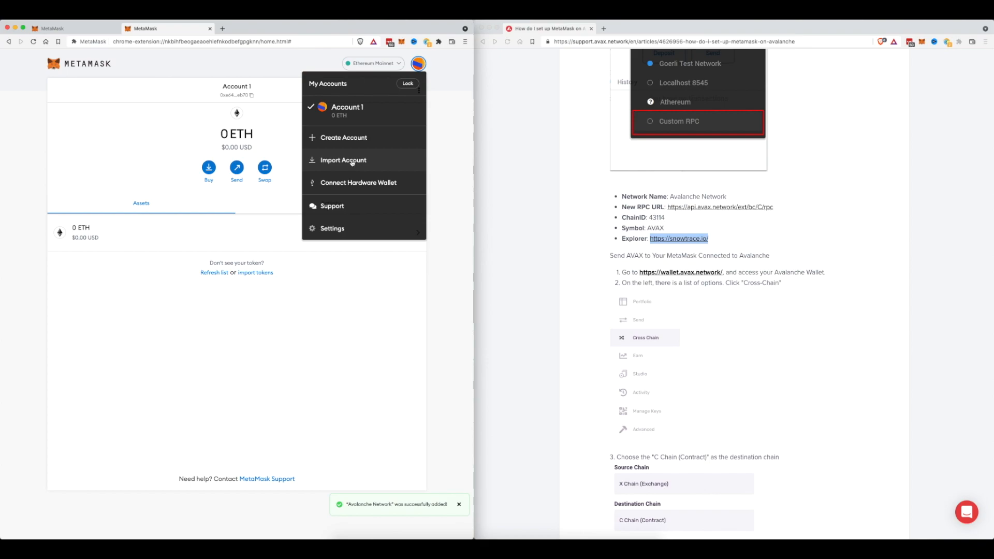
left_click(343, 160)
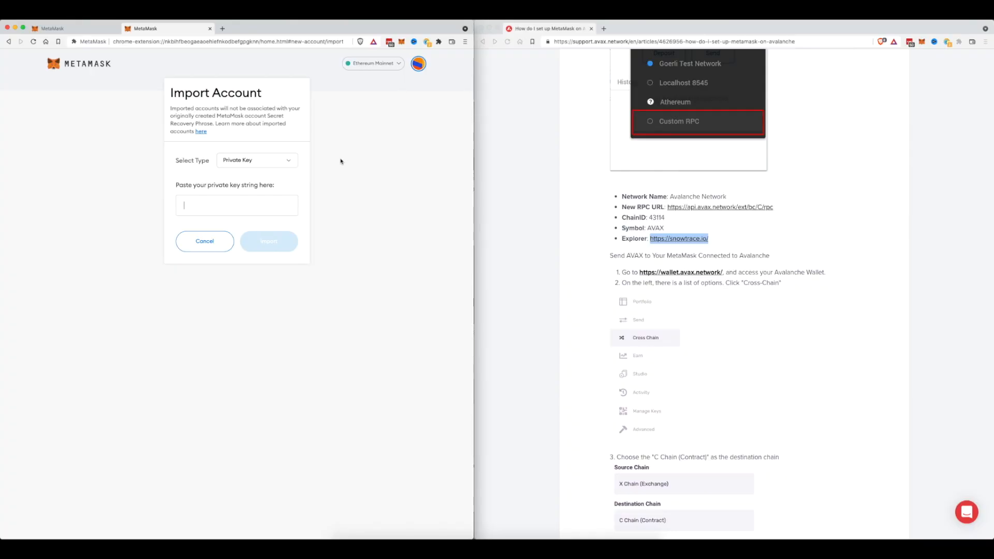
mouse_move(267, 179)
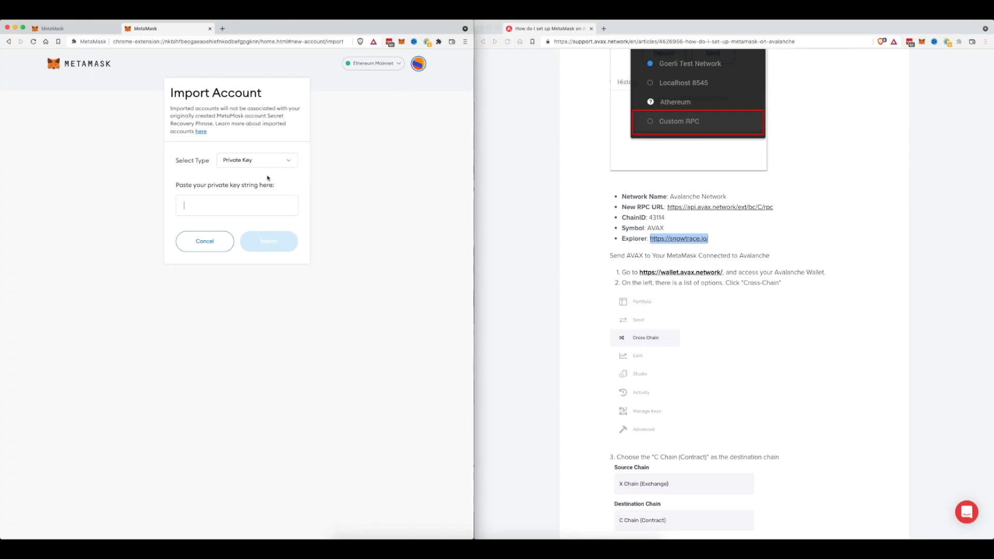
mouse_move(255, 163)
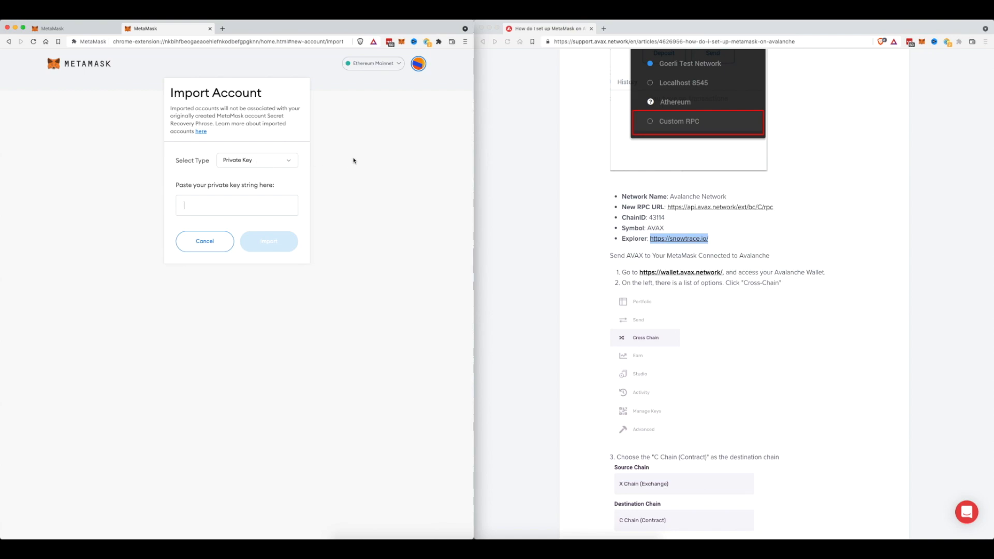
mouse_move(301, 182)
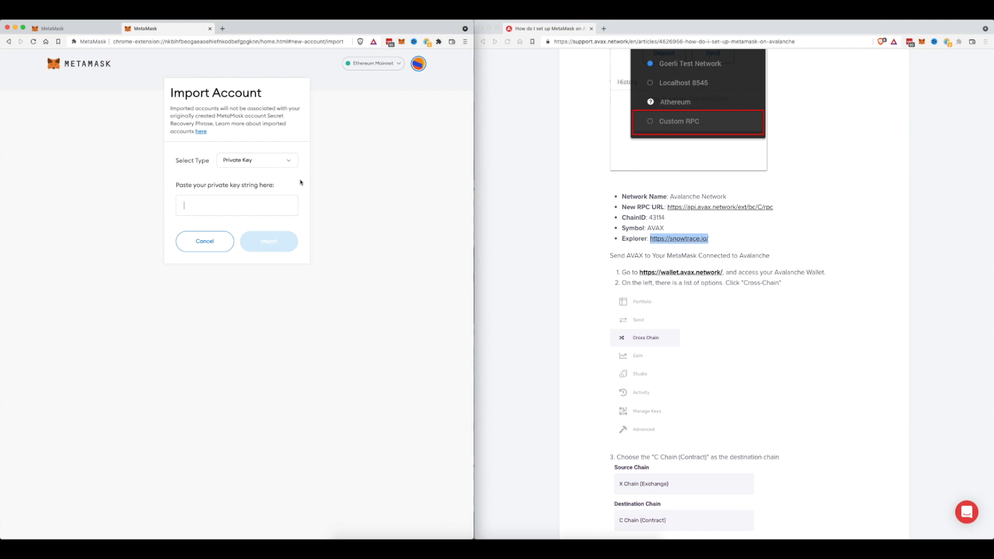
left_click(257, 160)
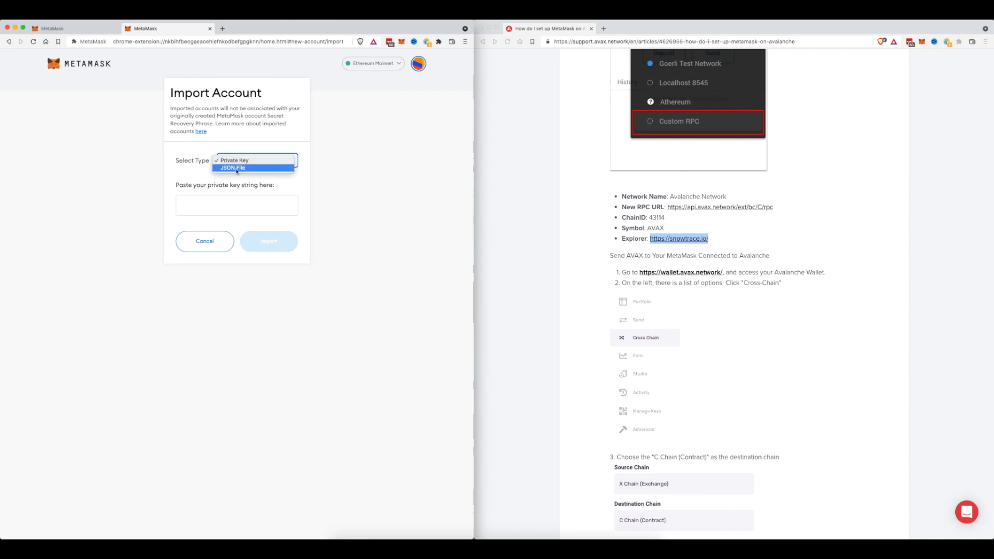
left_click(232, 167)
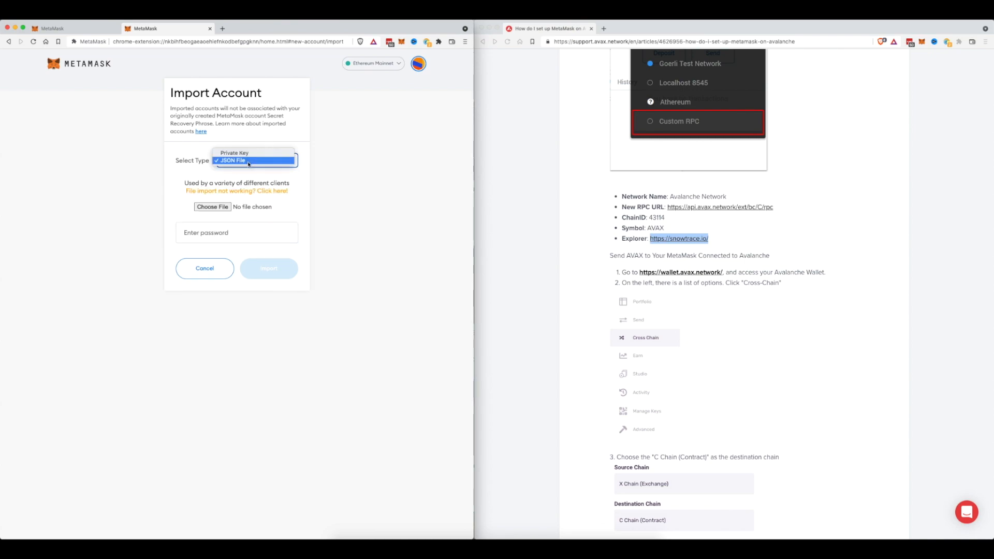
left_click(234, 152)
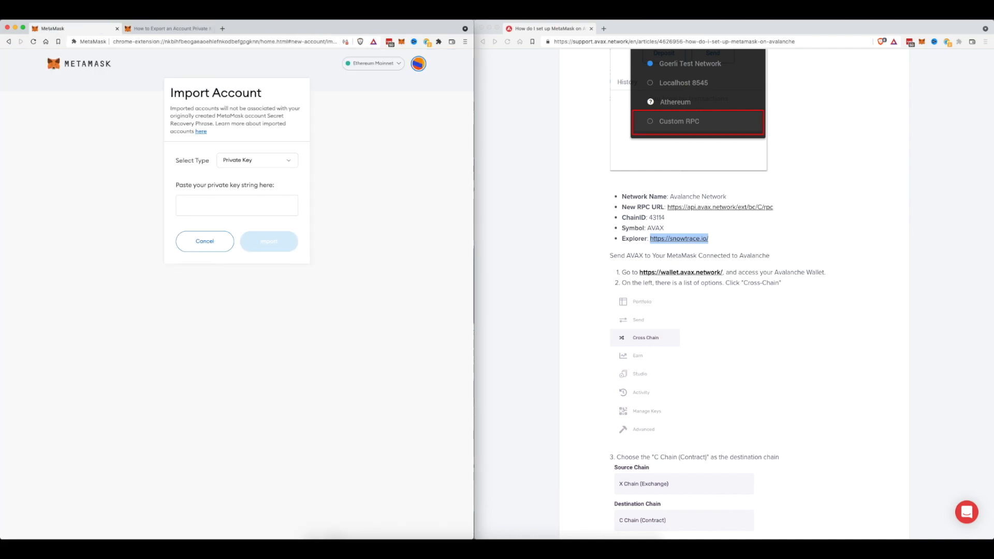
- Scroll the 'How to Export an Account Private Key' article to the extension steps
left_click(170, 28)
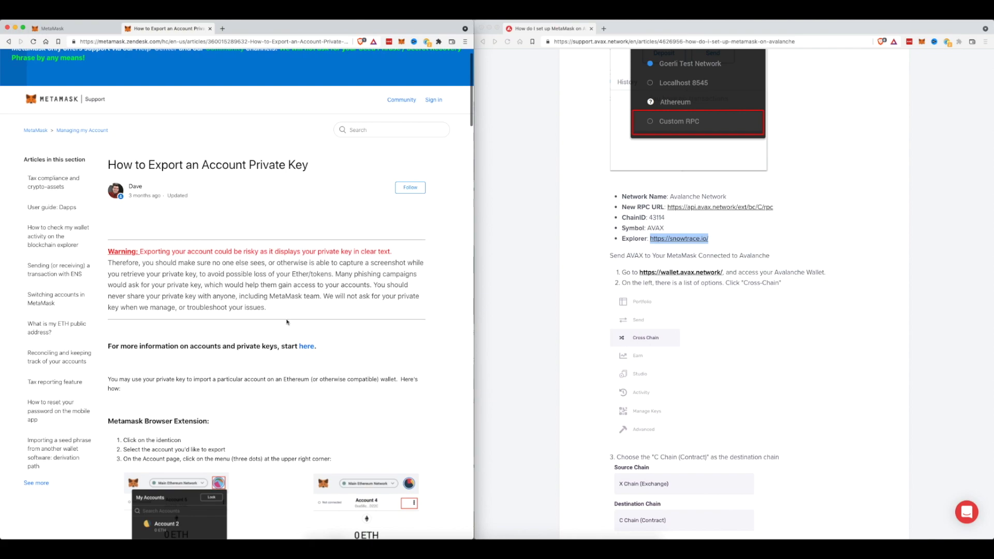
scroll("down", 3)
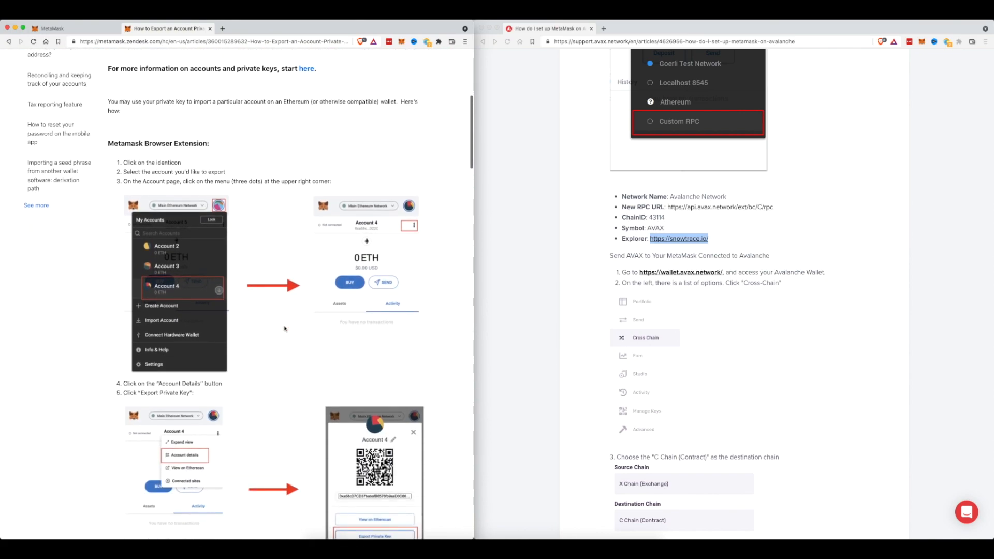
mouse_move(249, 237)
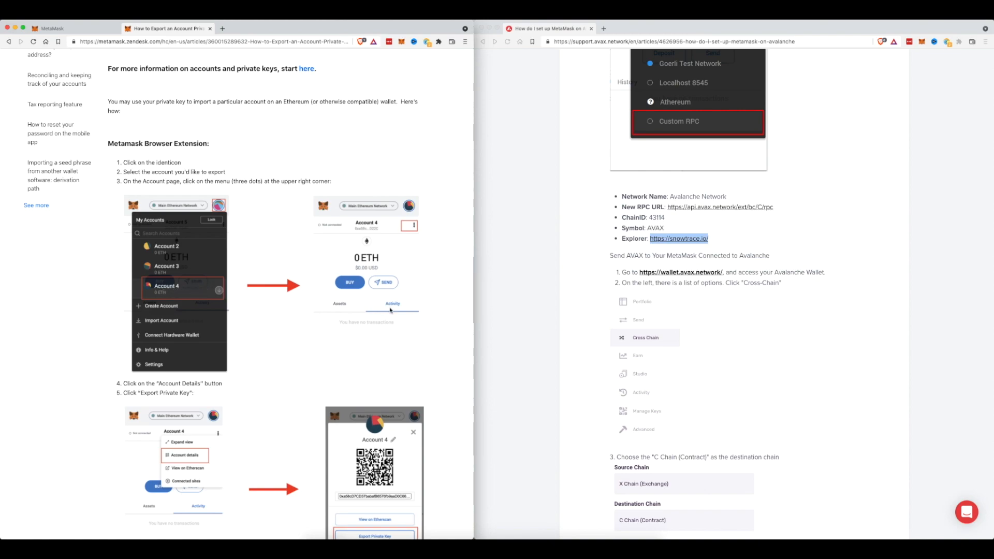
scroll("down", 3)
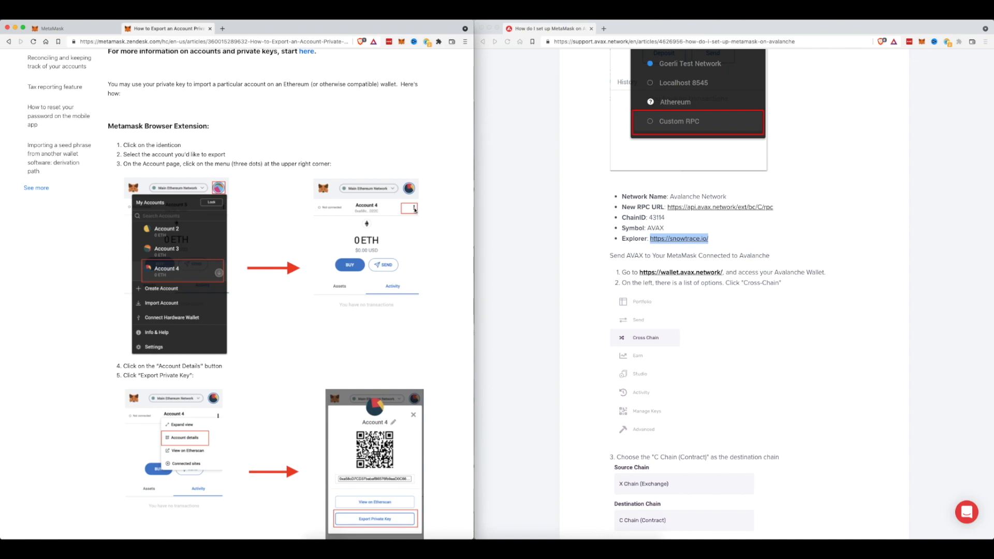
scroll("down", 3)
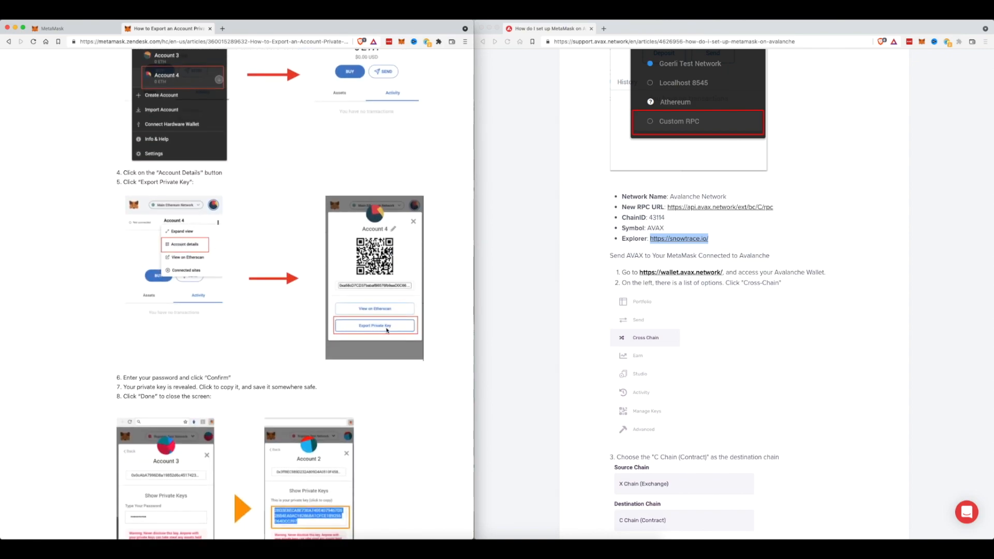
mouse_move(45, 307)
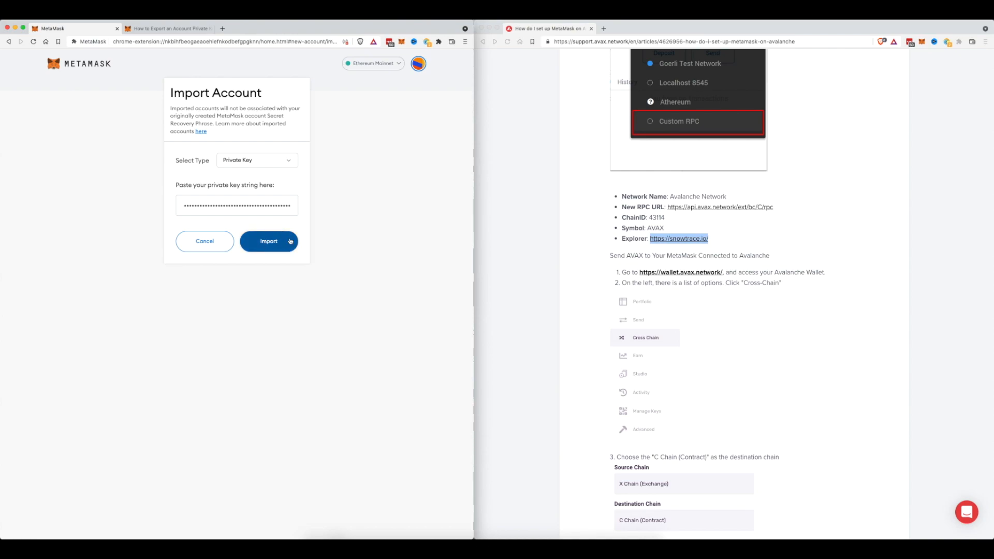
- Import the pasted private key as Account 2 and close the help article
left_click(268, 242)
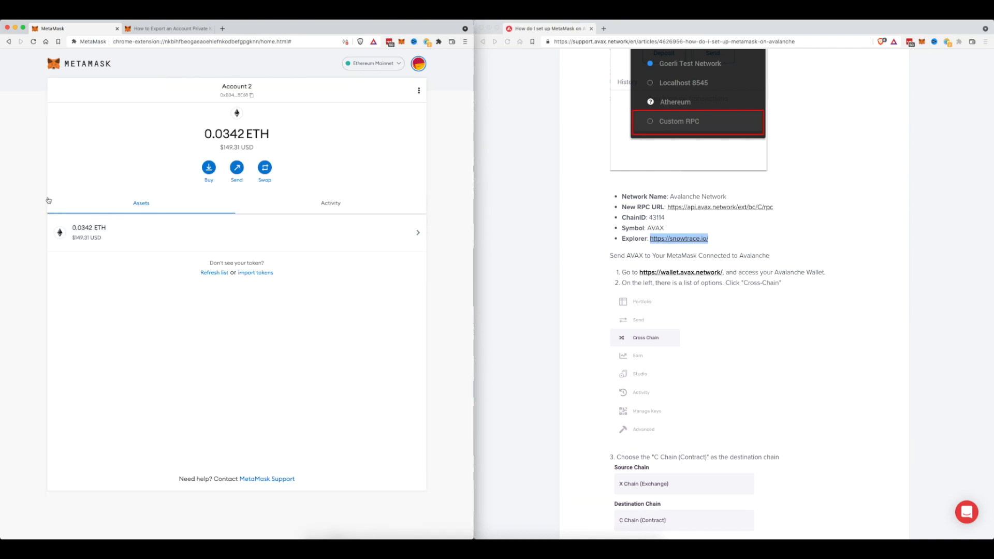
mouse_move(37, 188)
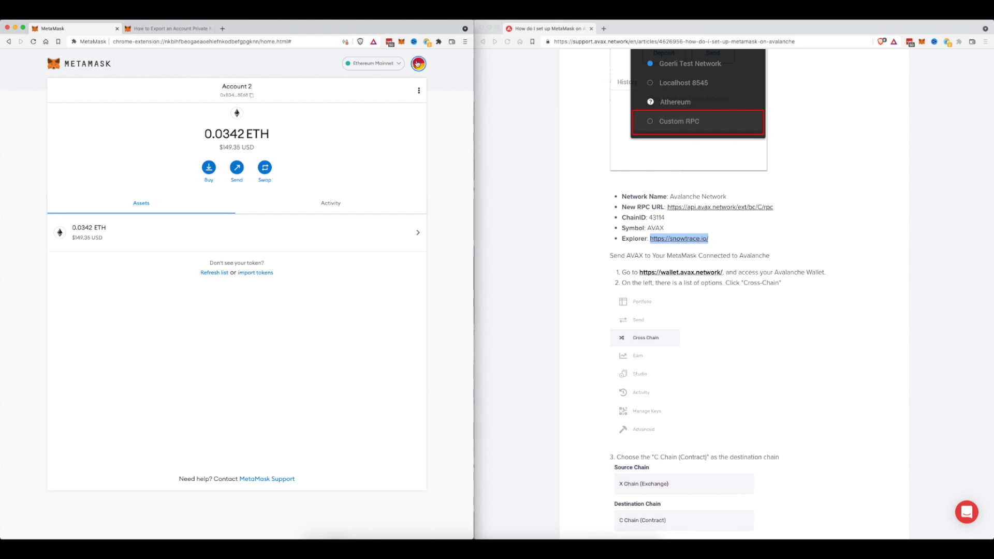
left_click(419, 63)
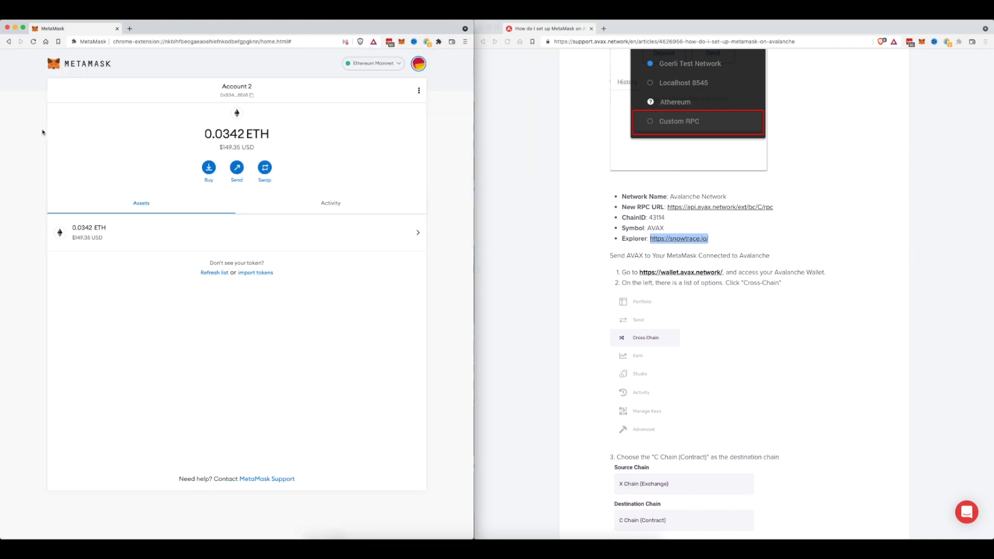
mouse_move(120, 237)
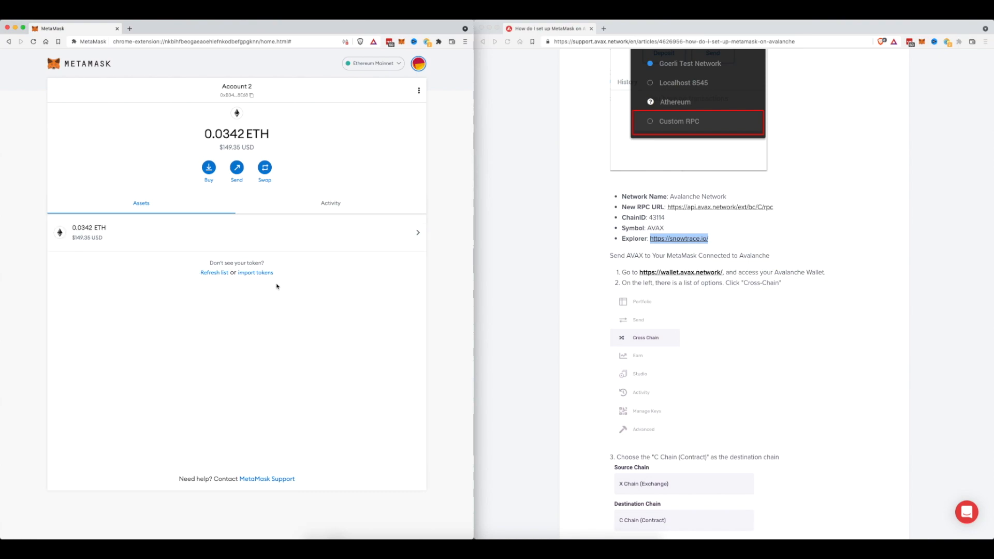
mouse_move(146, 270)
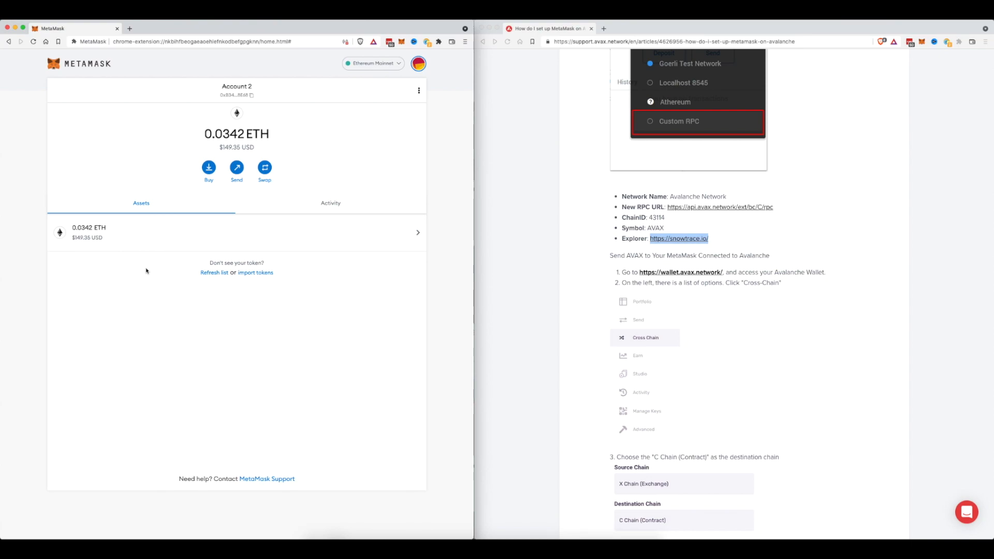
mouse_move(149, 276)
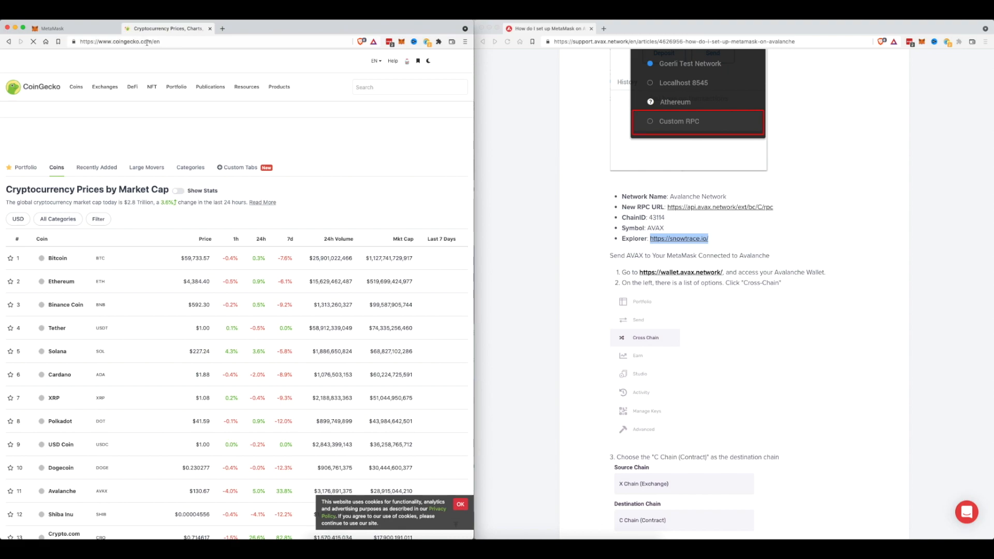
- Search CoinGecko for 'ohm', open Olympus (OHM), and copy its contract address
left_click(409, 87)
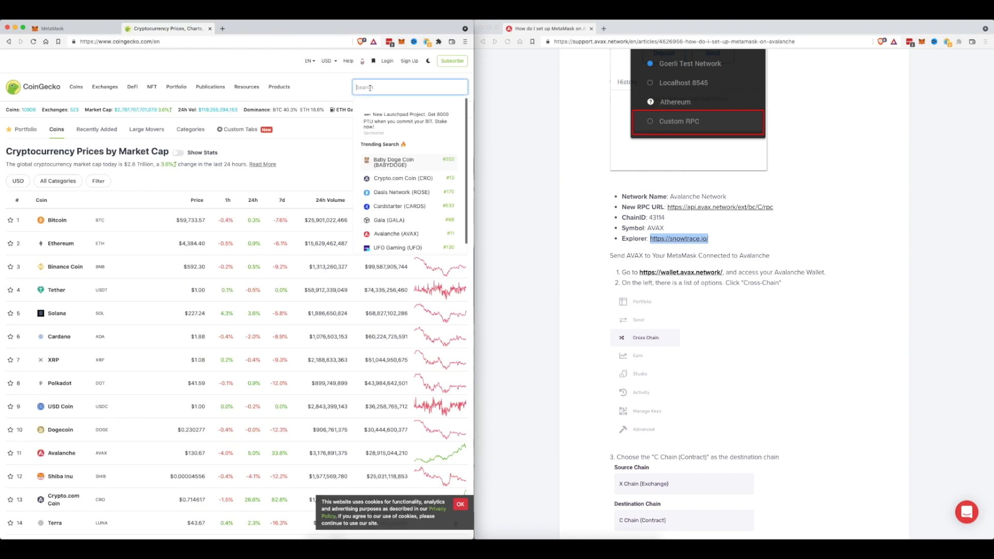
type("ohm")
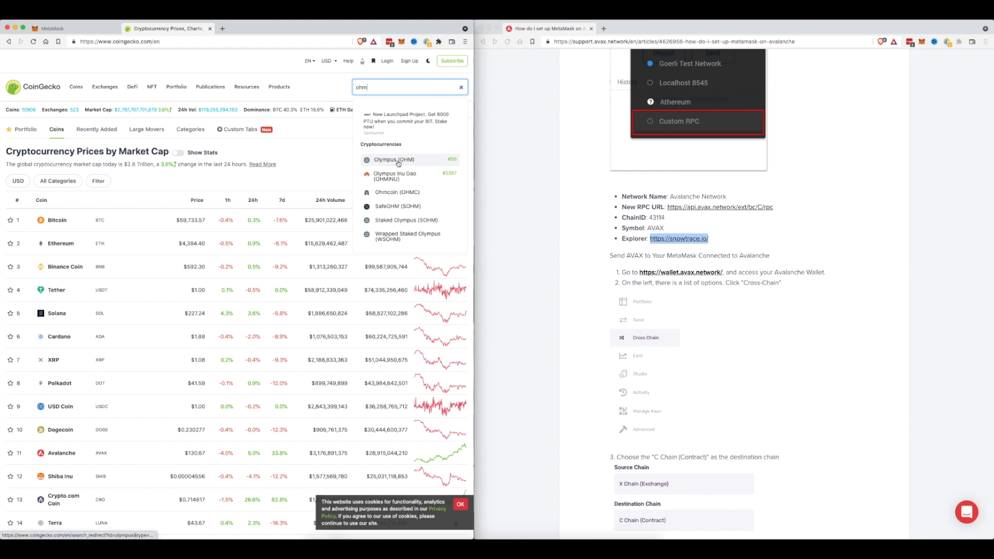
mouse_move(408, 162)
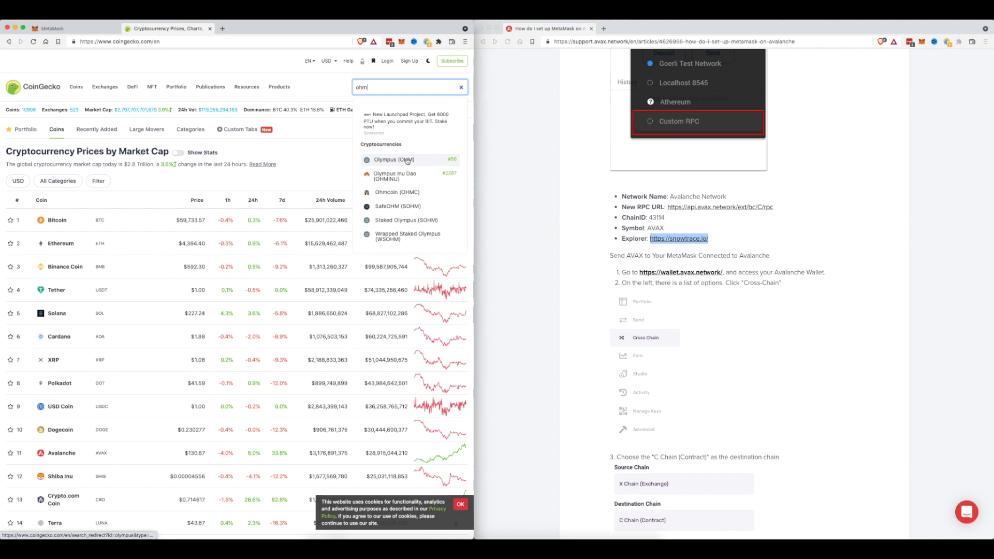
mouse_move(386, 223)
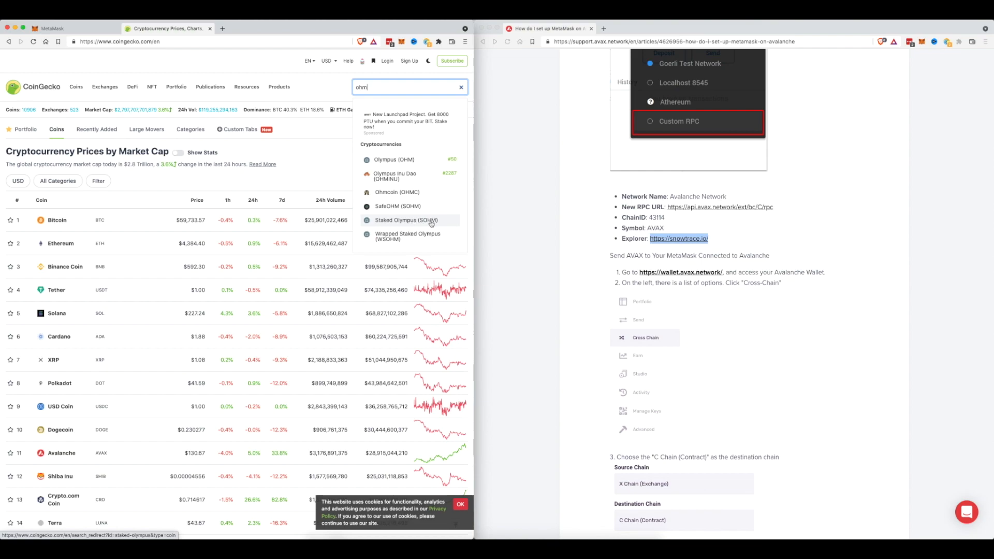
mouse_move(411, 208)
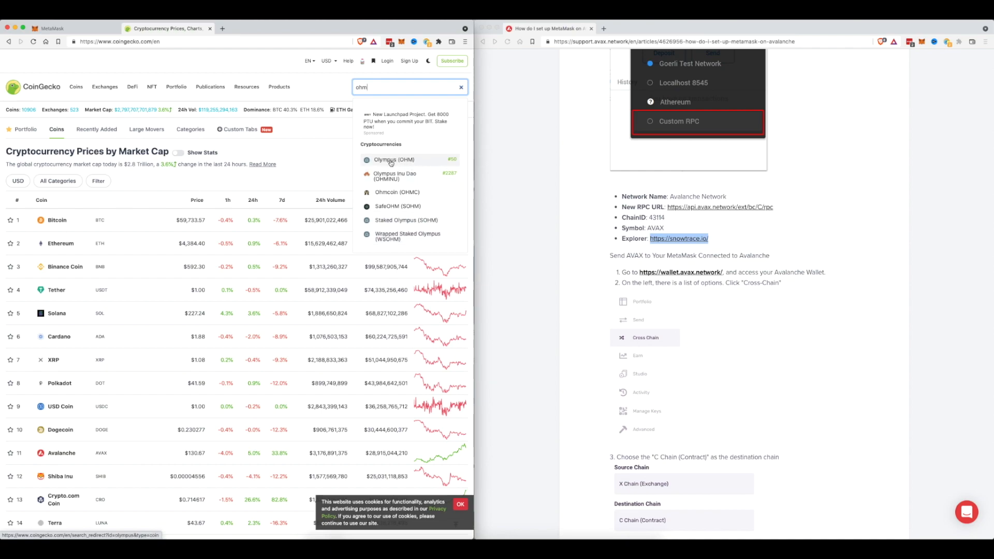
left_click(394, 159)
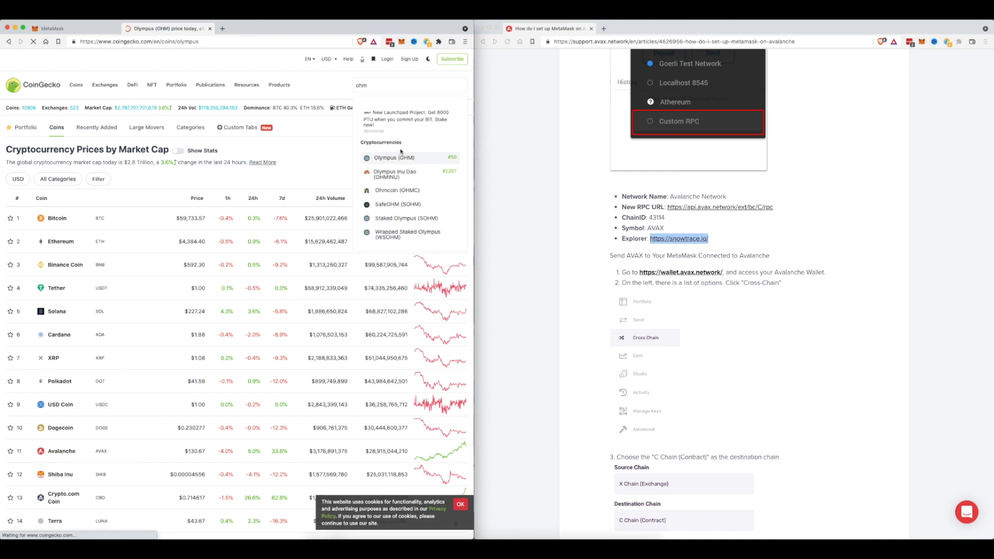
left_click(394, 157)
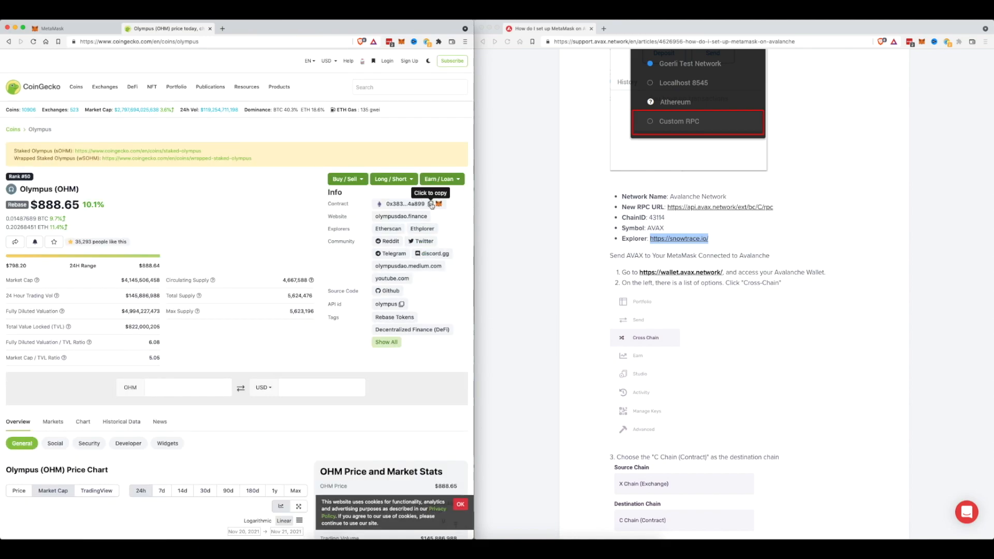
left_click(431, 204)
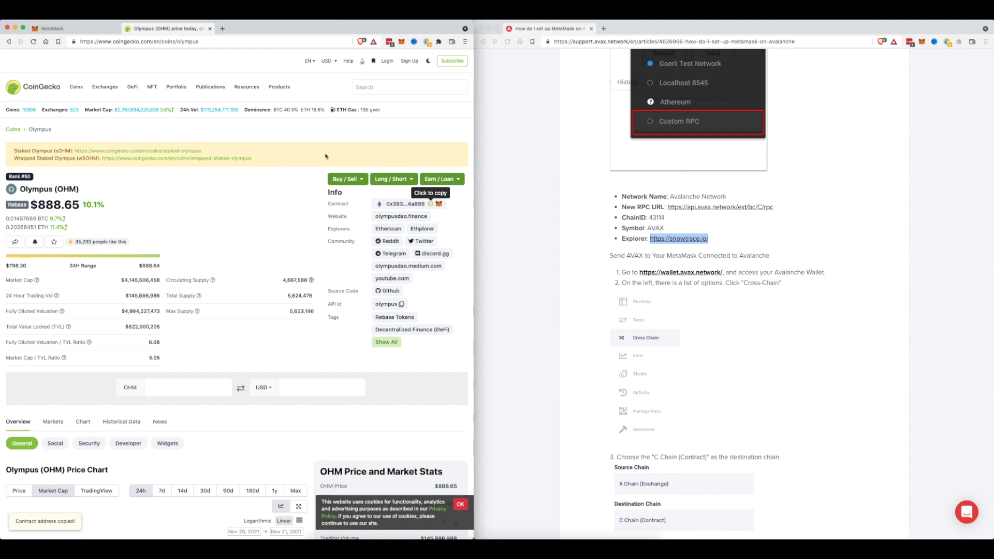
- Add OHM as a custom token from the pasted contract address, then return to Account 2
left_click(57, 28)
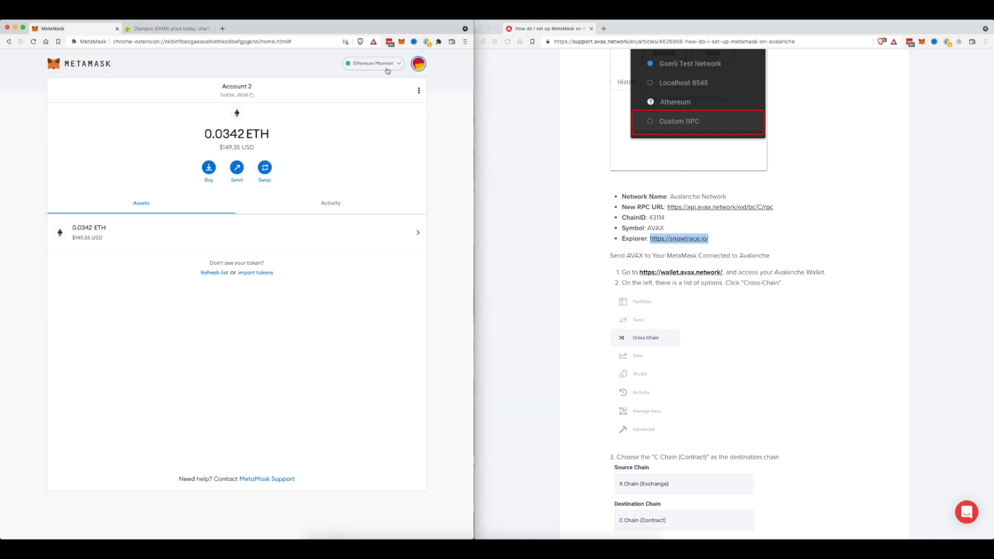
mouse_move(246, 273)
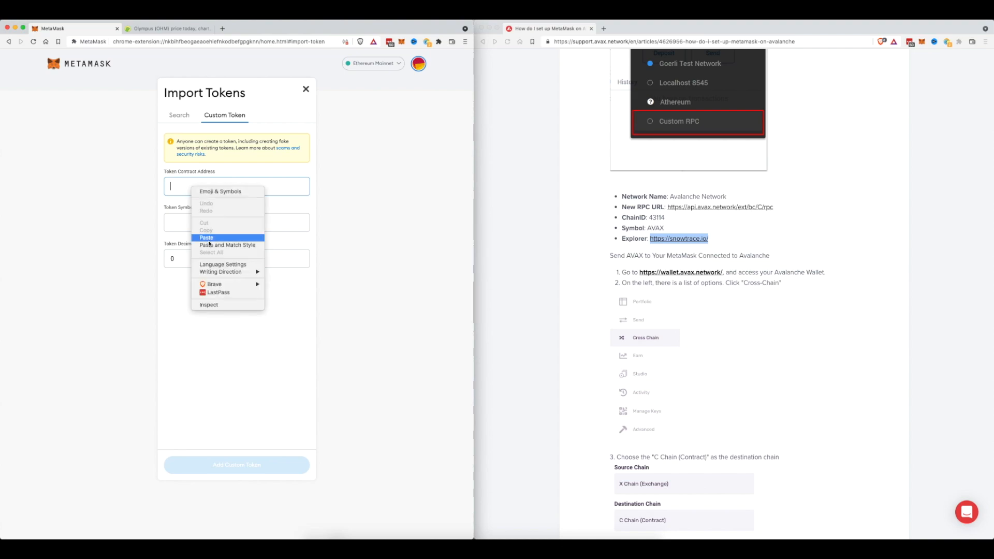
left_click(205, 238)
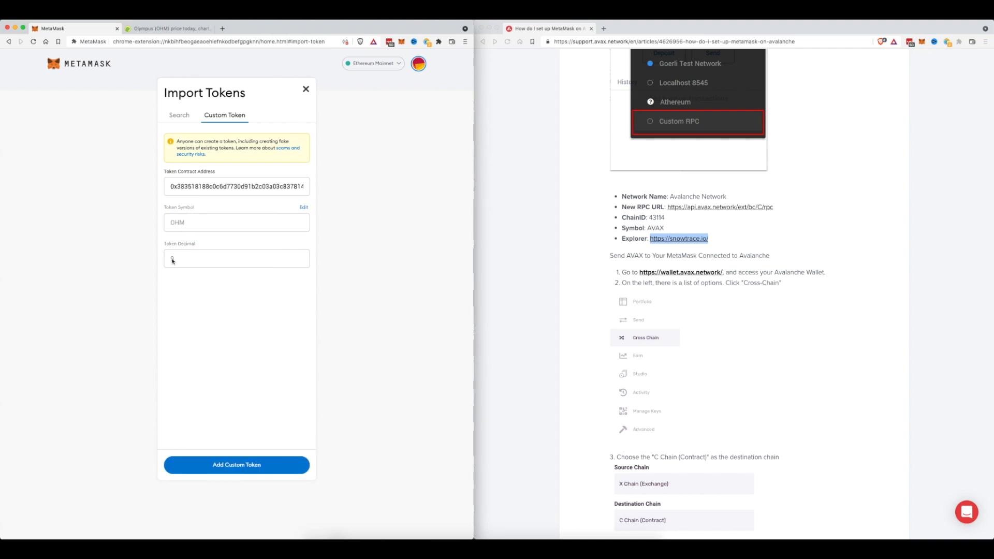
left_click(237, 465)
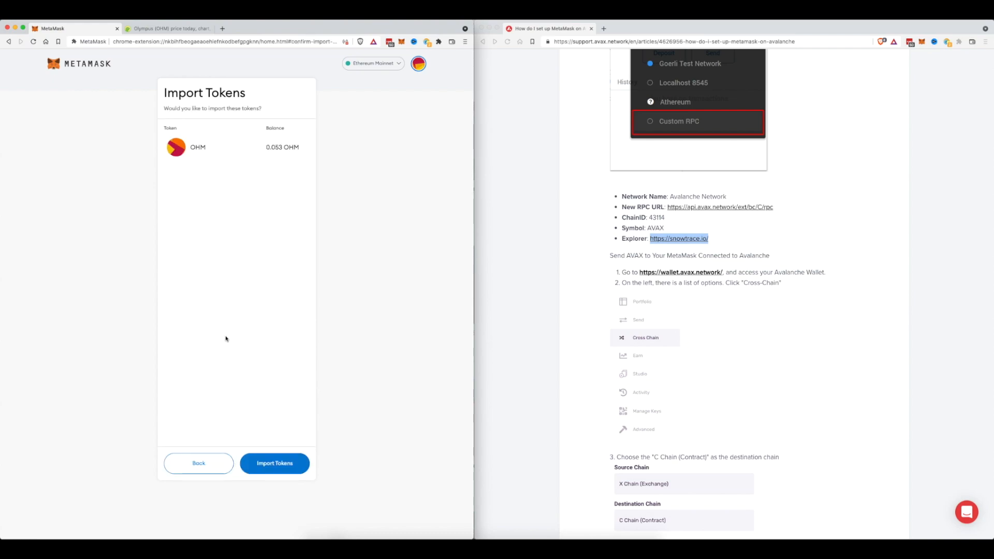
left_click(274, 463)
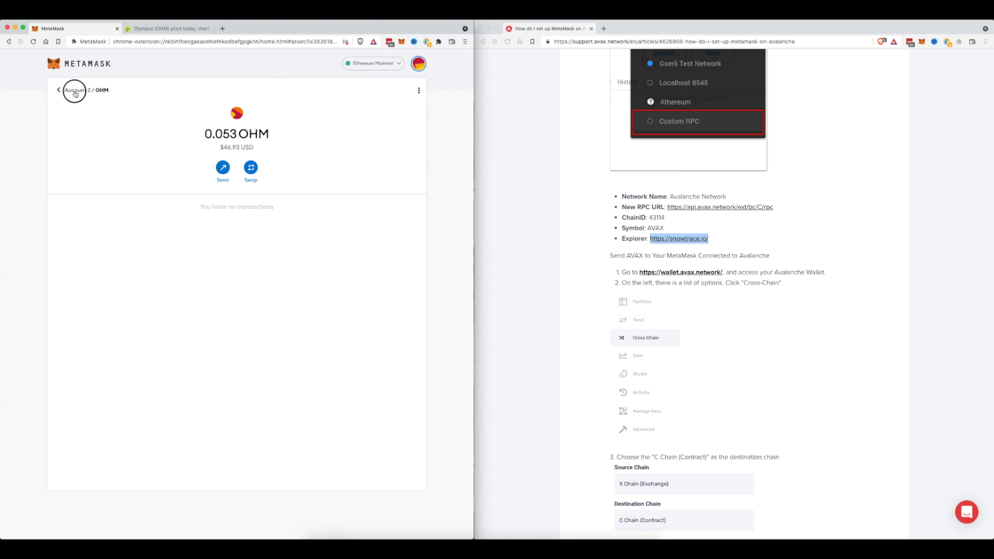
left_click(58, 91)
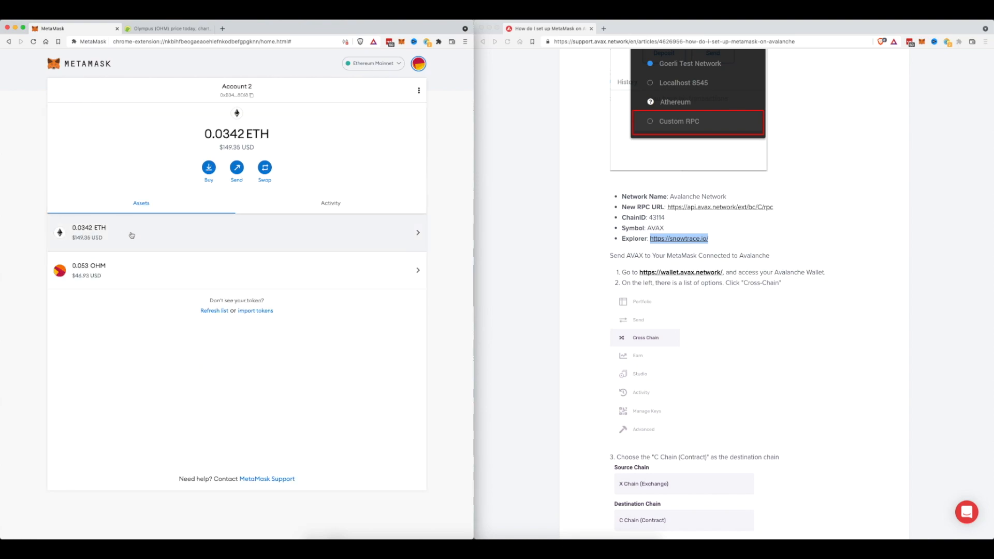
mouse_move(114, 277)
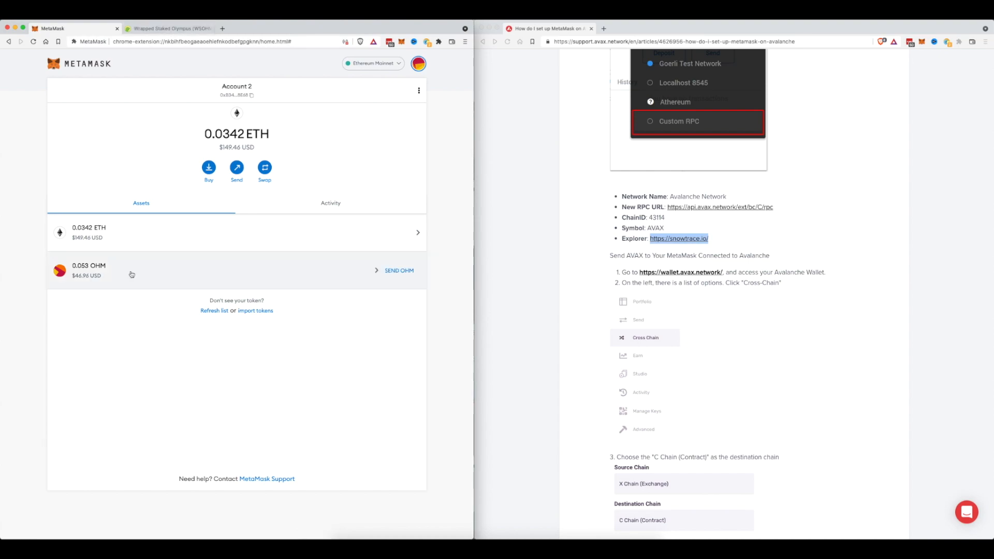
- Search CoinGecko for 'sohm', open Staked Olympus (SOHM), and copy its contract address
left_click(166, 28)
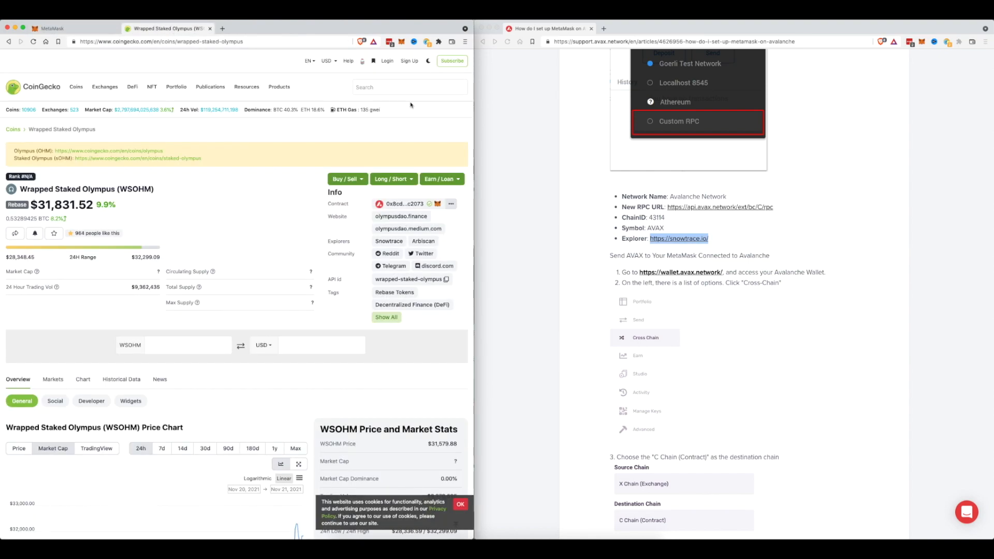
left_click(409, 87)
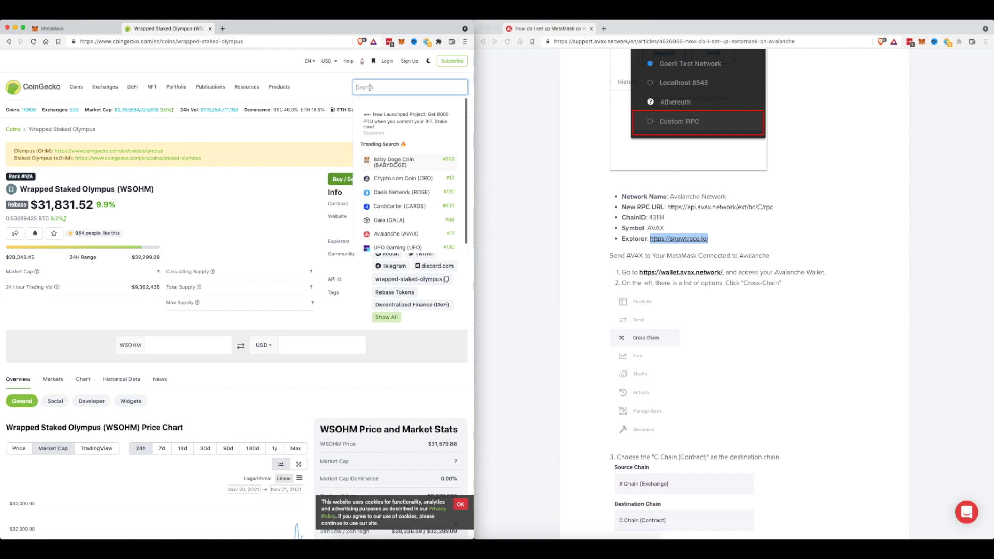
type("s")
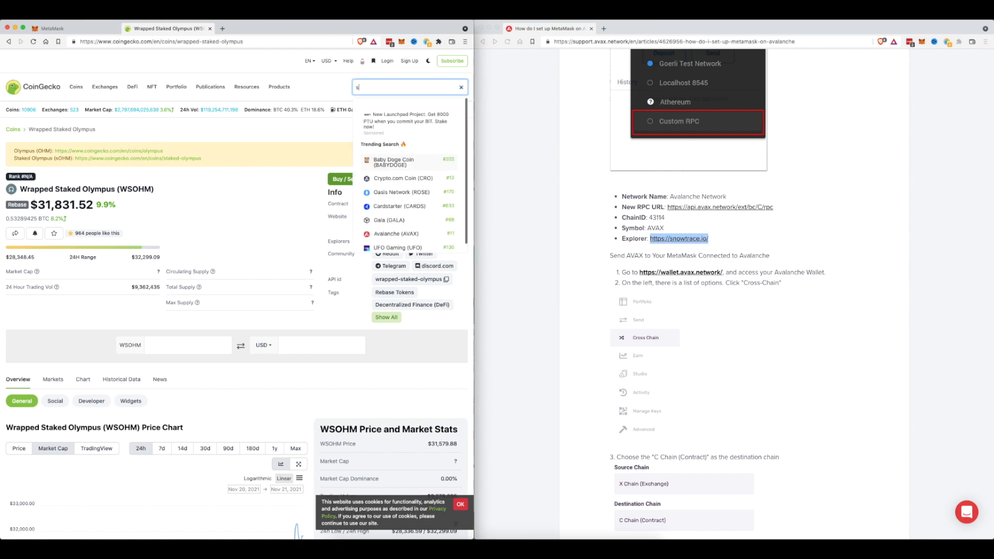
type("ohm")
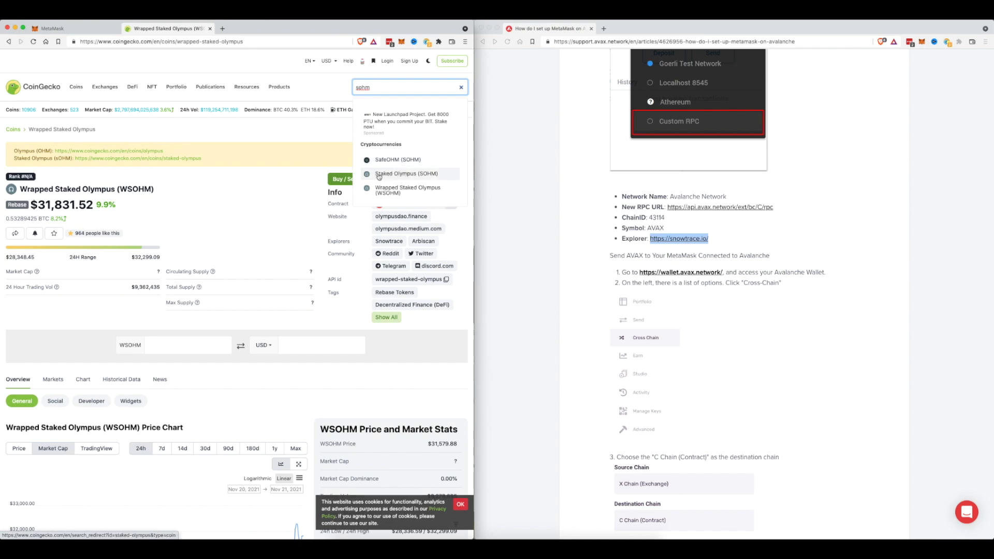
left_click(404, 173)
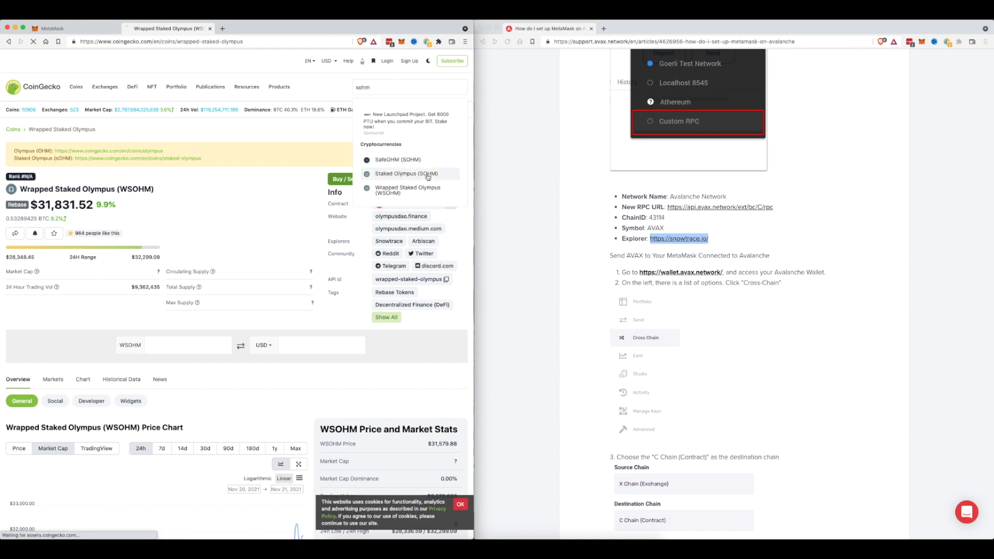
left_click(406, 174)
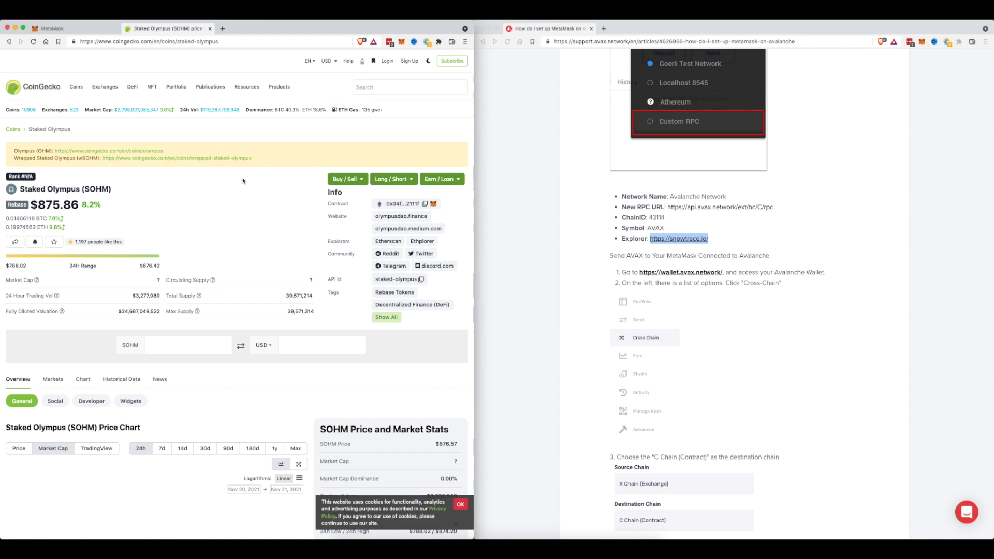
mouse_move(216, 236)
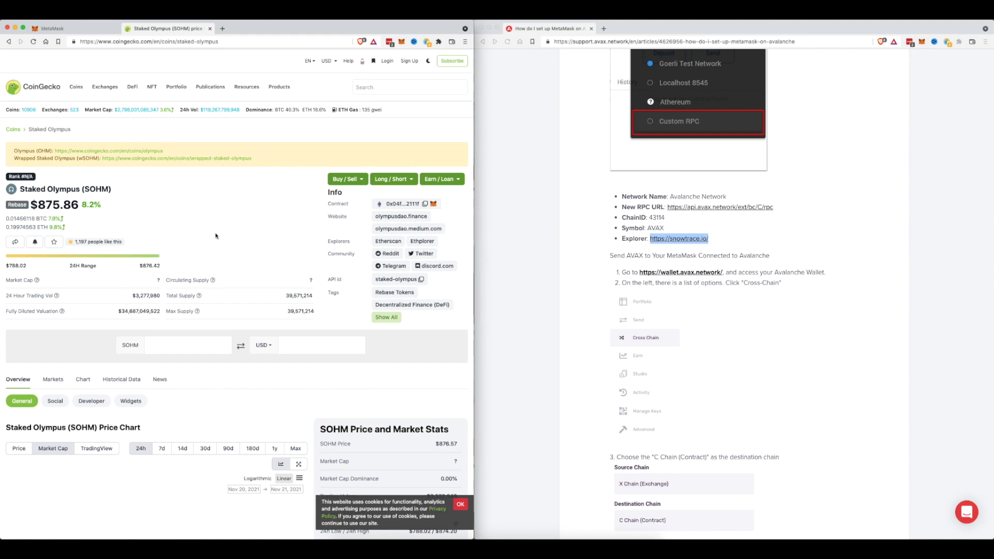
mouse_move(162, 203)
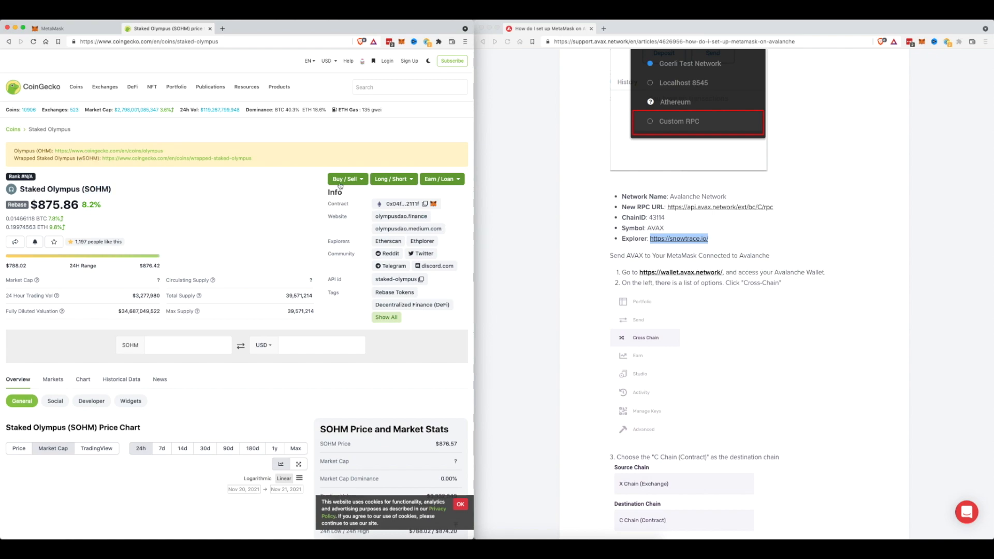
left_click(424, 203)
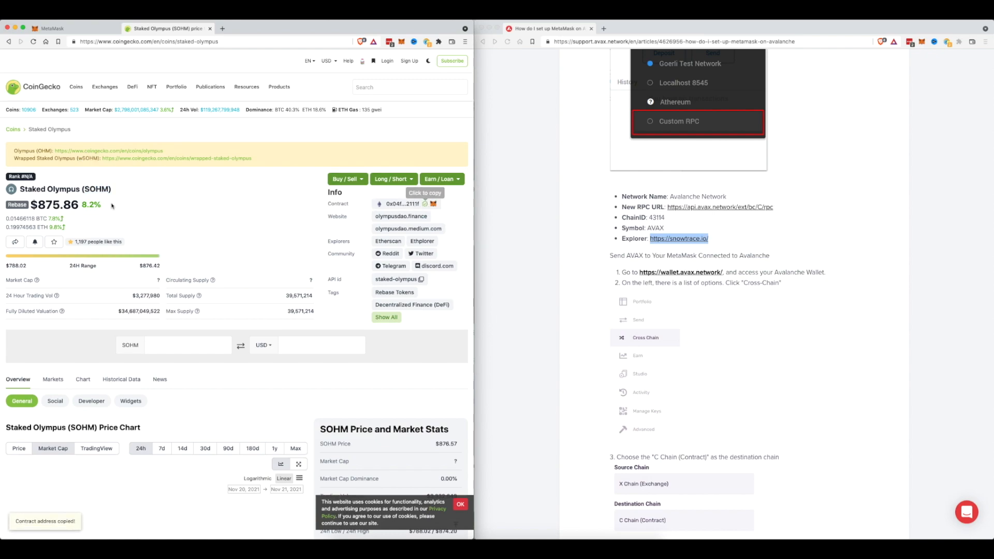
left_click(55, 28)
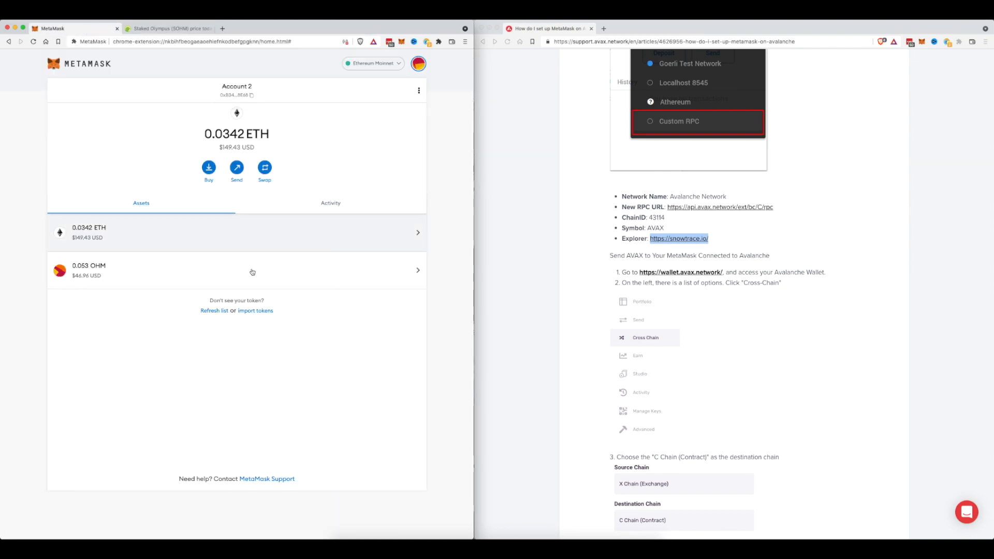
- Add sOHM as a custom token from its contract address, then return to Account 2
left_click(255, 310)
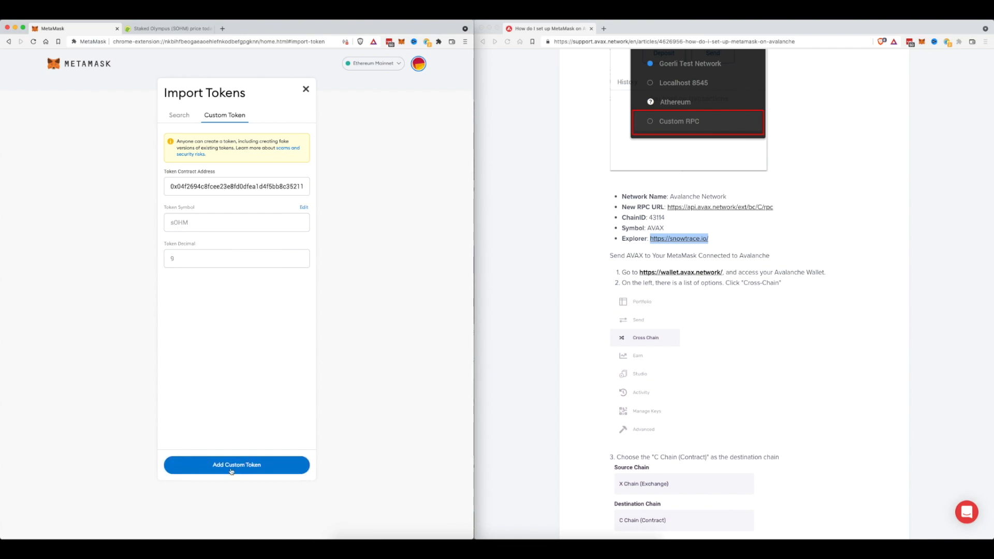
left_click(236, 465)
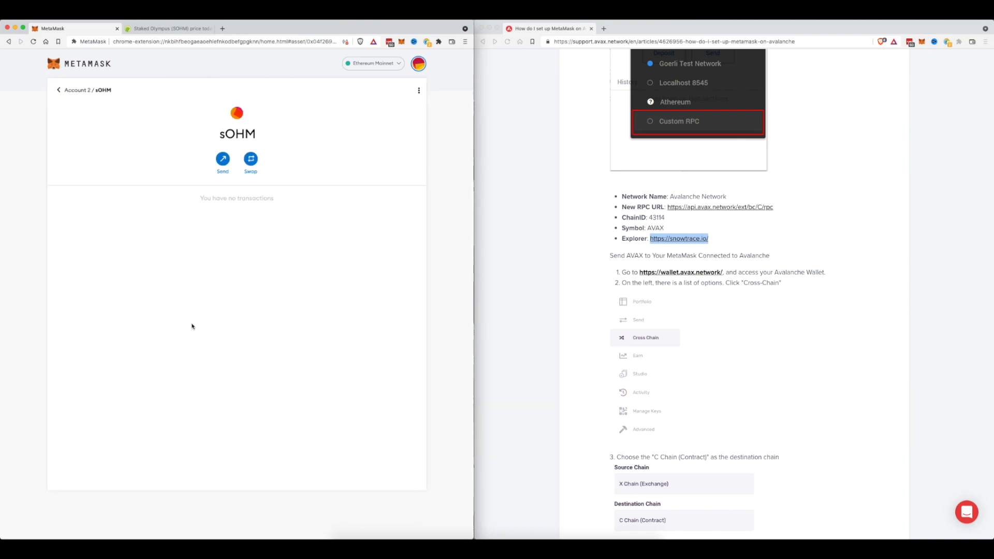
left_click(59, 90)
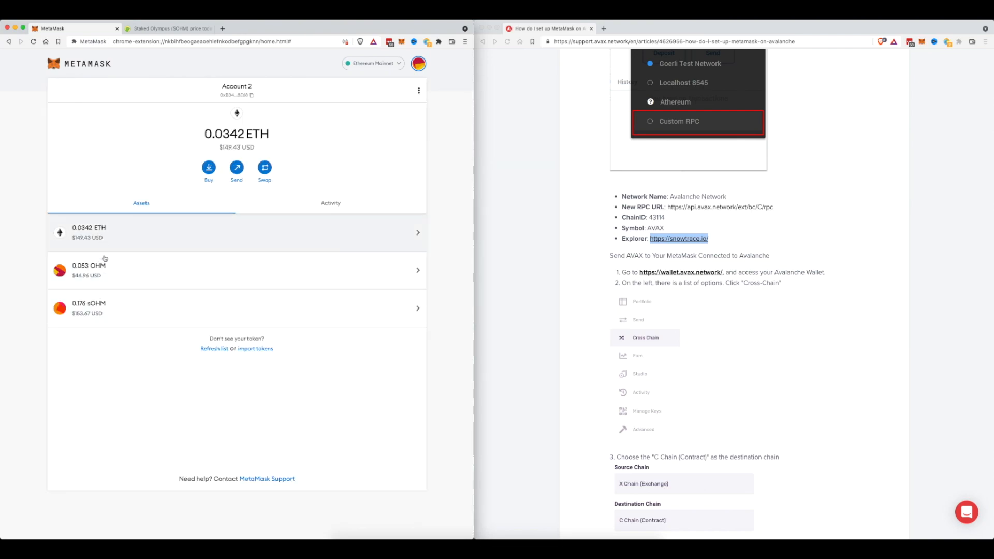
mouse_move(328, 285)
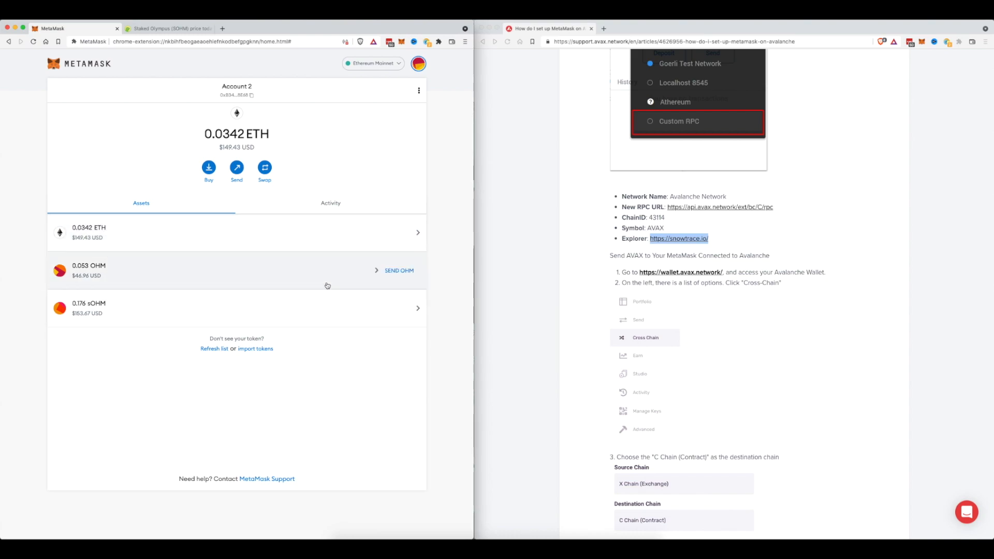
- Search CoinGecko for 'wsohm' and copy the WSOHM Avalanche contract address
left_click(161, 28)
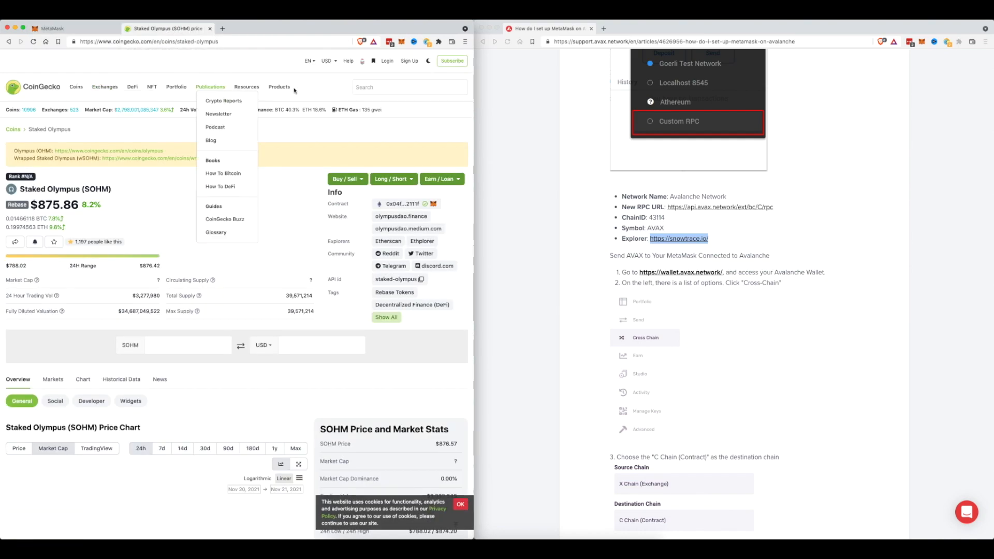
type("wsohm")
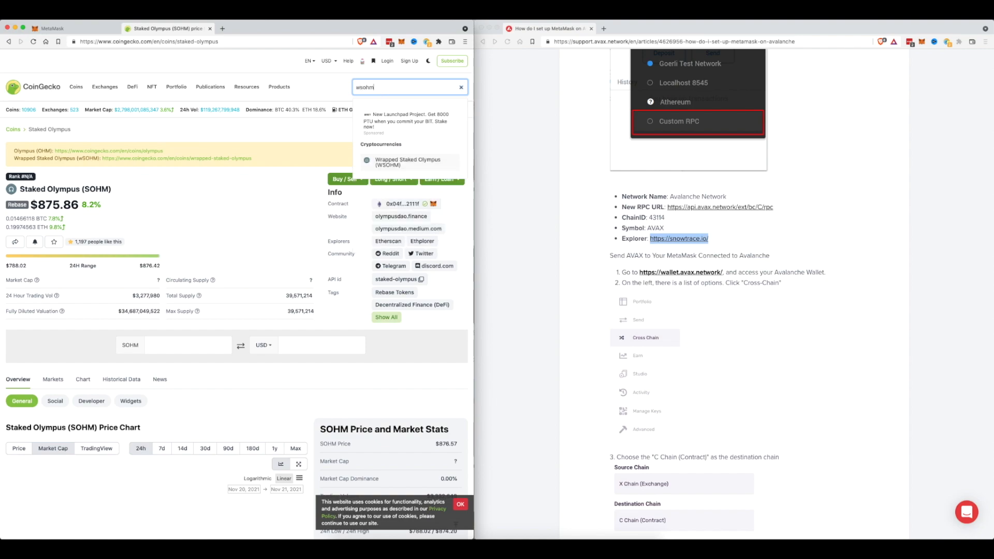
mouse_move(395, 165)
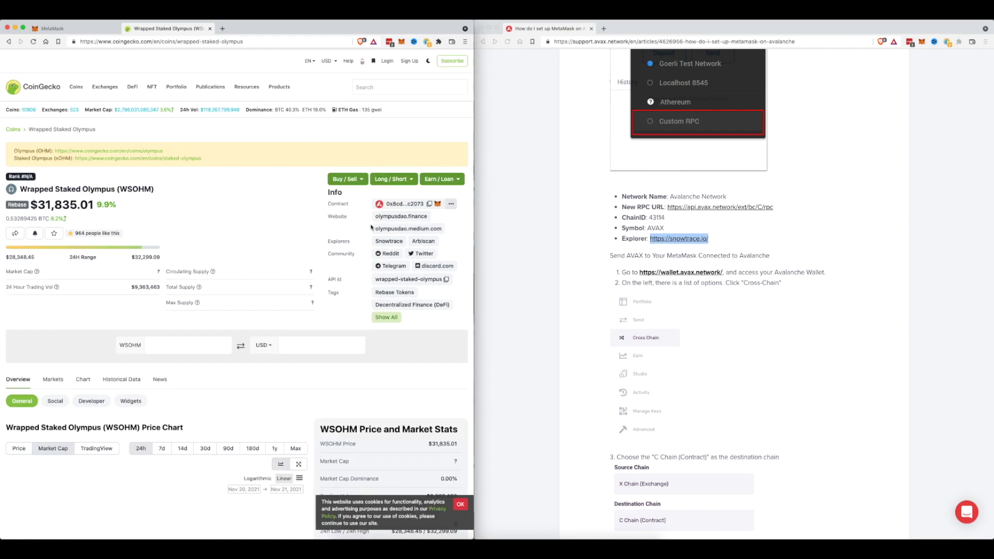
left_click(430, 204)
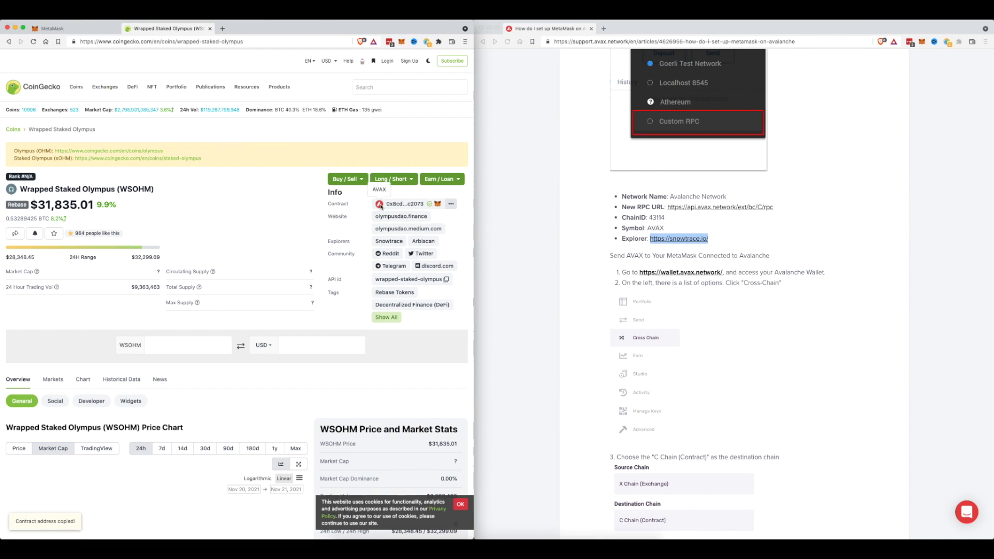
left_click(57, 28)
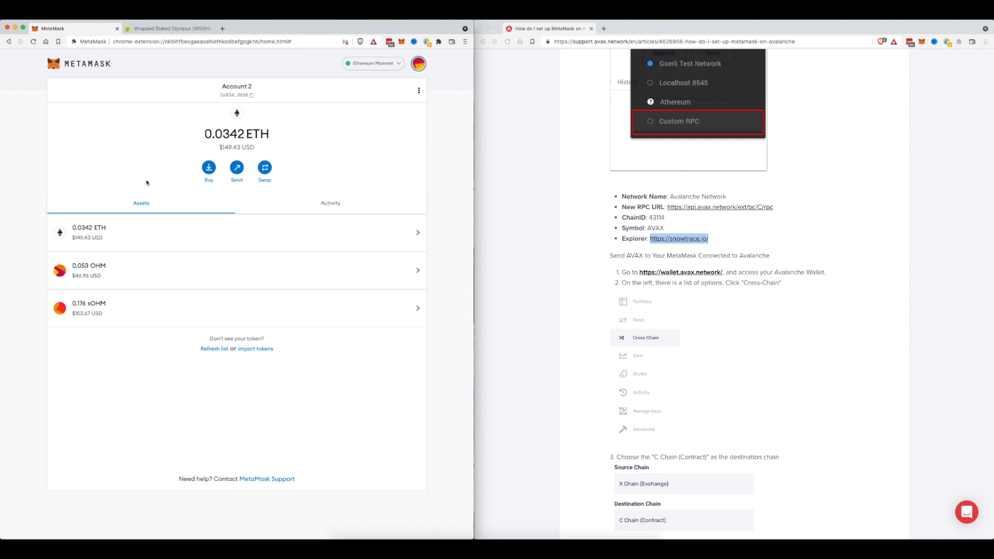
mouse_move(253, 351)
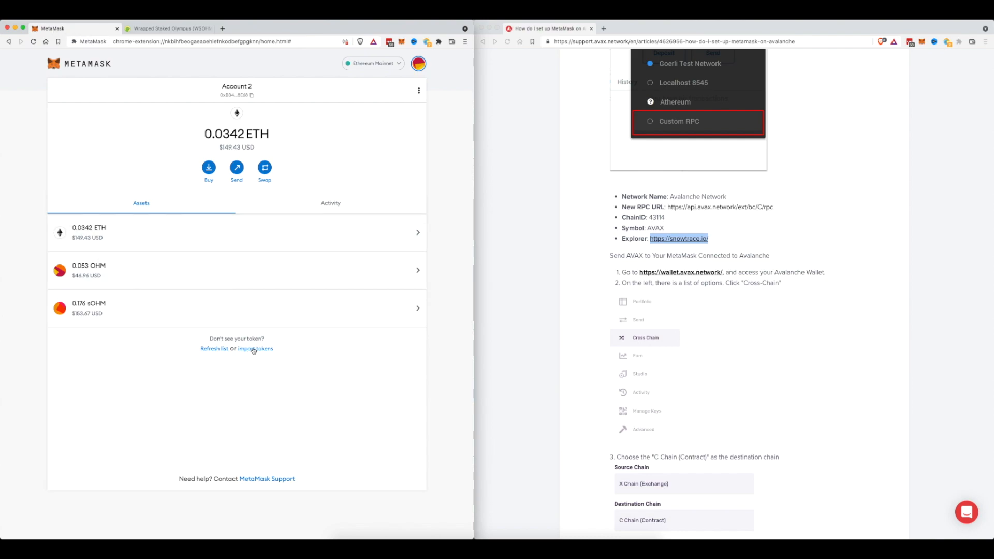
- Paste the WSOHM address as a custom token on Mainnet, which only finds anyHOD
left_click(255, 349)
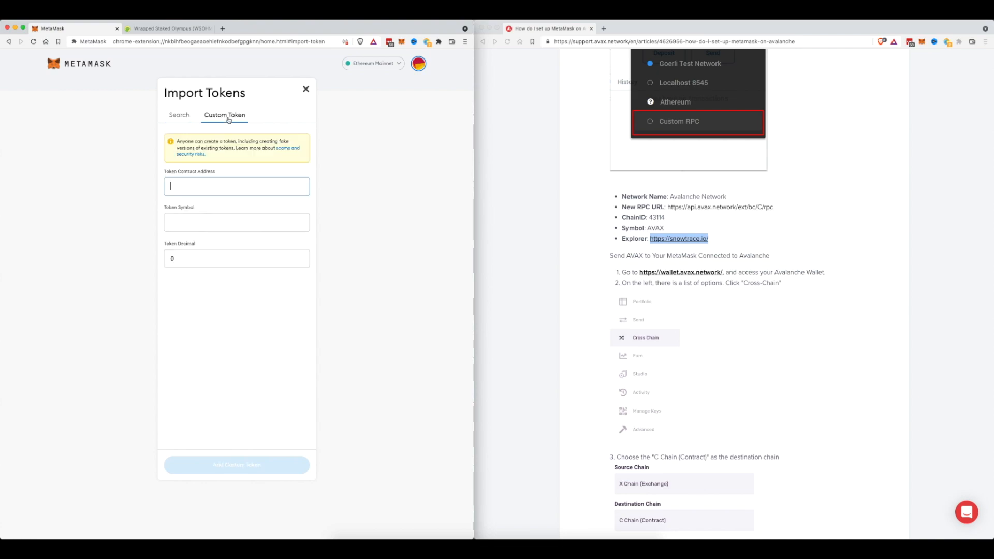
right_click(235, 186)
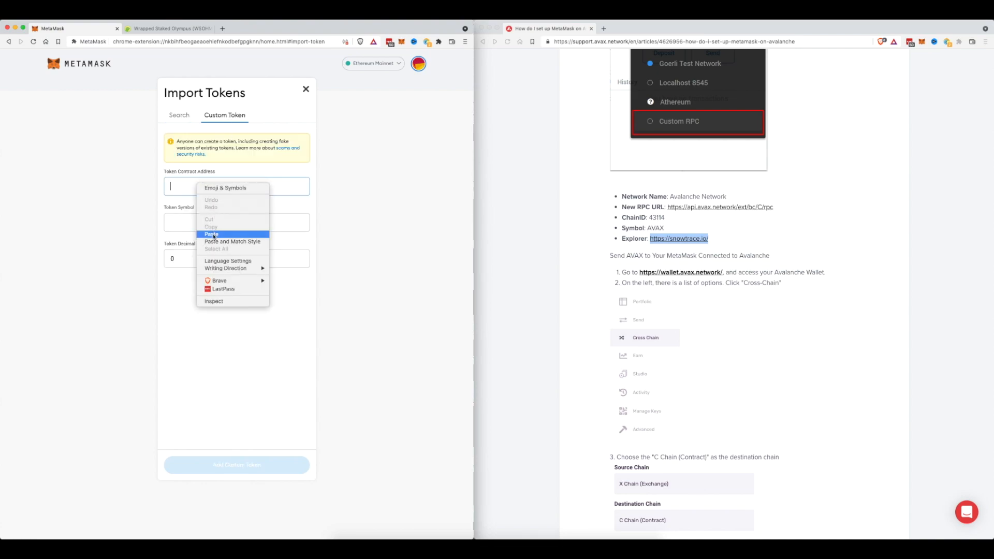
left_click(211, 234)
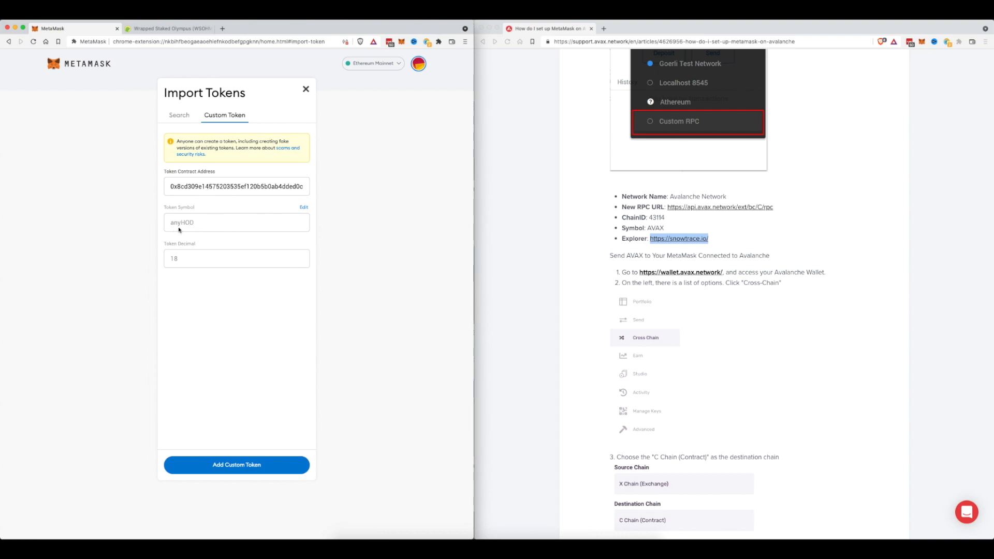
mouse_move(235, 452)
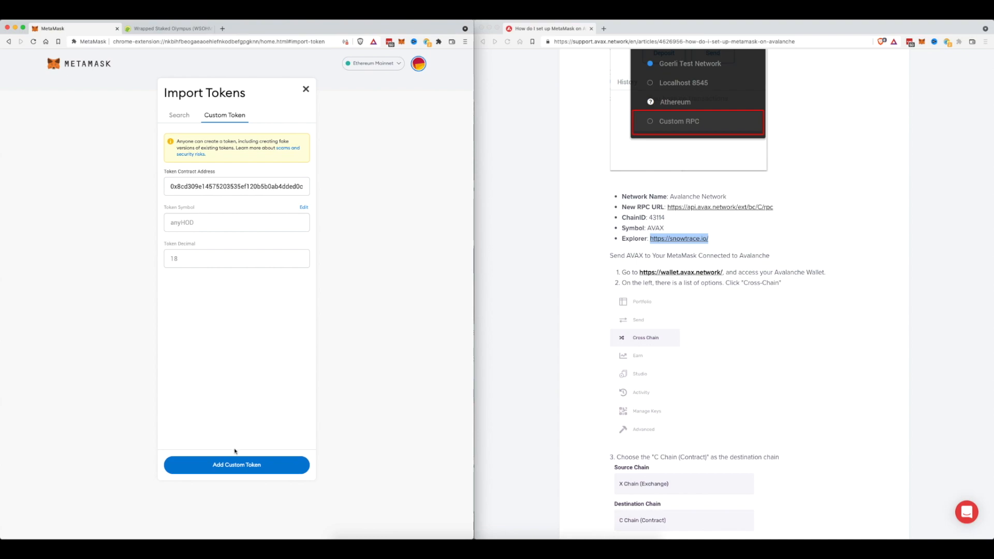
left_click(237, 465)
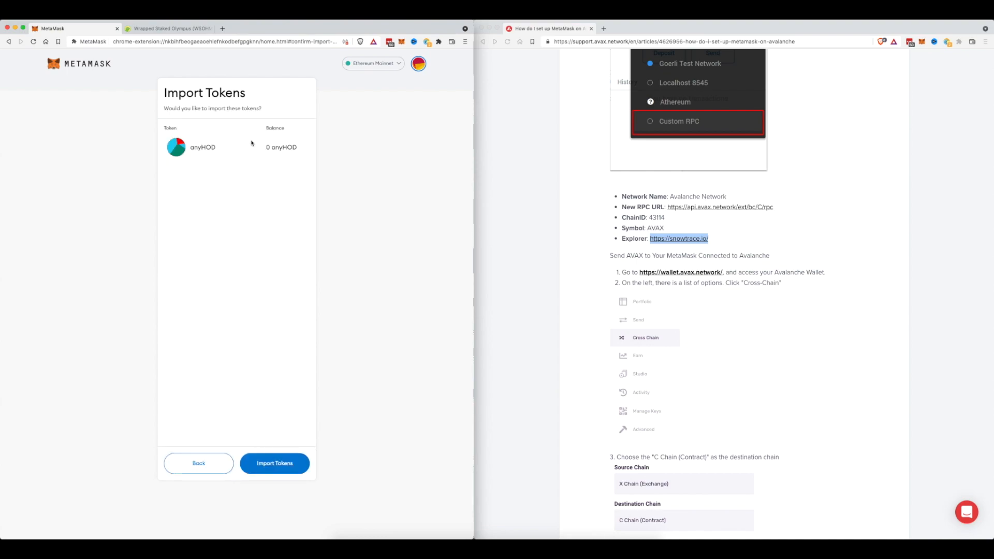
- Abandon the anyHOD import and switch to Avalanche Network, showing 0.241 AVAX
double_click(280, 147)
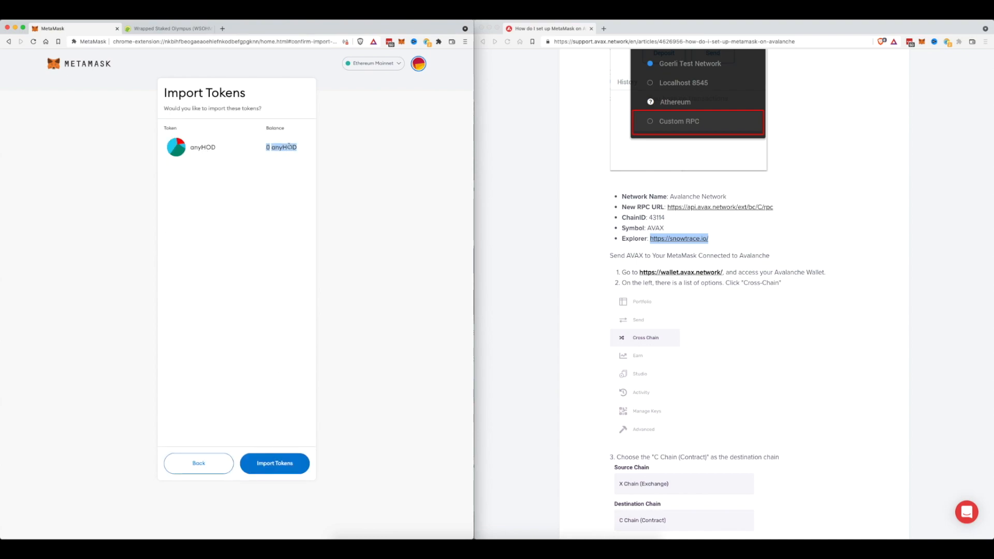
double_click(202, 147)
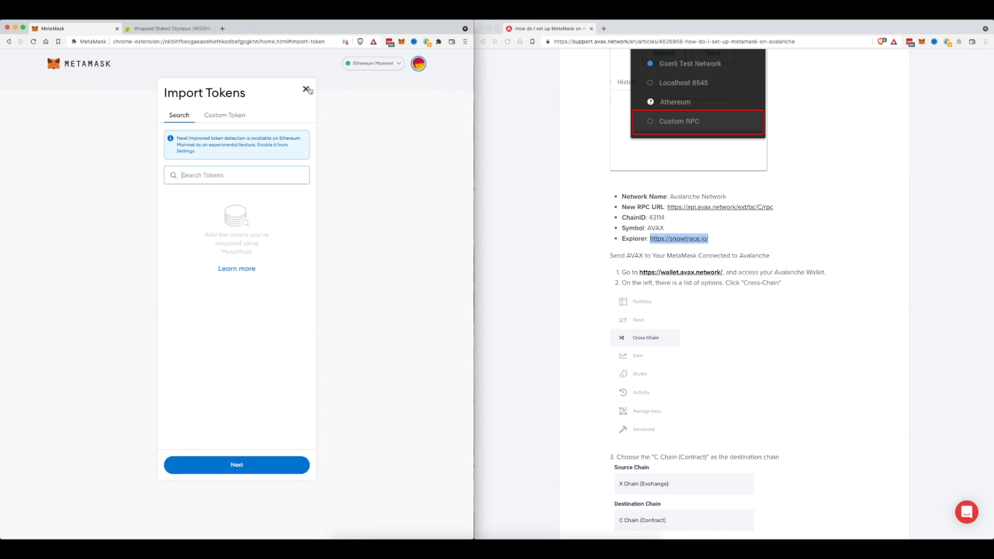
left_click(373, 63)
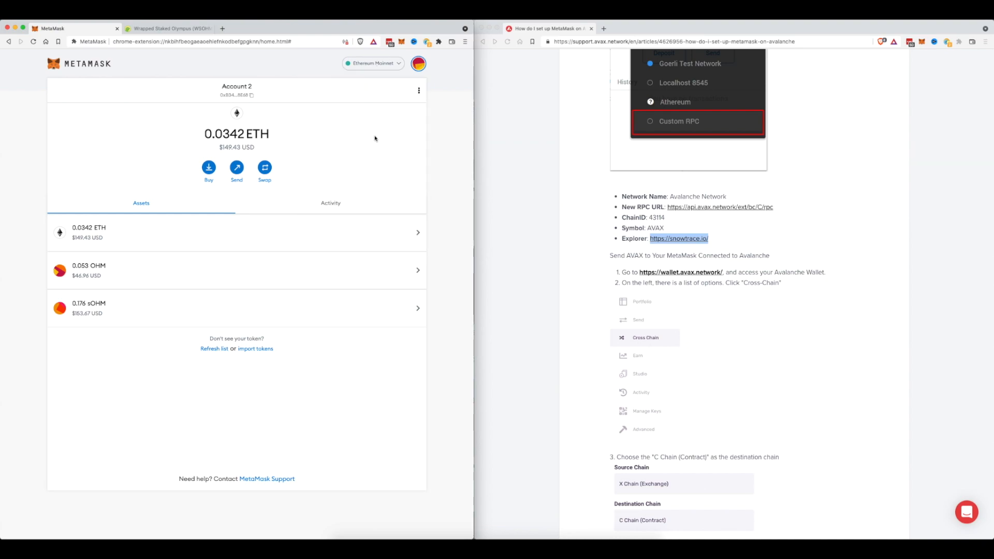
left_click(373, 63)
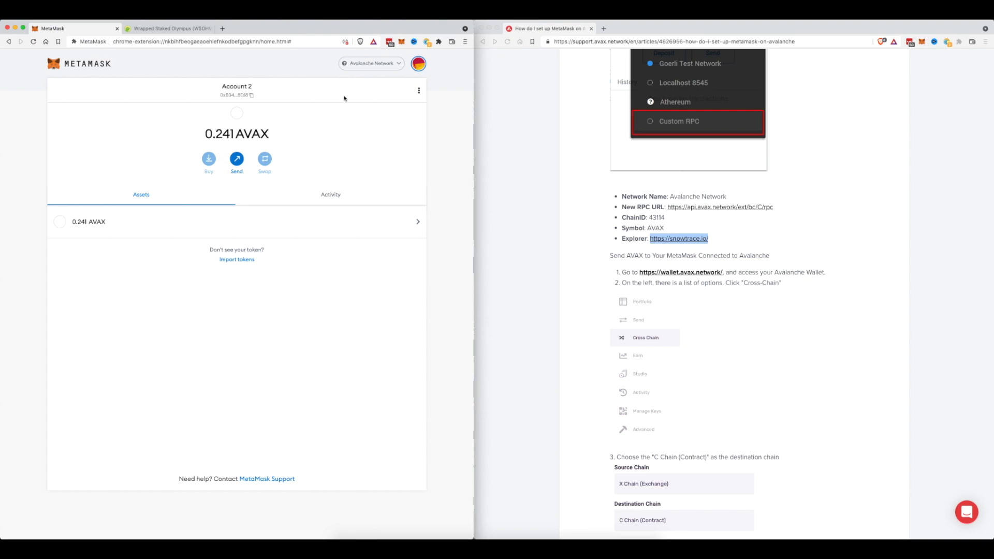
mouse_move(363, 69)
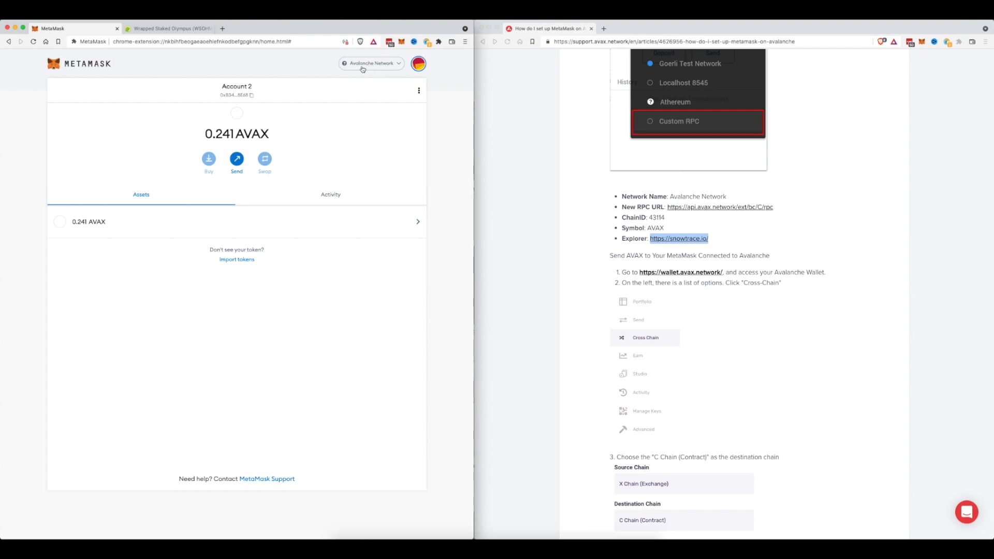
left_click(237, 259)
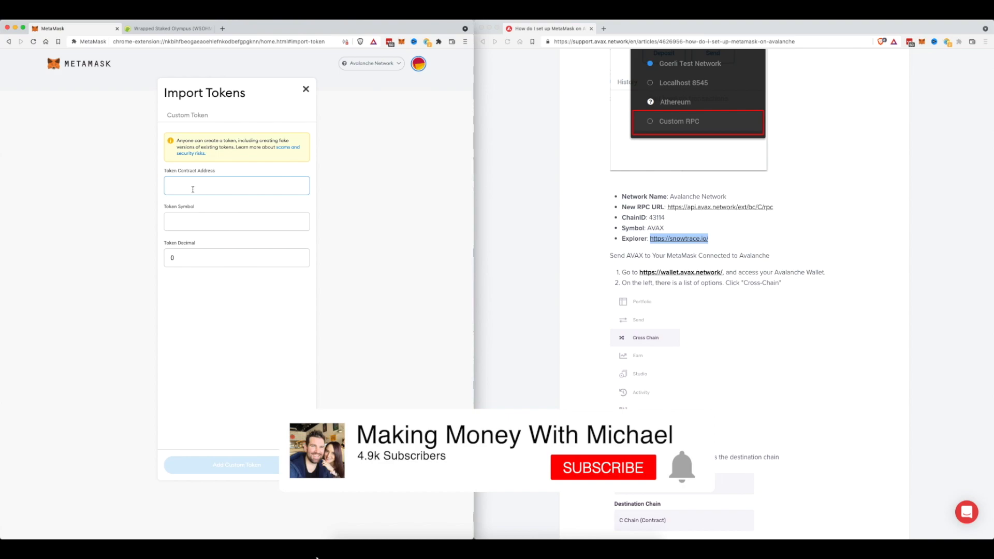
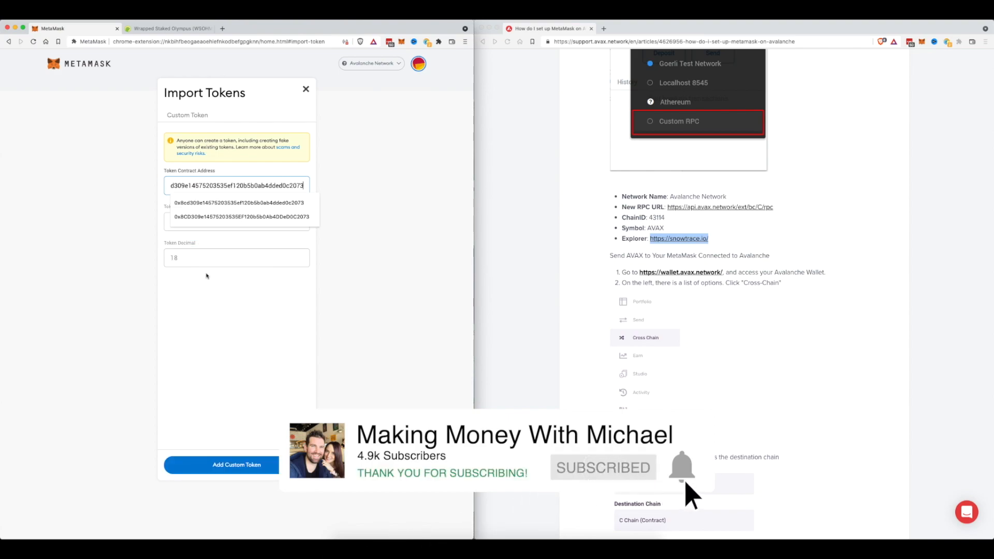
left_click(241, 203)
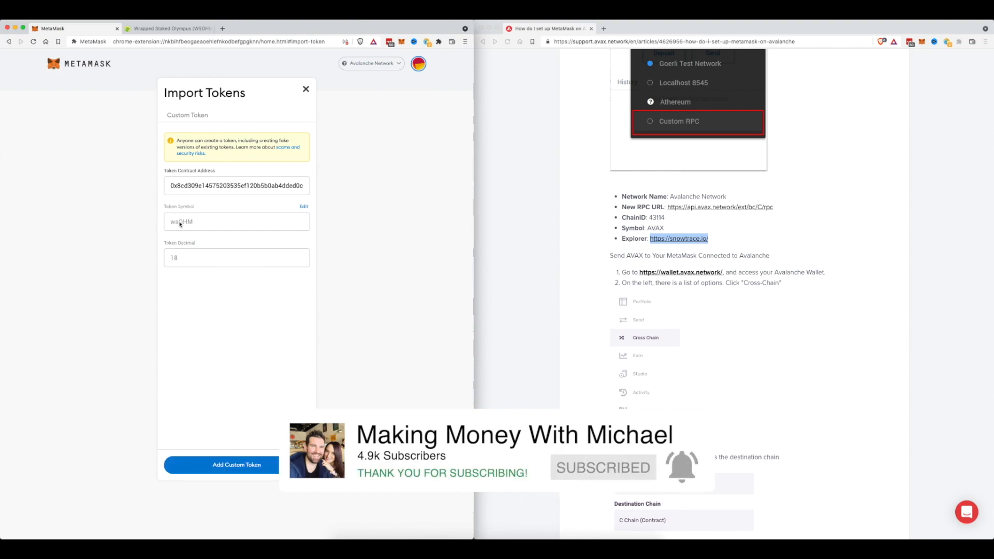
left_click(236, 465)
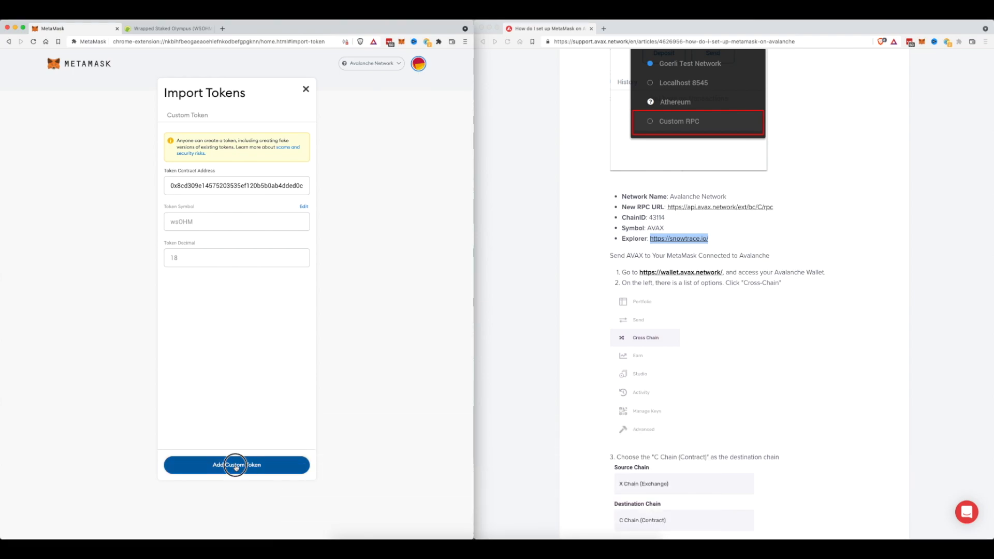
left_click(236, 465)
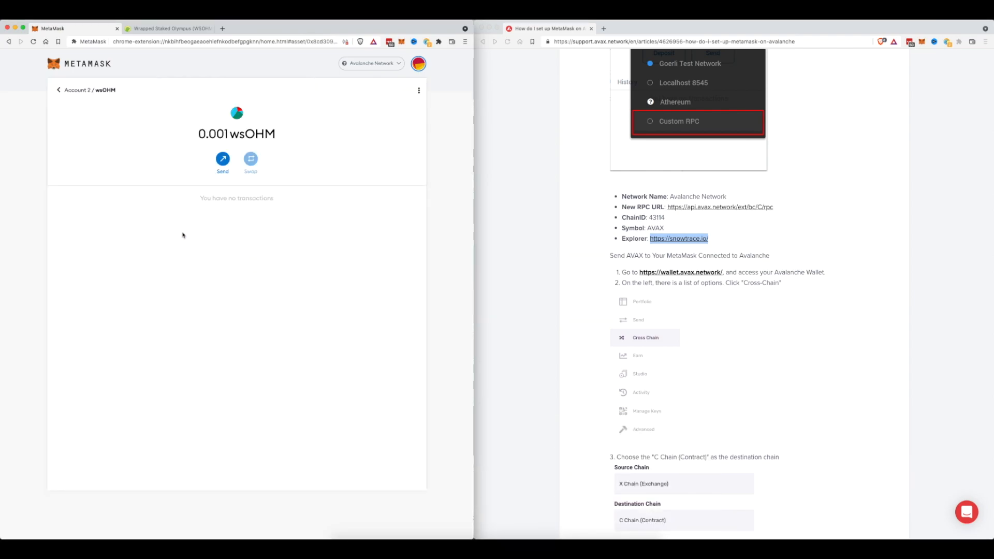
left_click(58, 90)
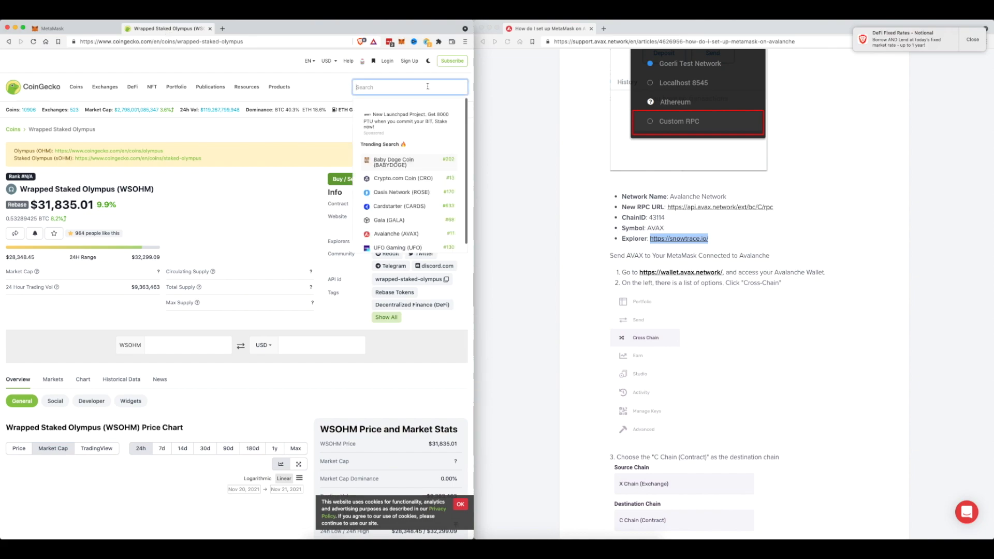
- Search CoinGecko for 'time', open Wonderland (TIME), and copy its contract address
type("memo")
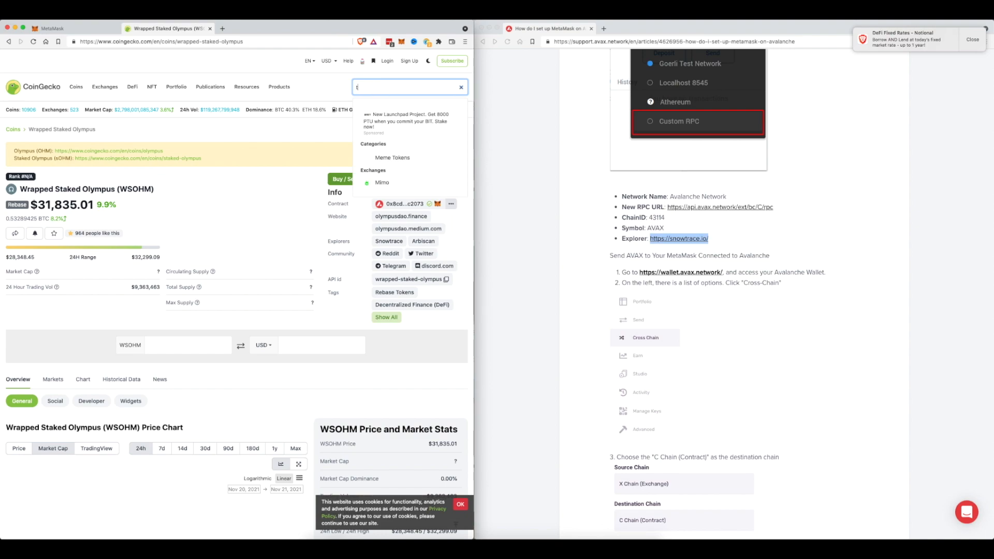
type("ime")
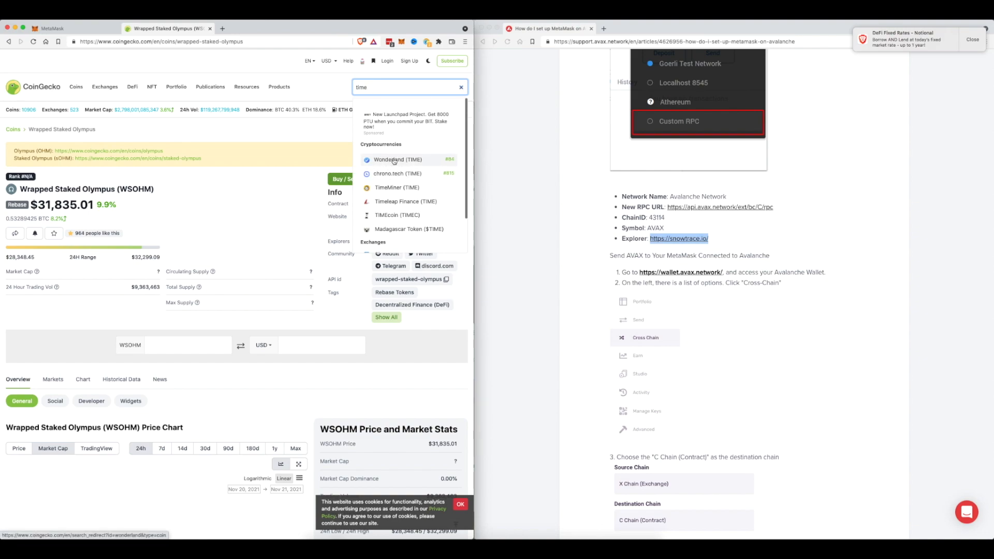
mouse_move(416, 161)
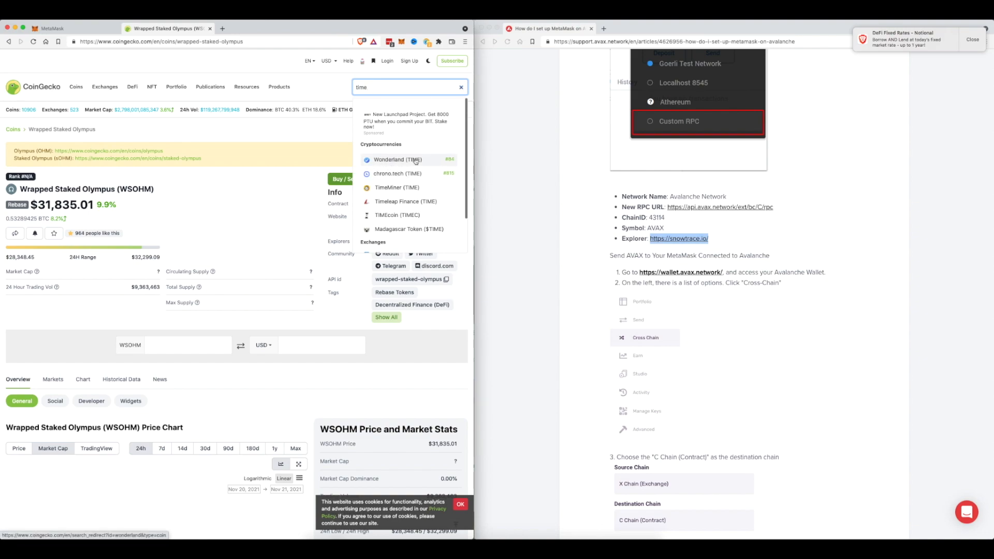
left_click(410, 160)
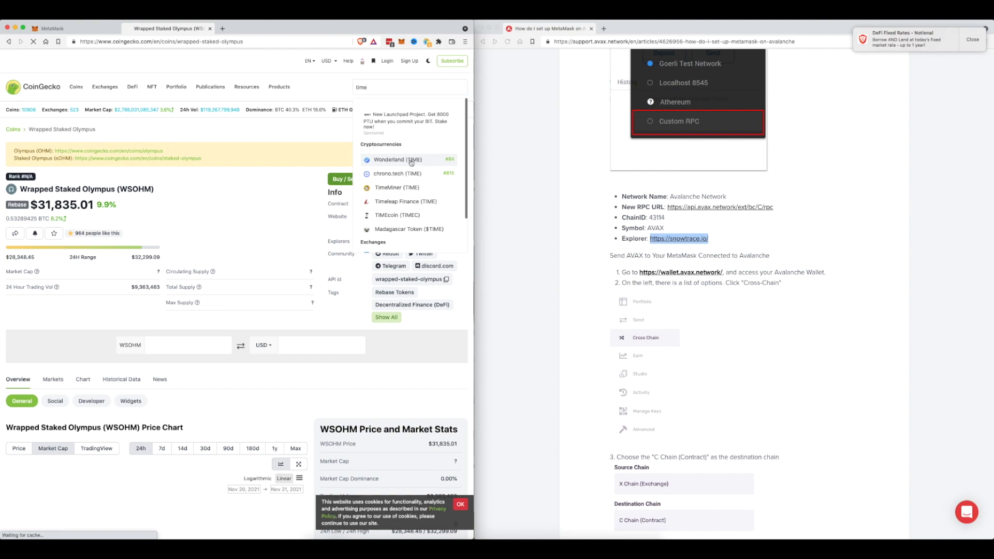
left_click(389, 160)
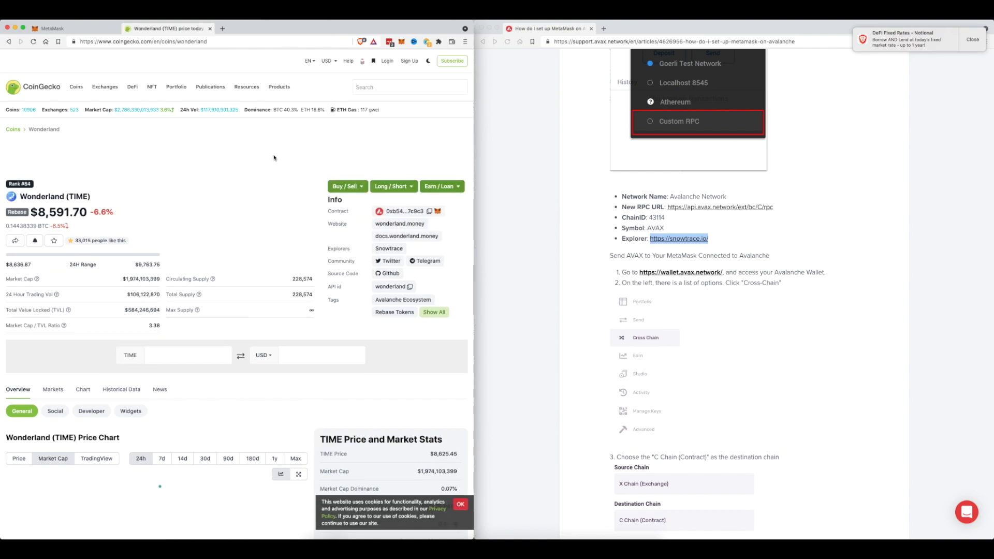
scroll("down", 3)
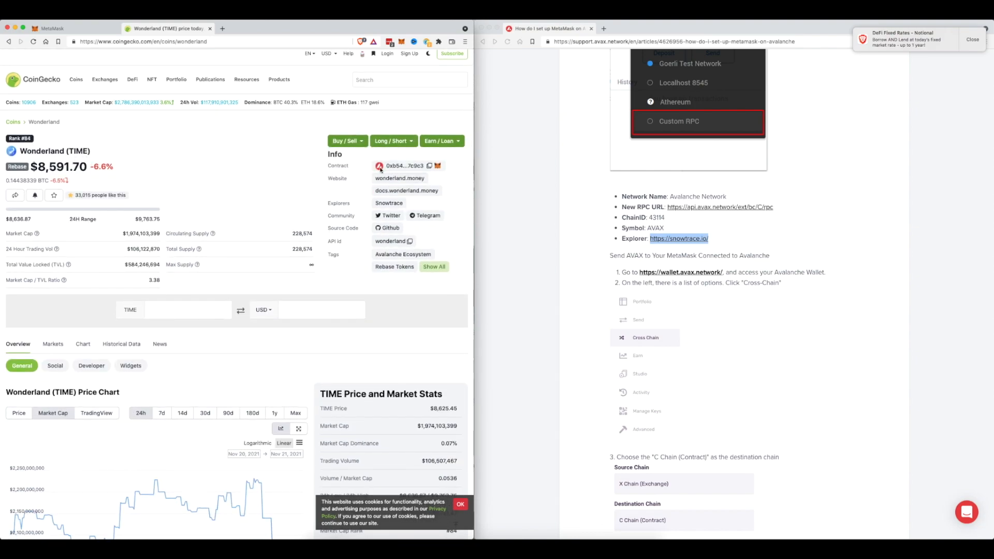
mouse_move(430, 165)
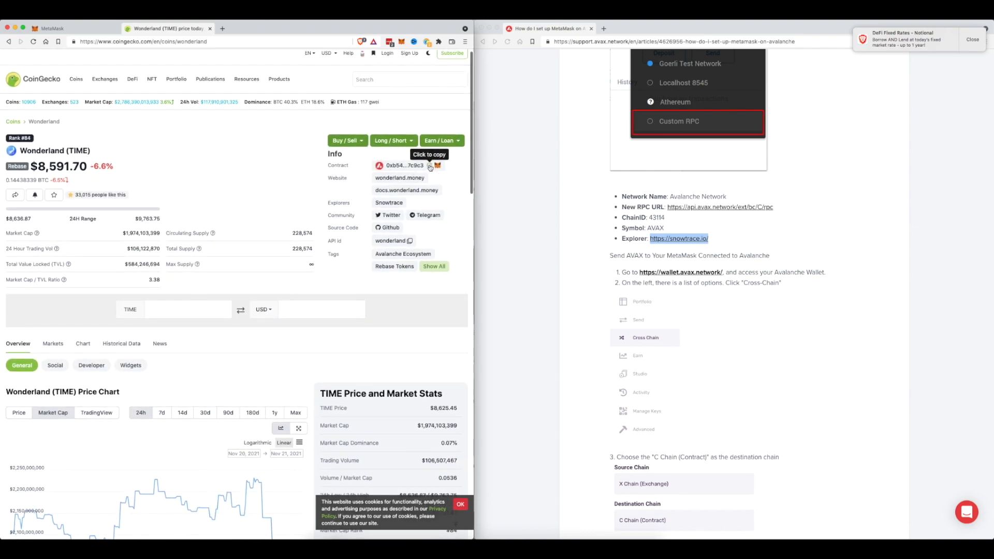
left_click(49, 28)
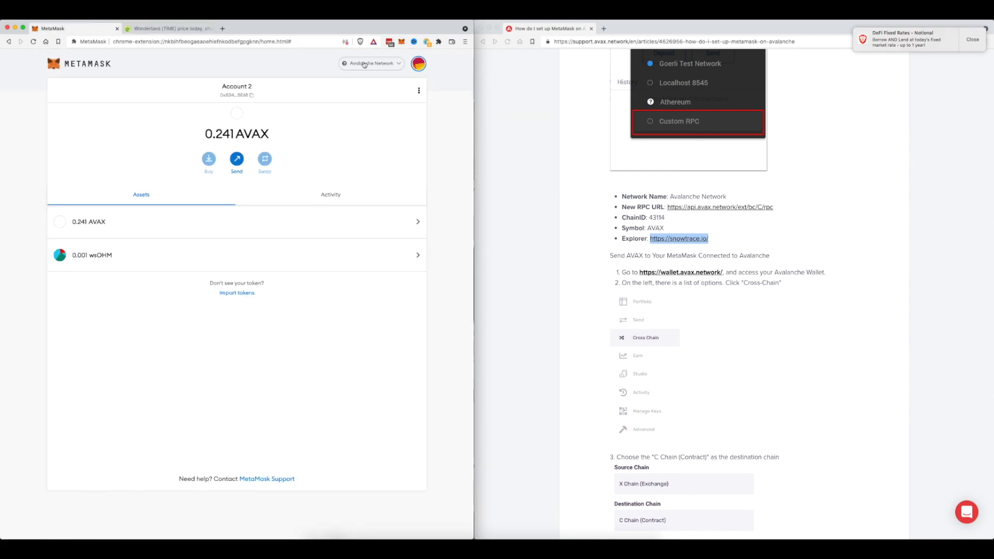
- Paste the TIME contract address as a custom token and import TIME with a 0 balance
left_click(236, 293)
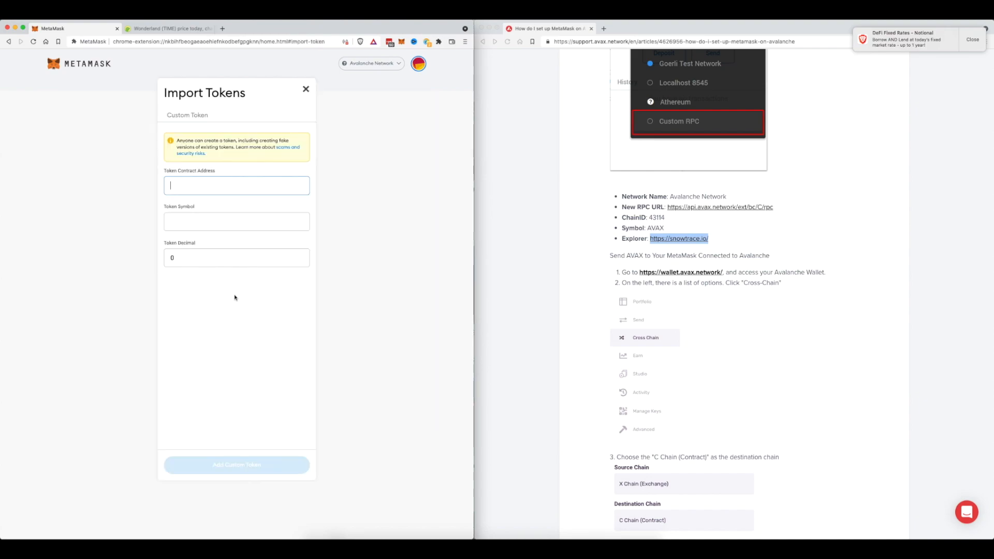
right_click(236, 185)
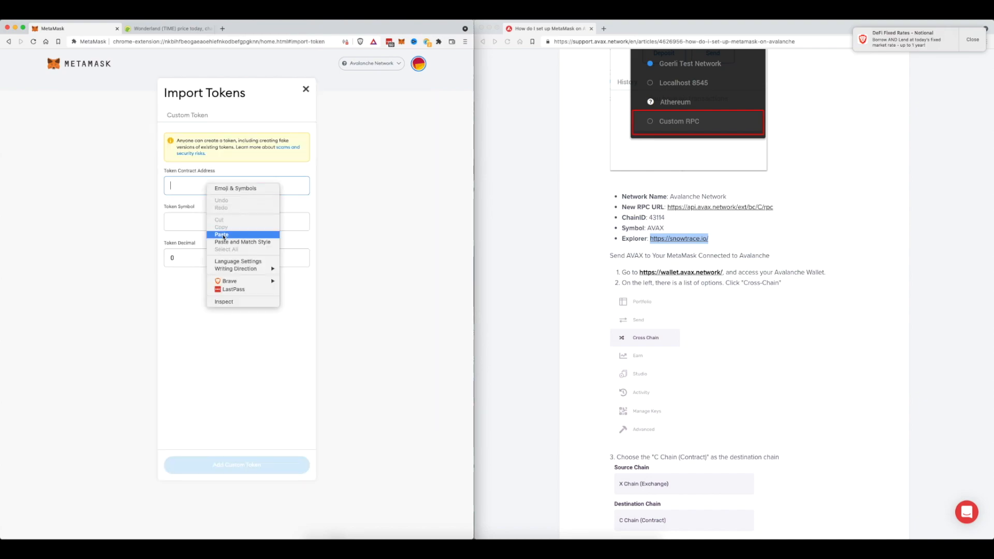
left_click(221, 234)
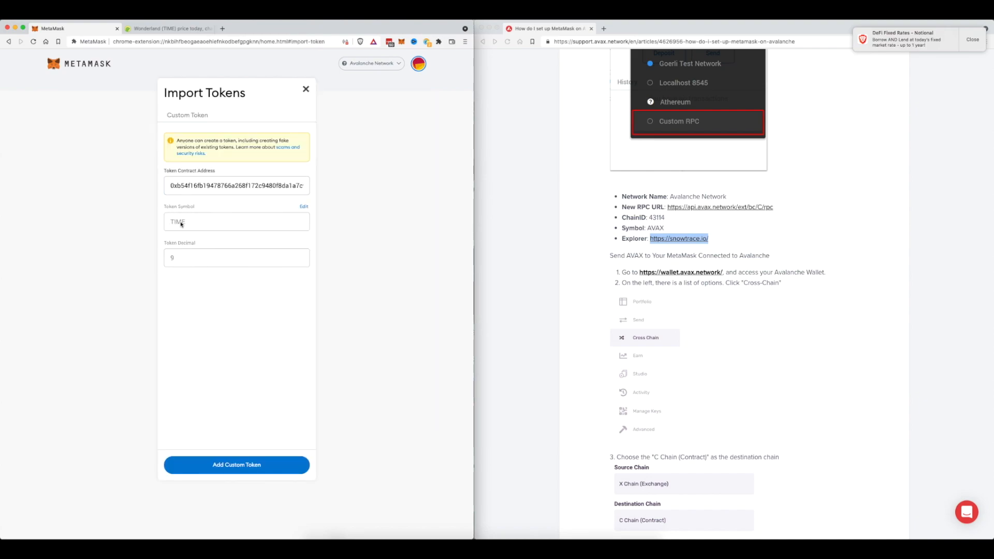
left_click(237, 465)
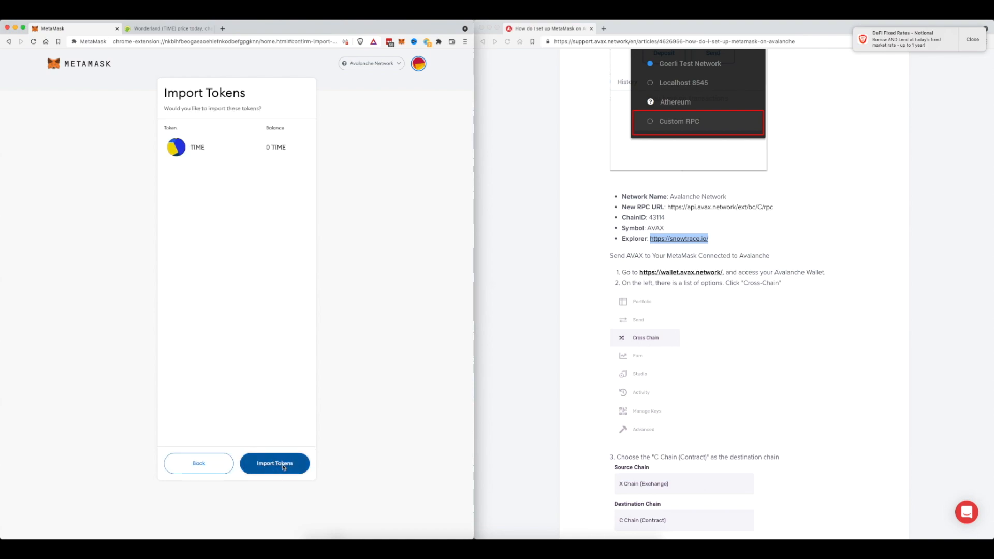
left_click(274, 464)
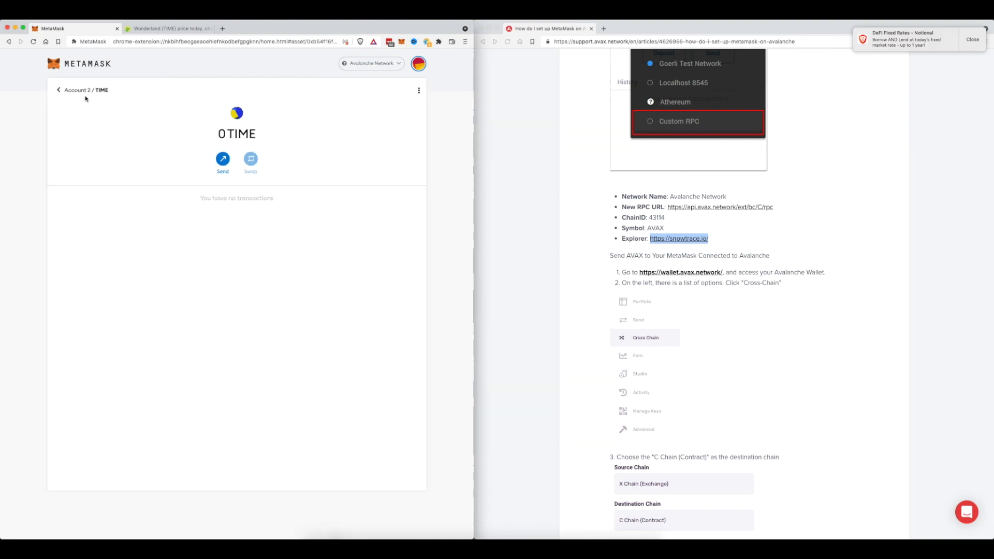
left_click(58, 90)
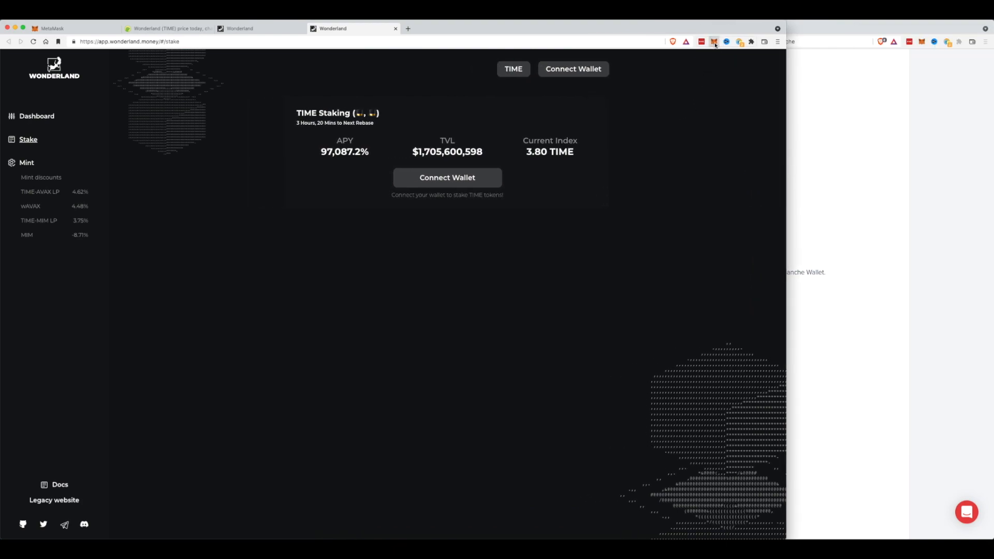
- Add MEMO via Wonderland's add-token menu and verify 0.021 MEMO in MetaMask
left_click(714, 42)
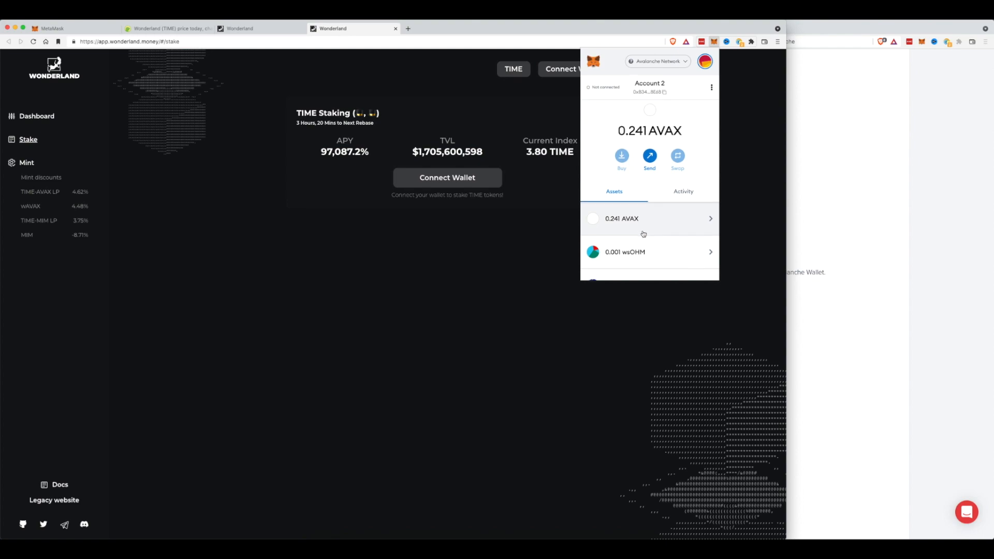
left_click(542, 102)
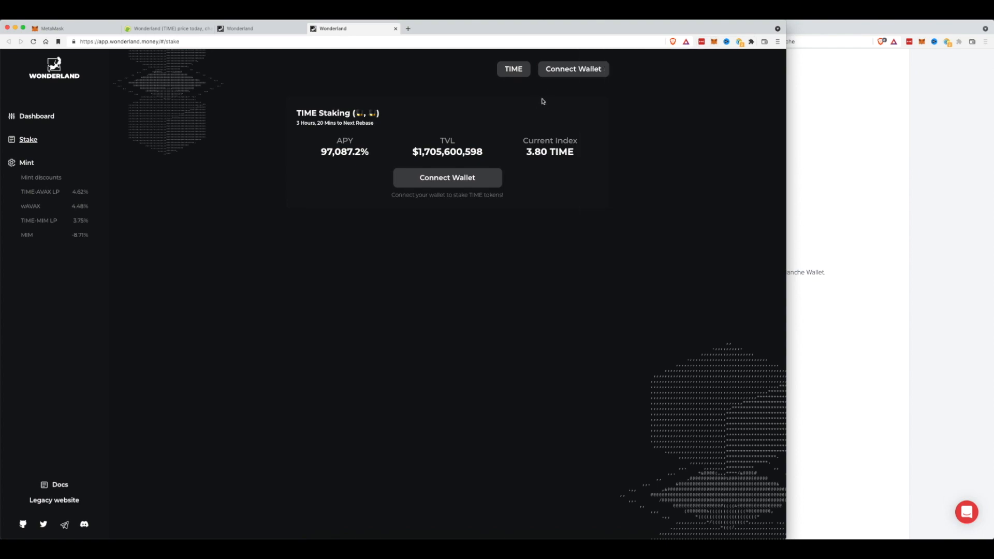
mouse_move(425, 72)
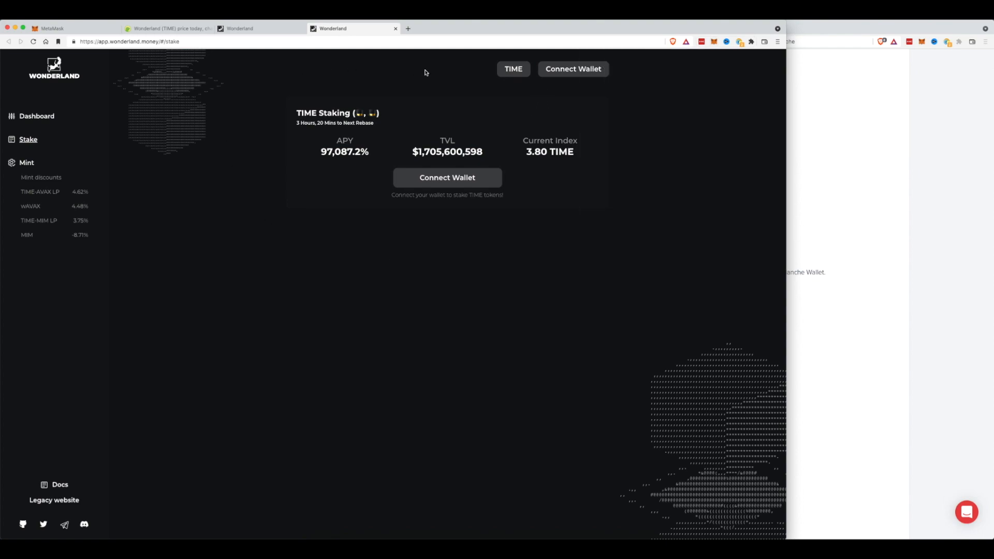
left_click(513, 69)
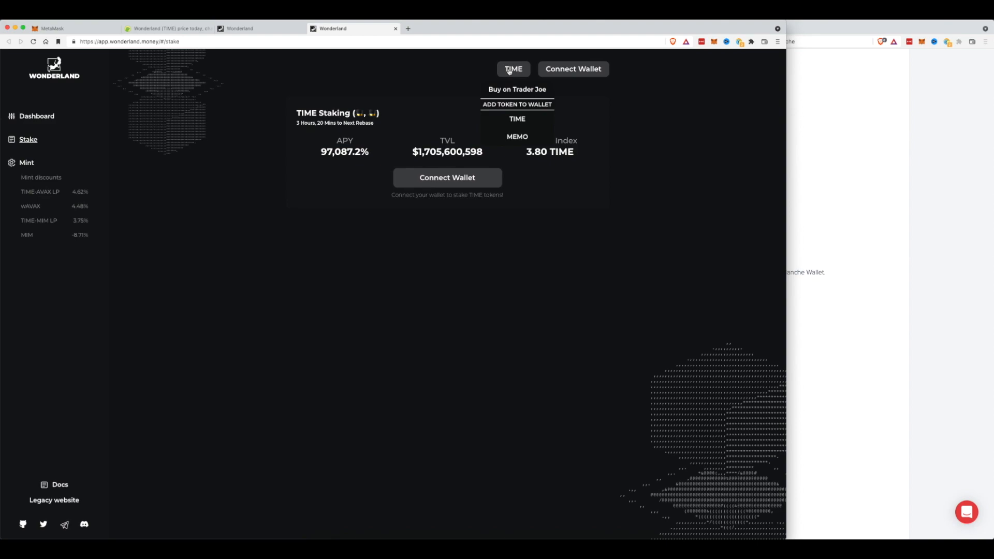
mouse_move(518, 138)
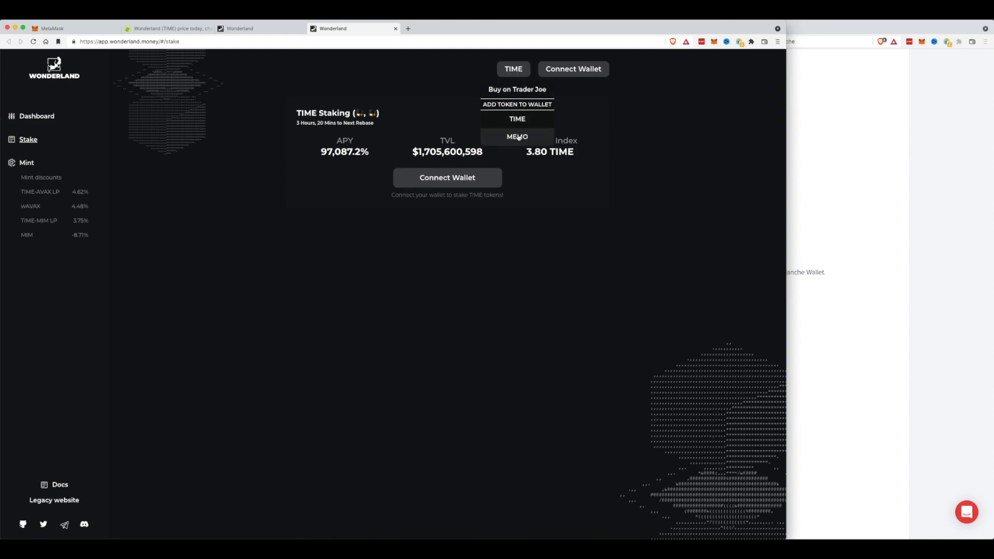
left_click(518, 138)
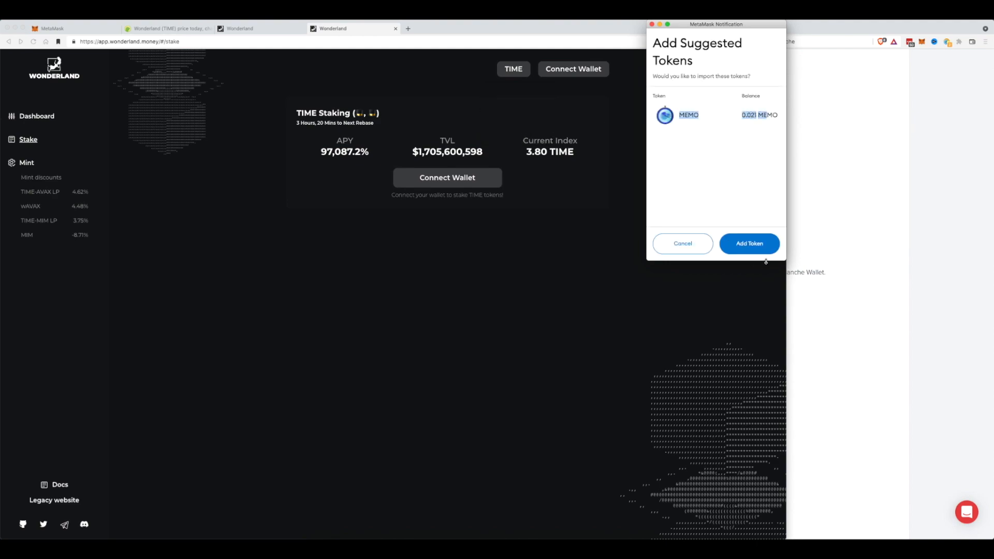
left_click(750, 243)
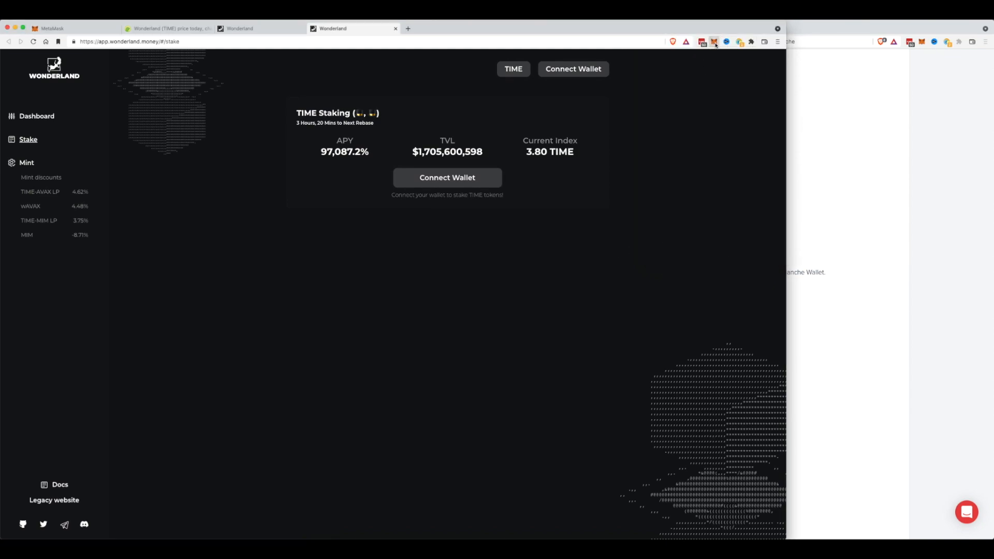
left_click(713, 42)
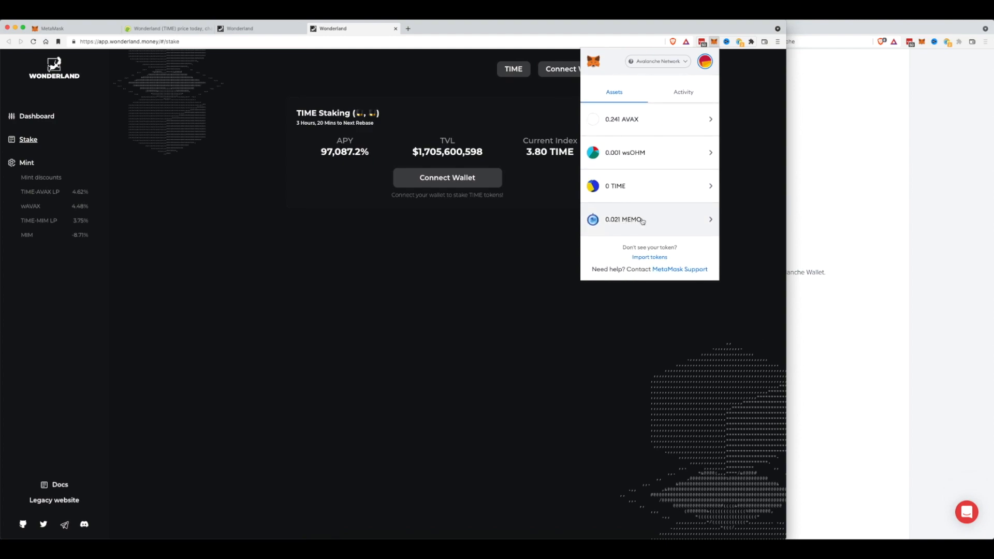
mouse_move(656, 234)
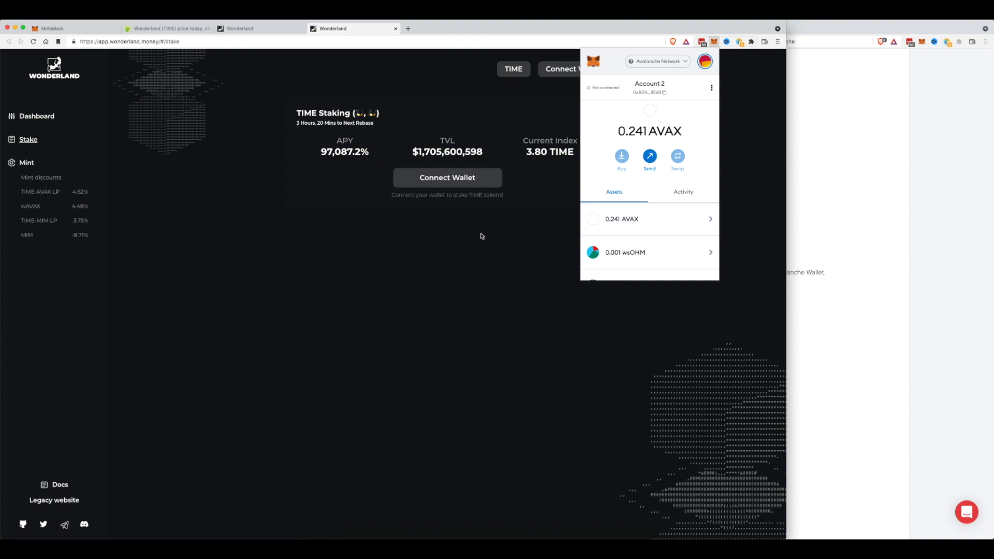
mouse_move(473, 290)
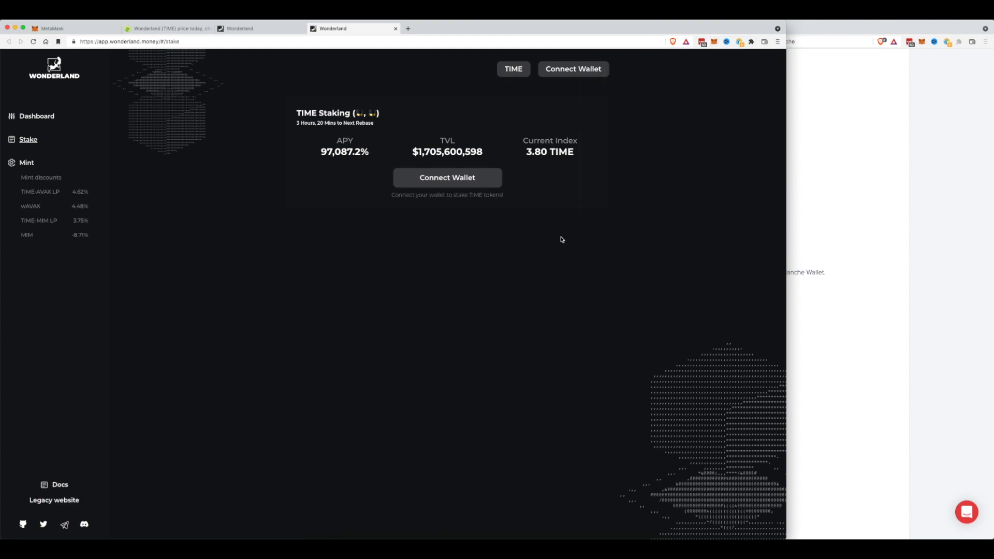
mouse_move(566, 74)
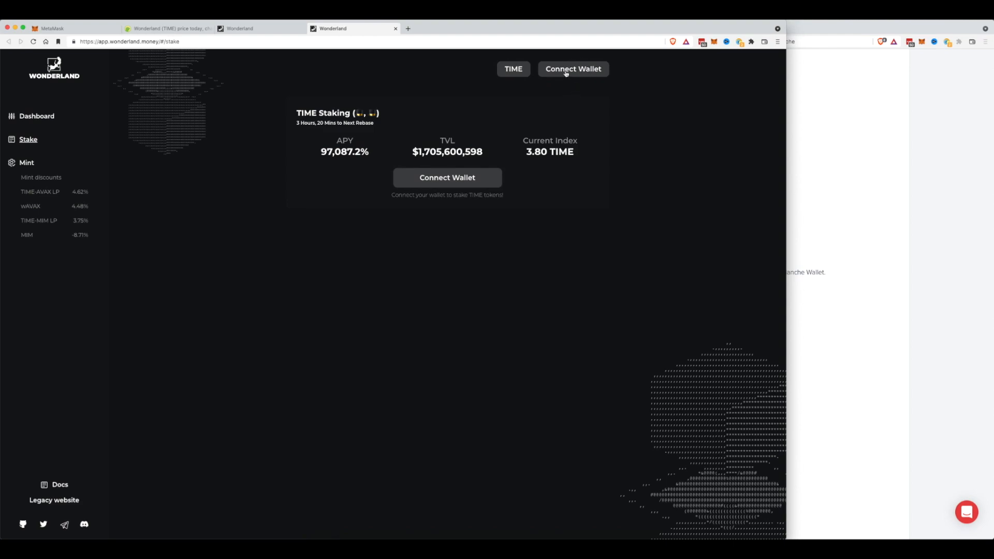
- Connect Wonderland to MetaMask Account 2, showing 0 TIME and 0.021983 MEMO staked
left_click(574, 69)
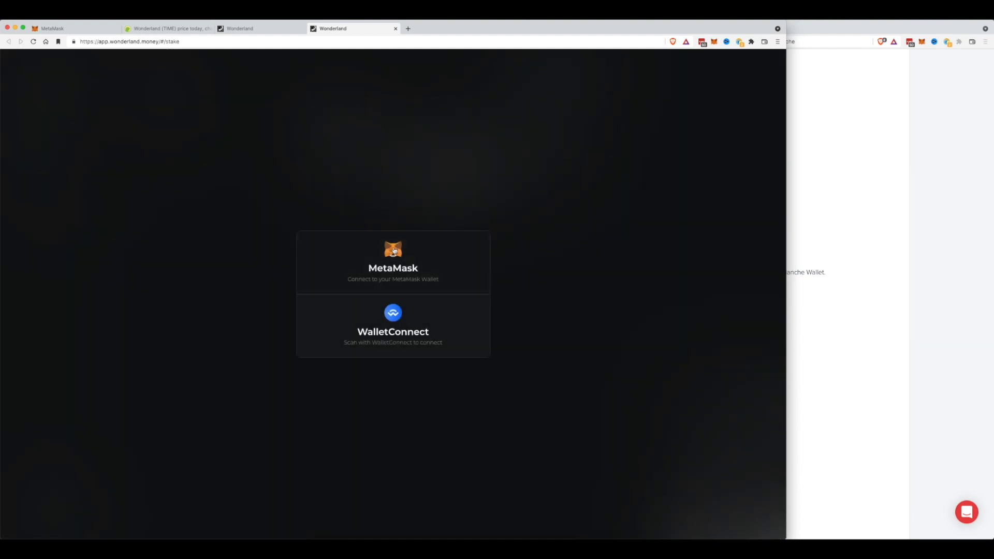
left_click(393, 263)
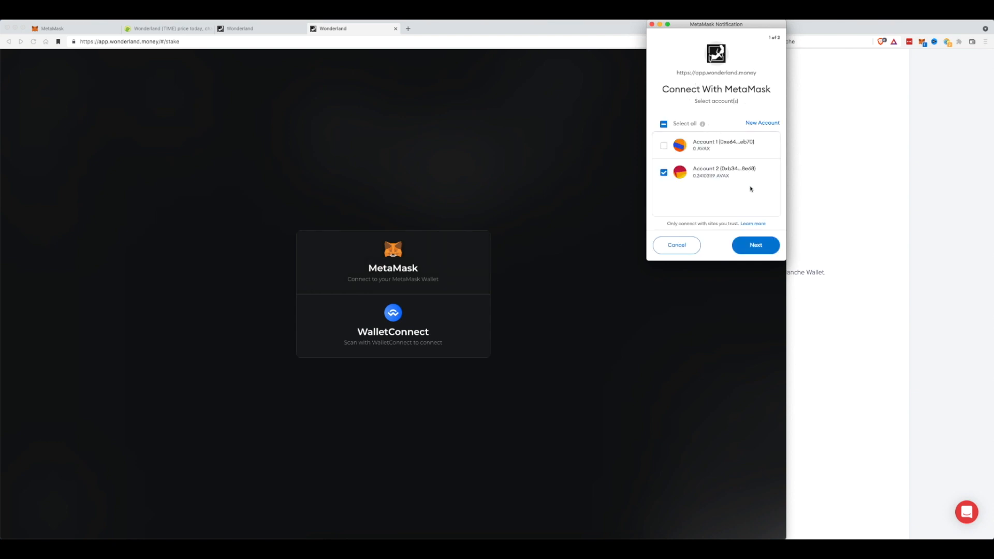
left_click(755, 245)
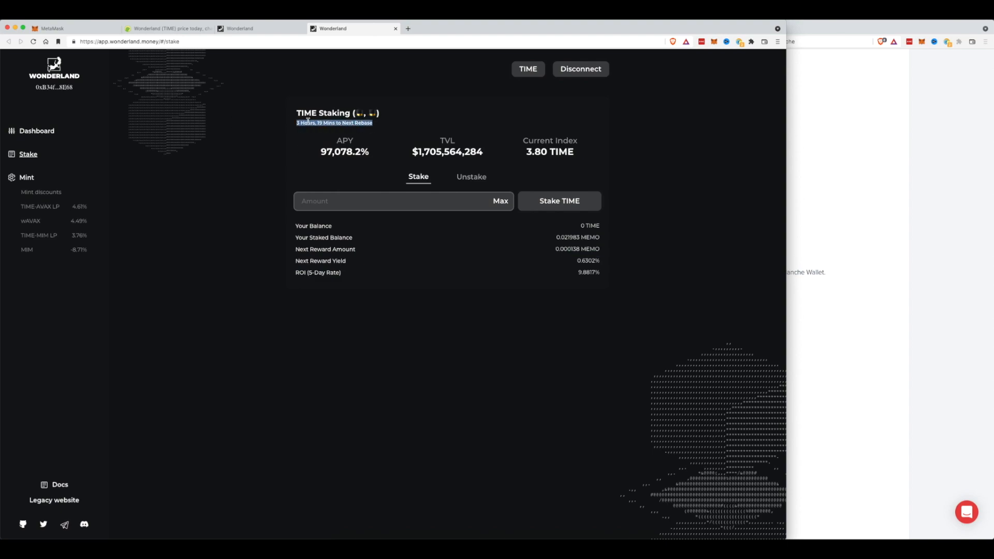
mouse_move(587, 261)
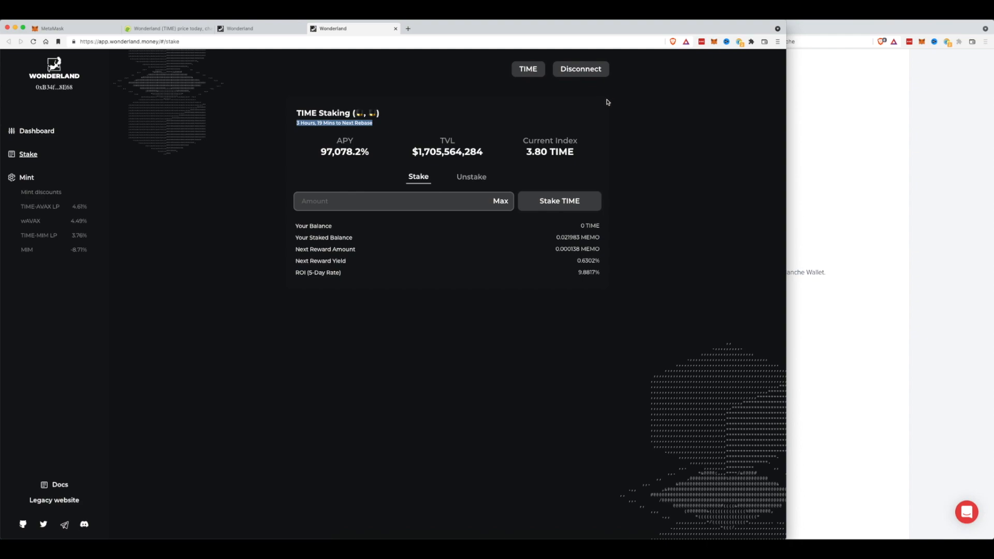
mouse_move(449, 105)
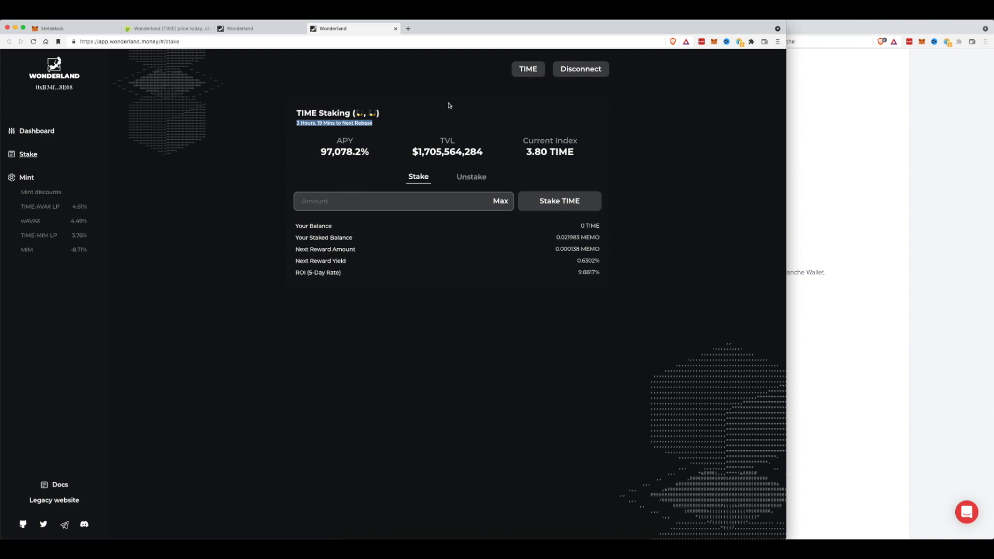
left_click(166, 28)
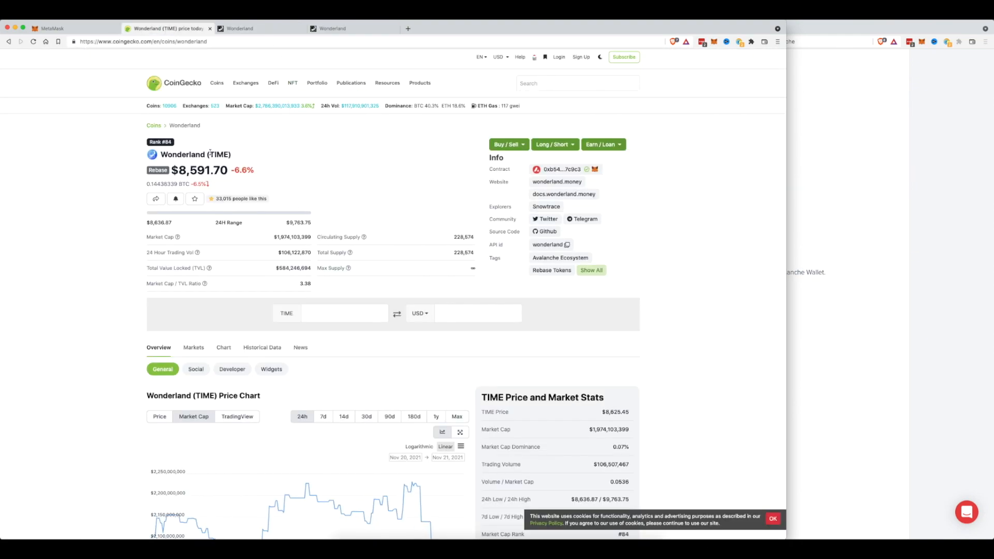
mouse_move(375, 106)
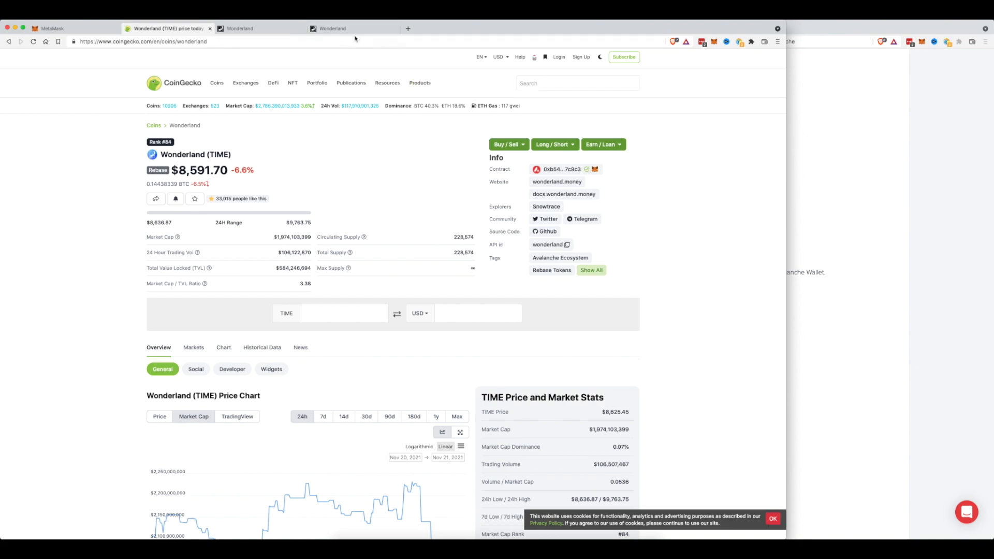
left_click(331, 28)
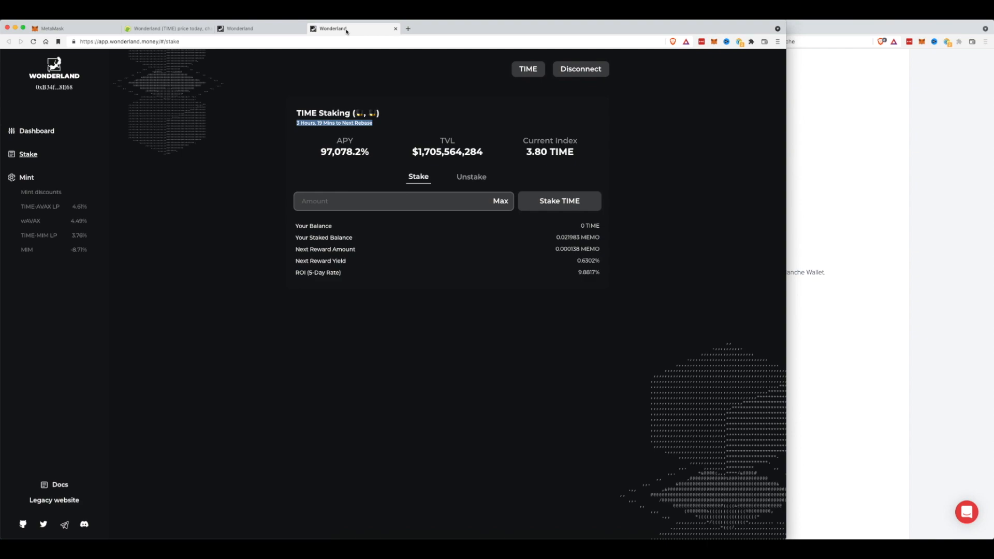
left_click(528, 68)
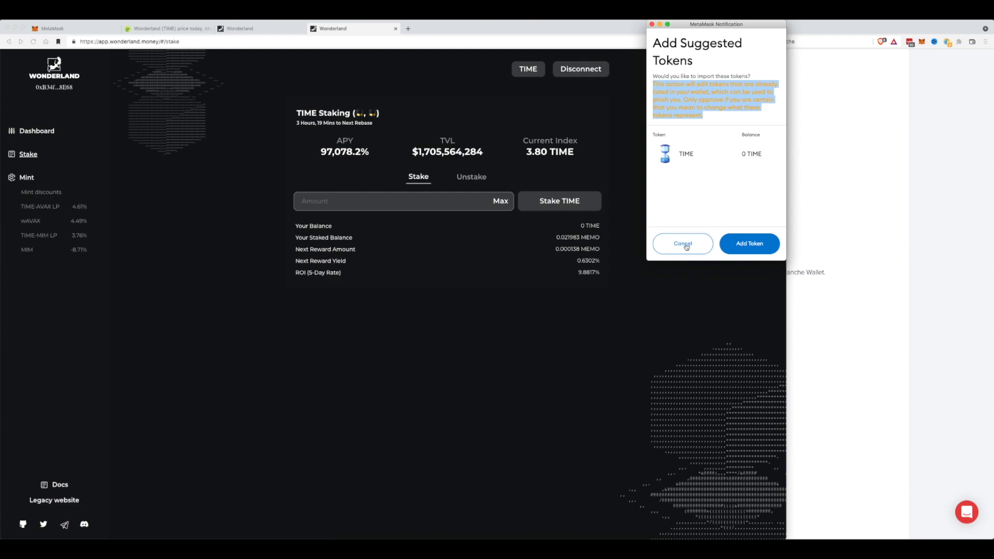
left_click(683, 244)
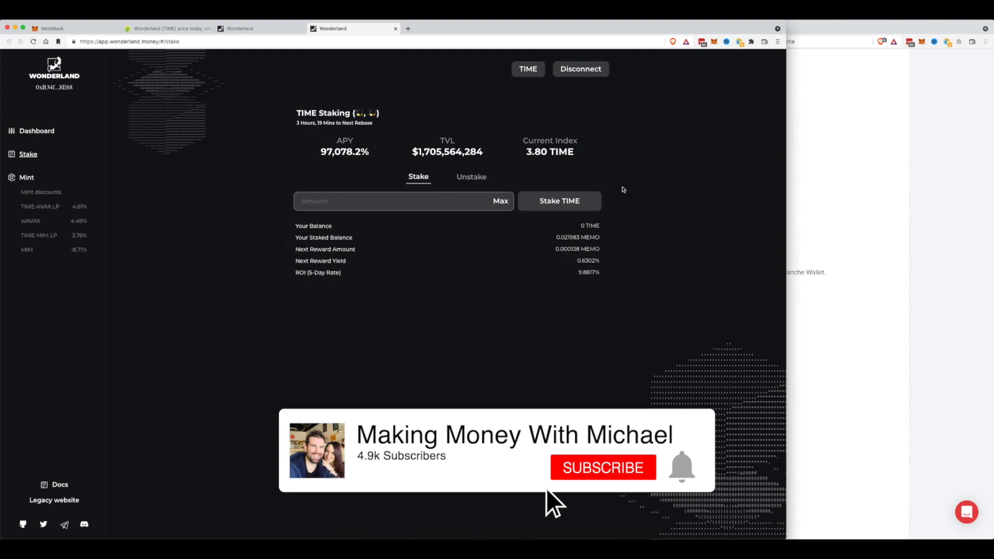
left_click(603, 467)
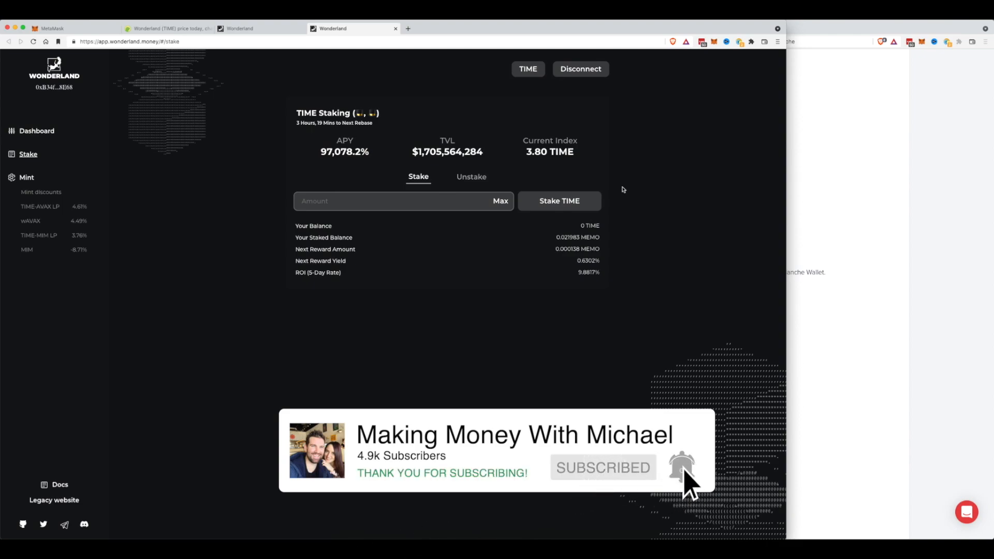